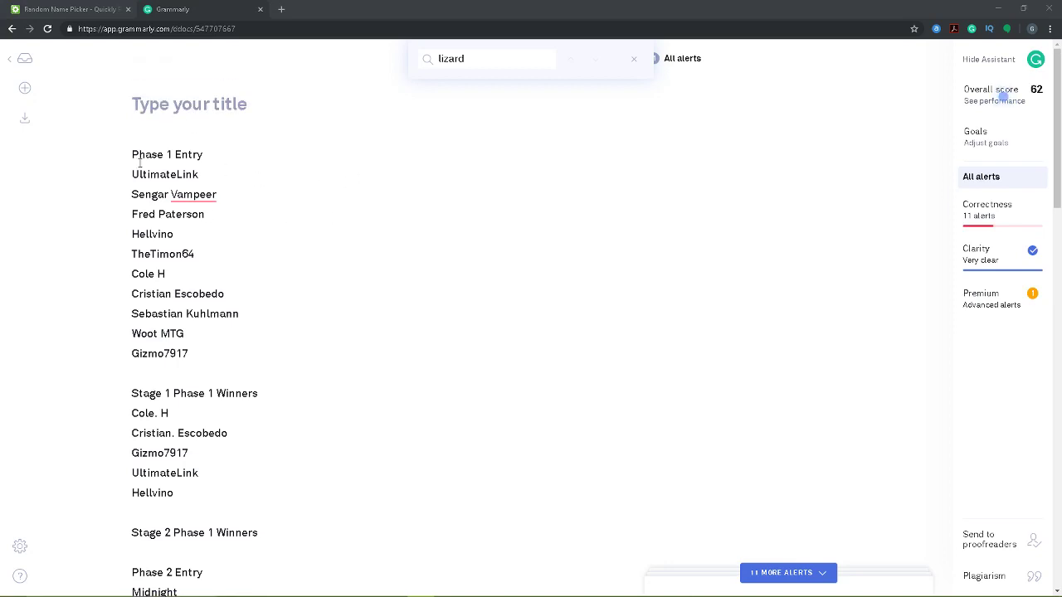
- Scroll through the Phase 1 entrant names, then move to the Random Name Picker page
{"action": "scroll", "scroll_direction": "down", "scroll_amount": 3}
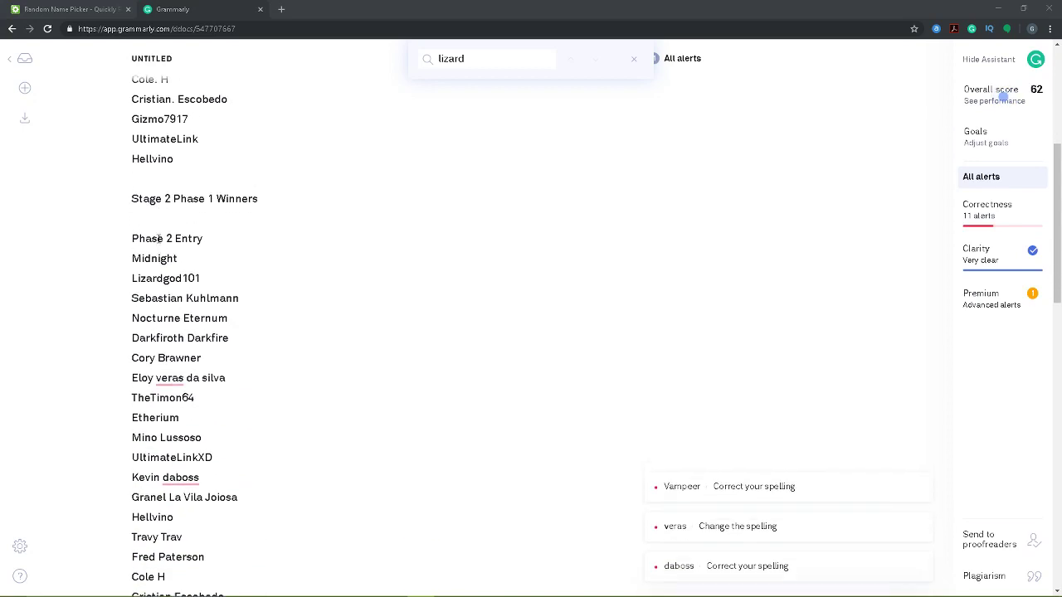
{"action": "scroll", "scroll_direction": "down", "scroll_amount": 3}
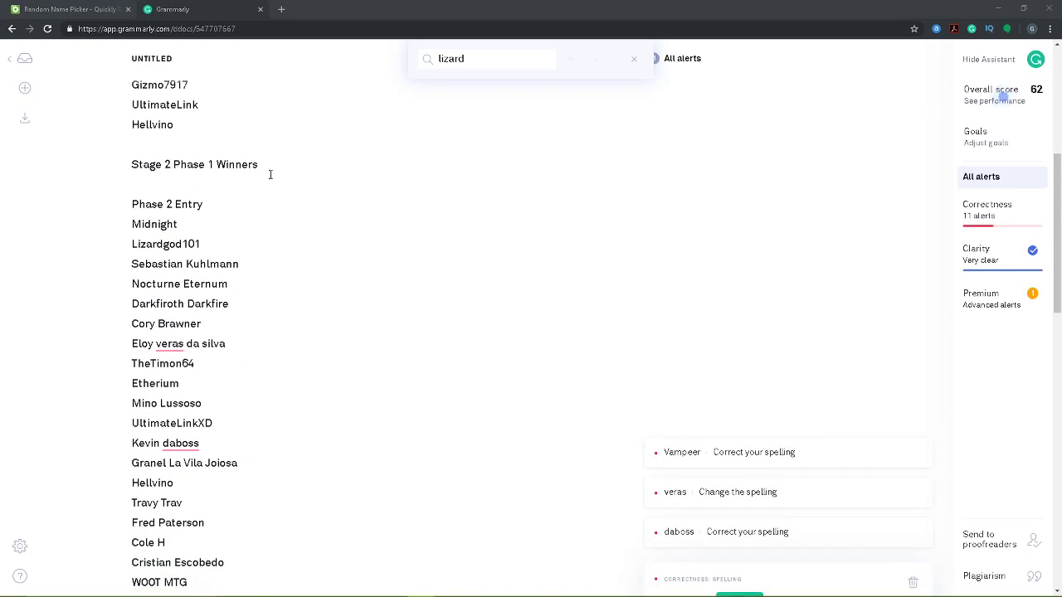
{"action": "scroll", "scroll_direction": "down", "scroll_amount": 3}
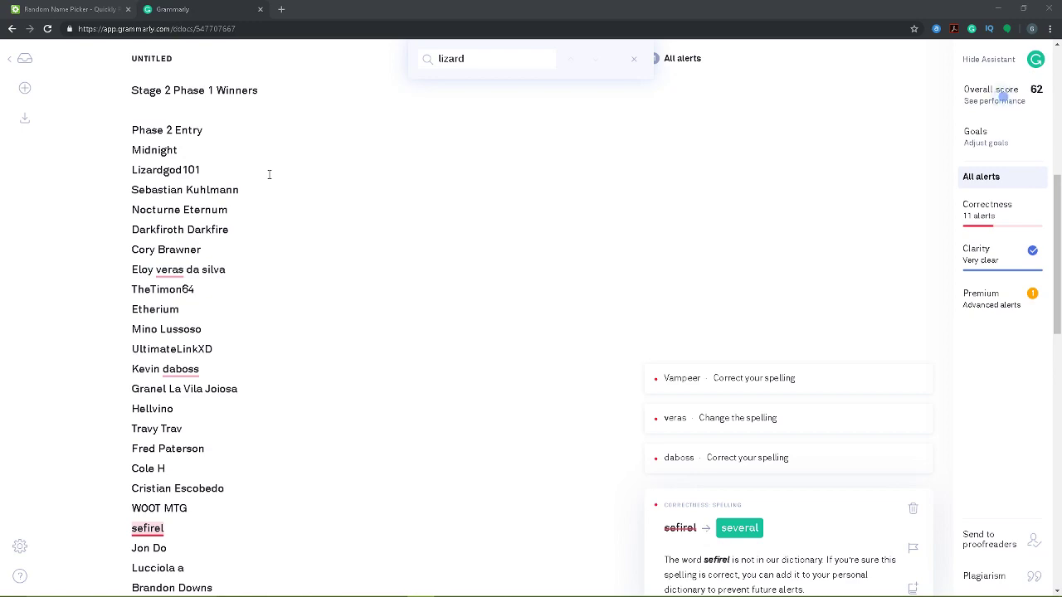
{"action": "scroll", "scroll_direction": "down", "scroll_amount": 3}
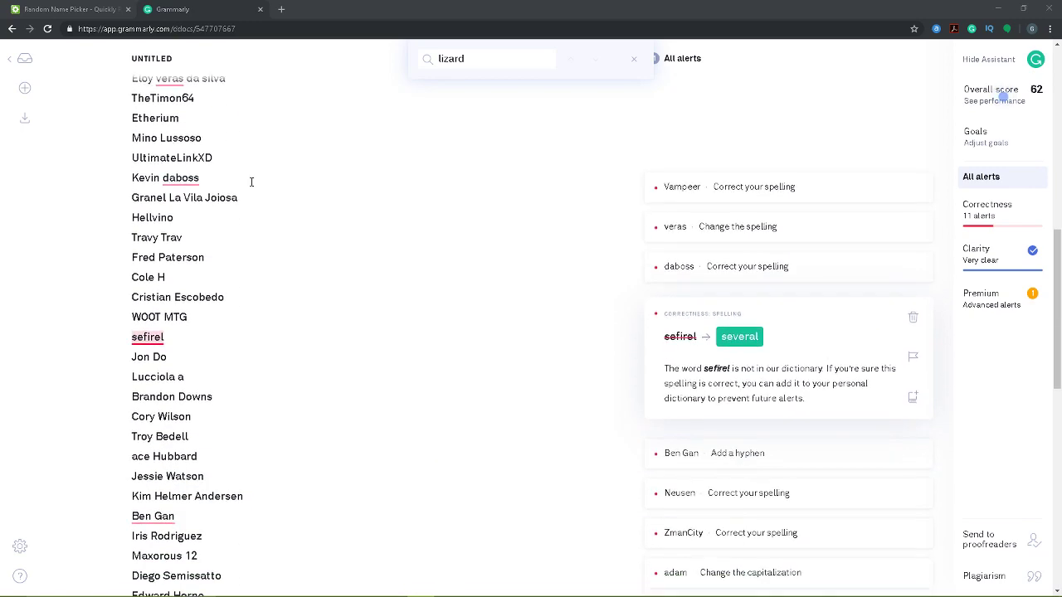
{"action": "scroll", "scroll_direction": "down", "scroll_amount": 3}
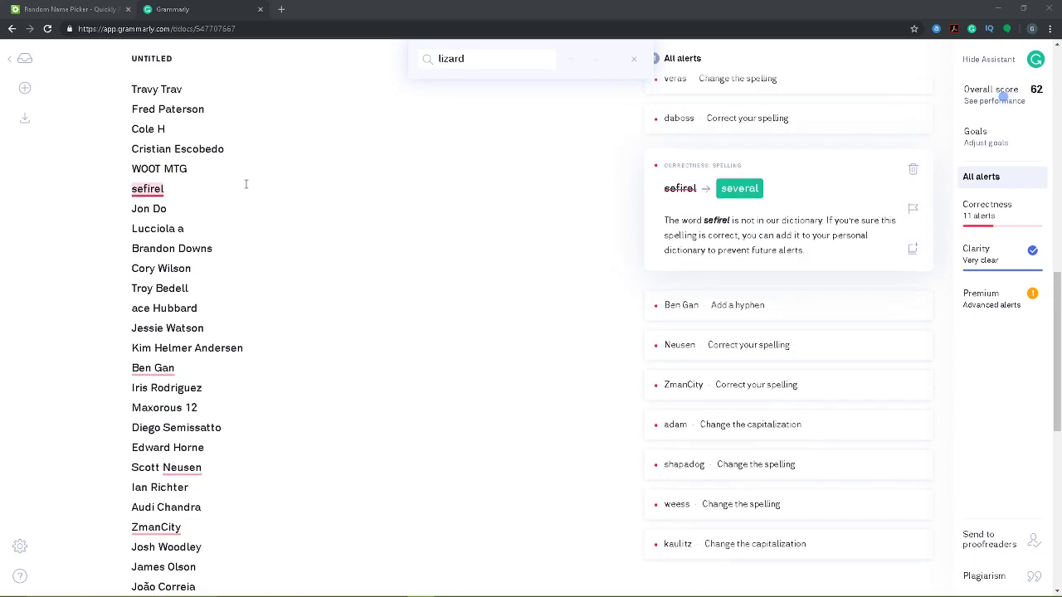
{"action": "scroll", "scroll_direction": "up", "scroll_amount": 3}
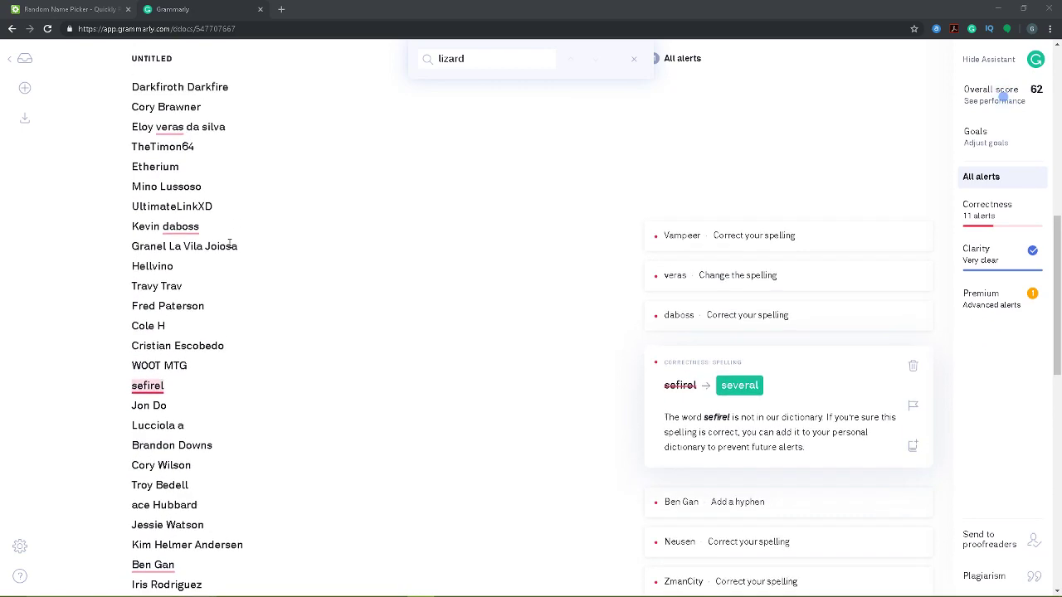
{"action": "scroll", "scroll_direction": "up", "scroll_amount": 3}
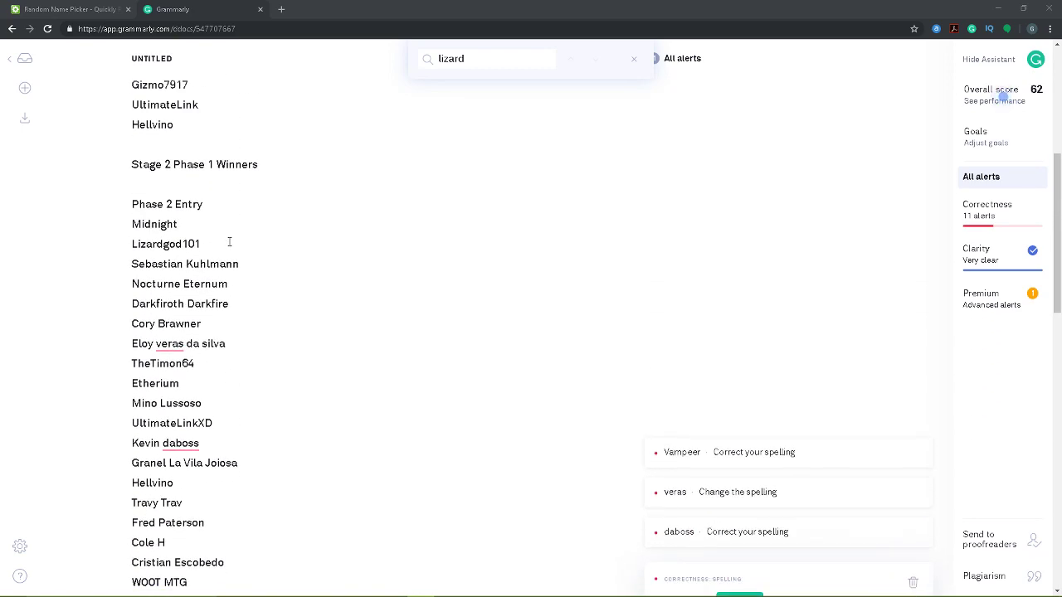
{"action": "mouse_move", "coordinate": [308, 229]}
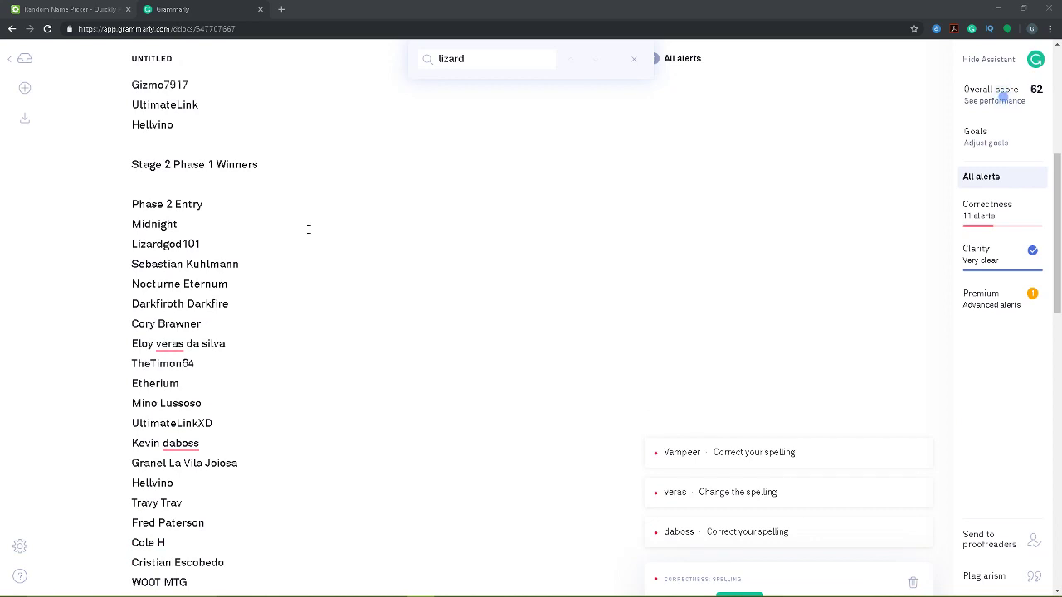
{"action": "scroll", "scroll_direction": "down", "scroll_amount": 3}
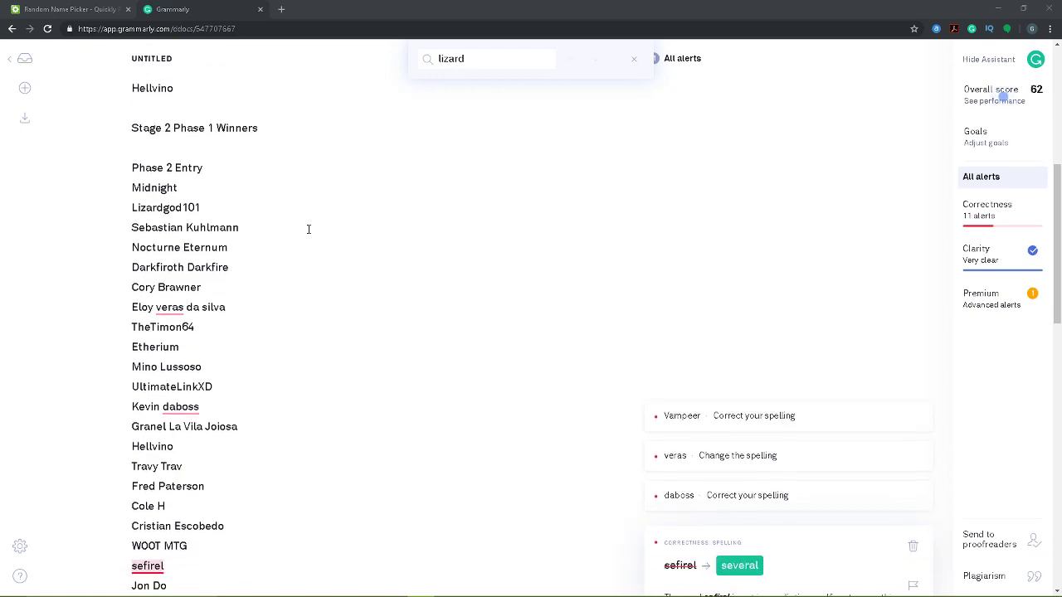
{"action": "scroll", "scroll_direction": "up", "scroll_amount": 3}
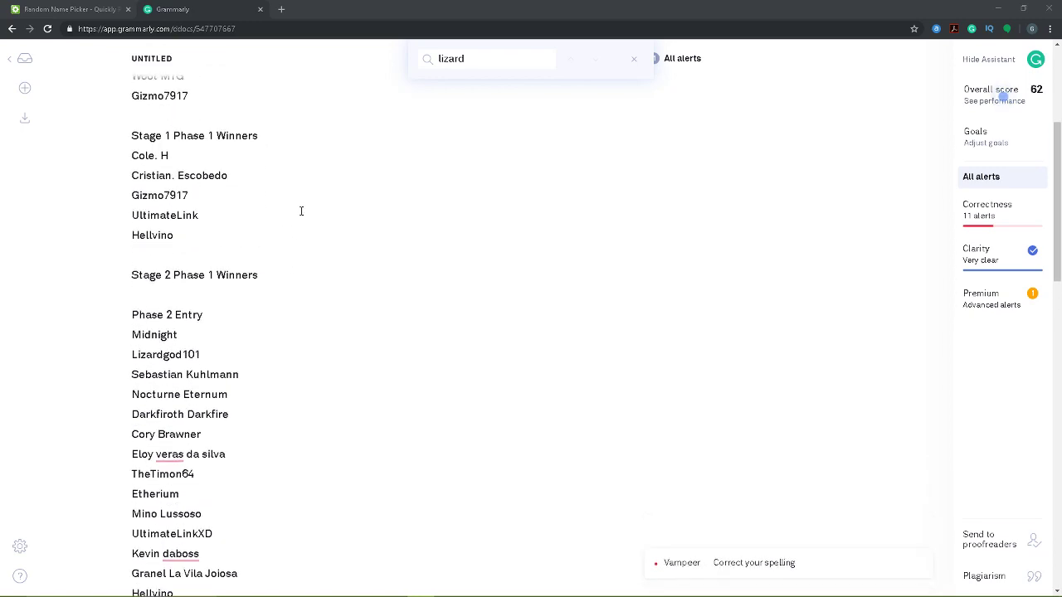
{"action": "scroll", "scroll_direction": "down", "scroll_amount": 3}
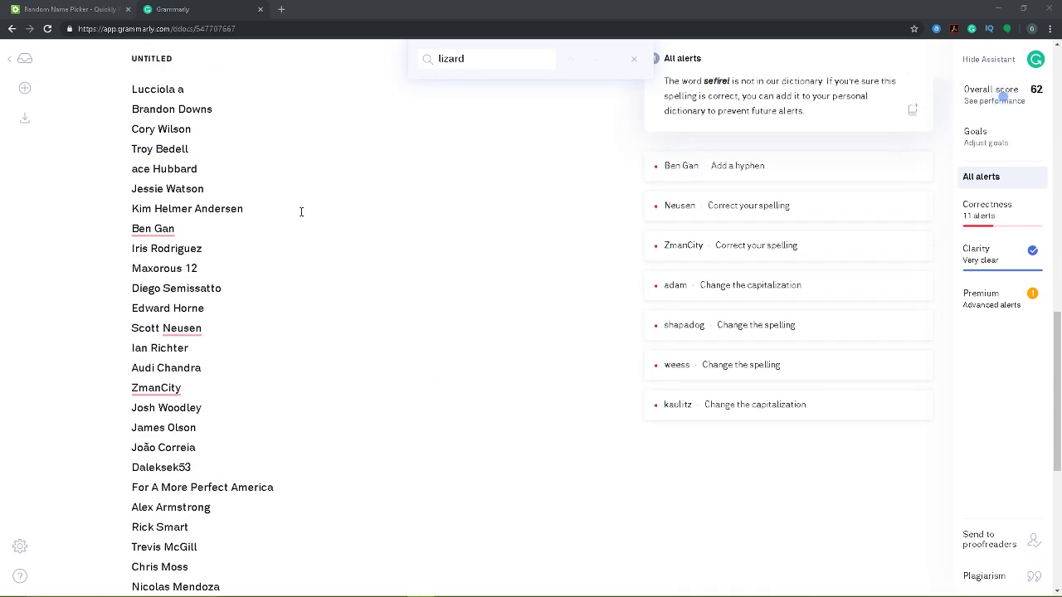
{"action": "scroll", "scroll_direction": "down", "scroll_amount": 3}
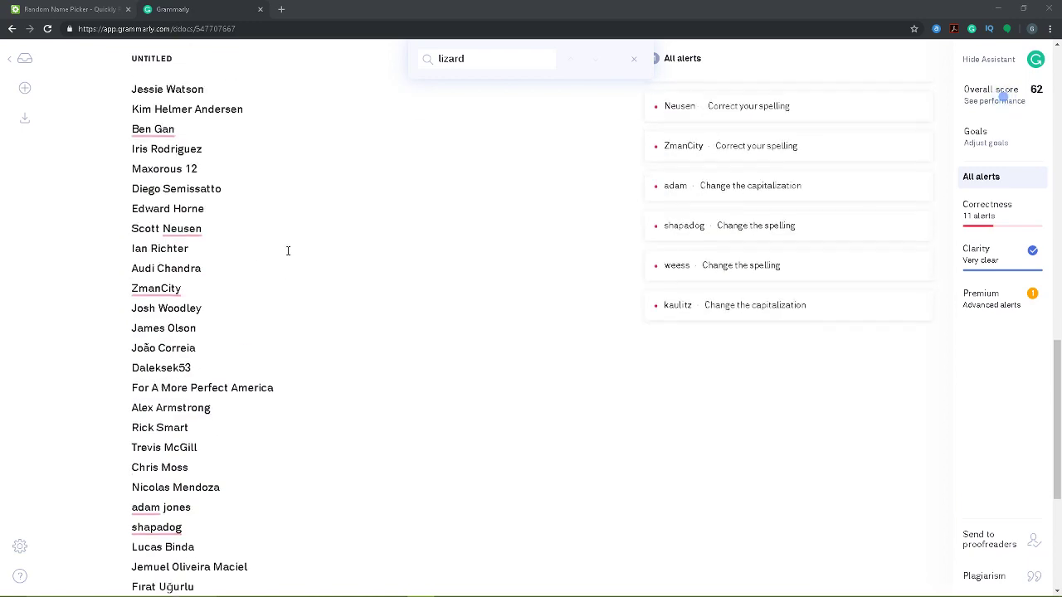
{"action": "scroll", "scroll_direction": "down", "scroll_amount": 3}
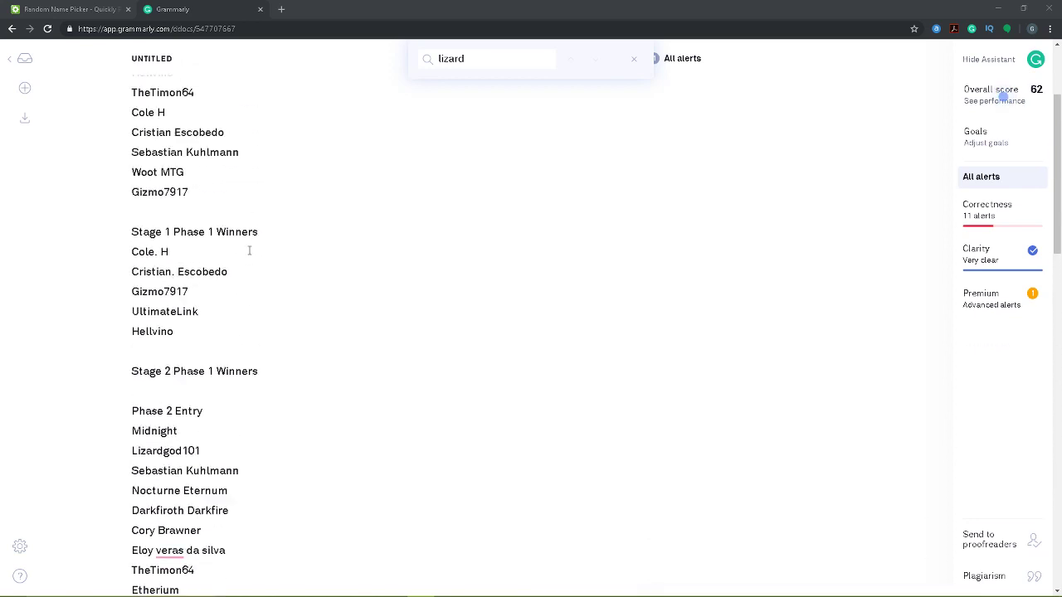
{"action": "scroll", "scroll_direction": "up", "scroll_amount": 3}
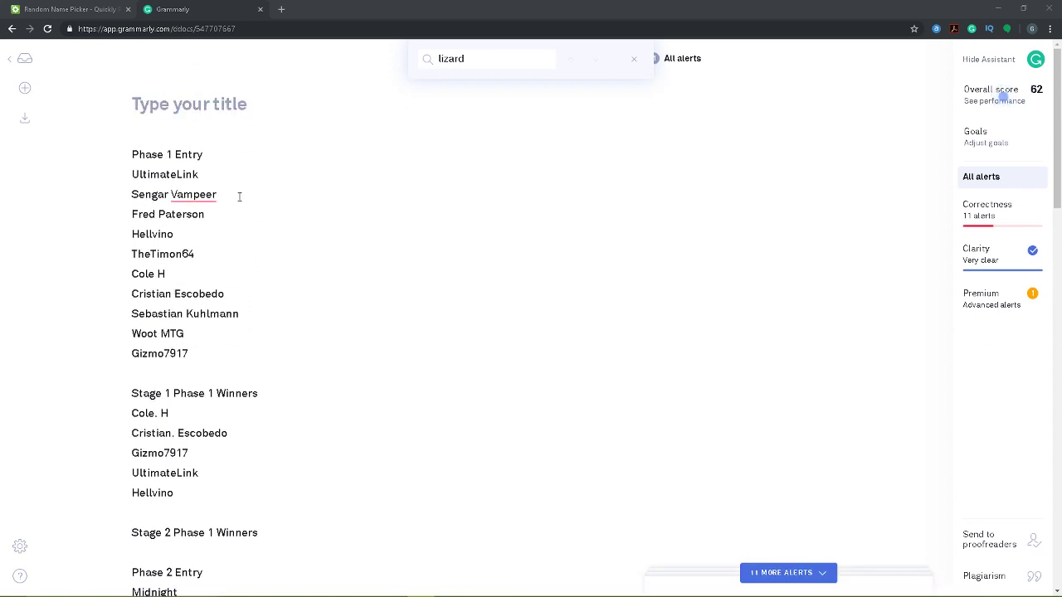
{"action": "mouse_move", "coordinate": [267, 321]}
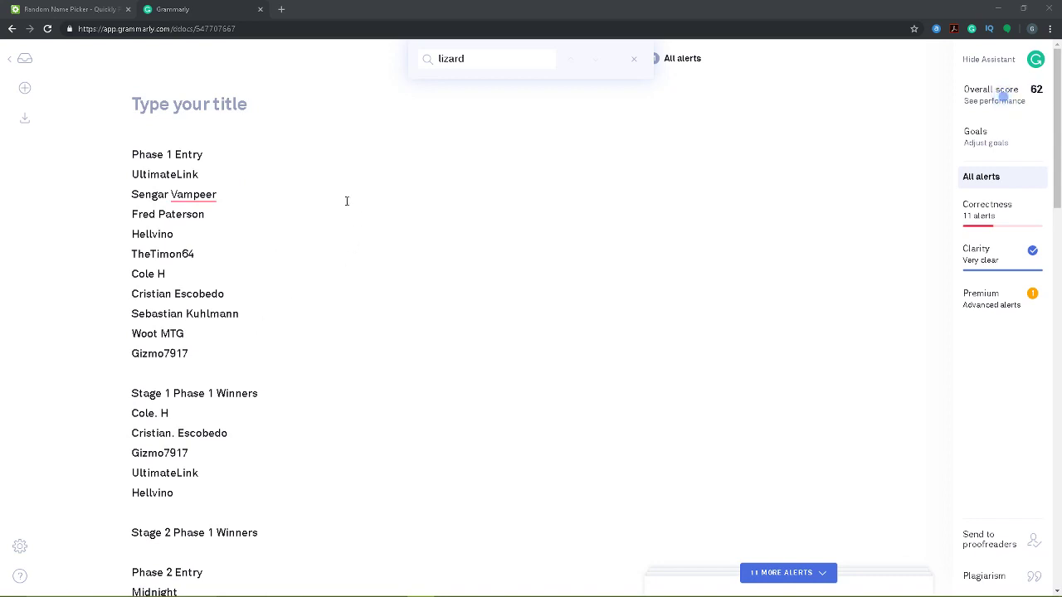
{"action": "mouse_move", "coordinate": [230, 231]}
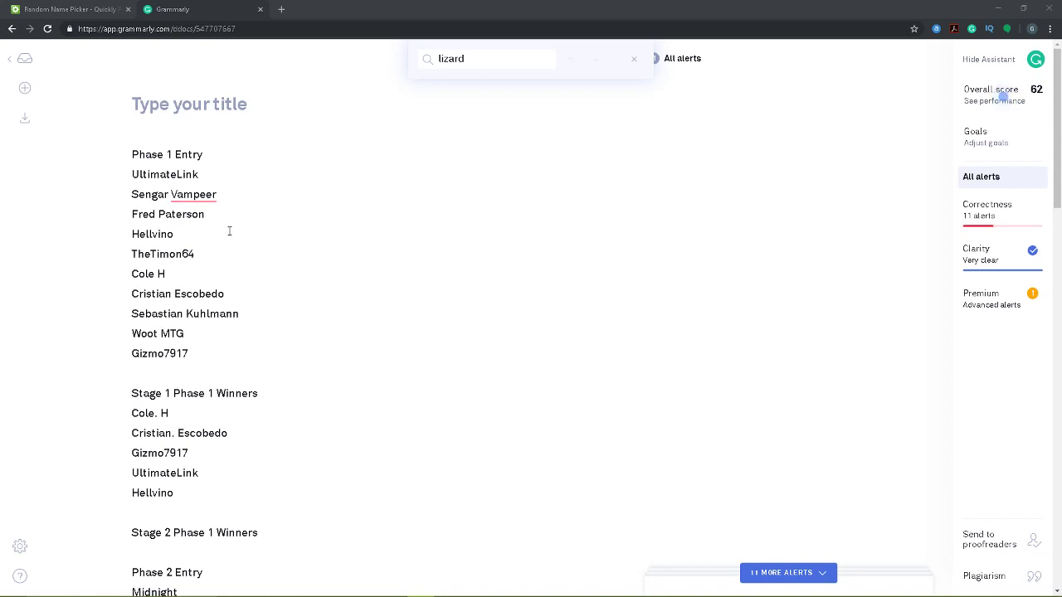
{"action": "mouse_move", "coordinate": [205, 228]}
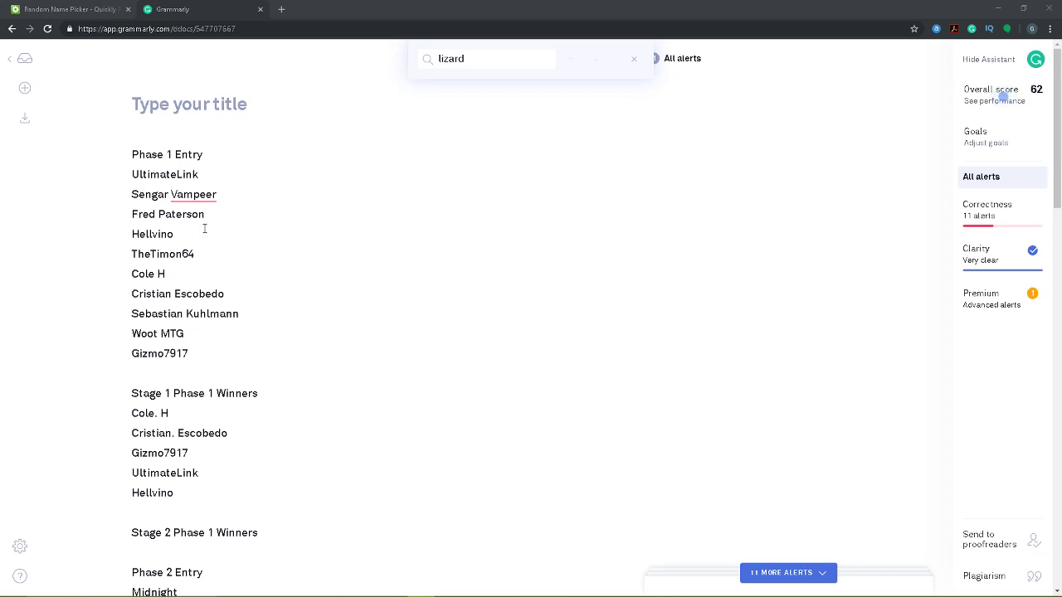
{"action": "mouse_move", "coordinate": [167, 271]}
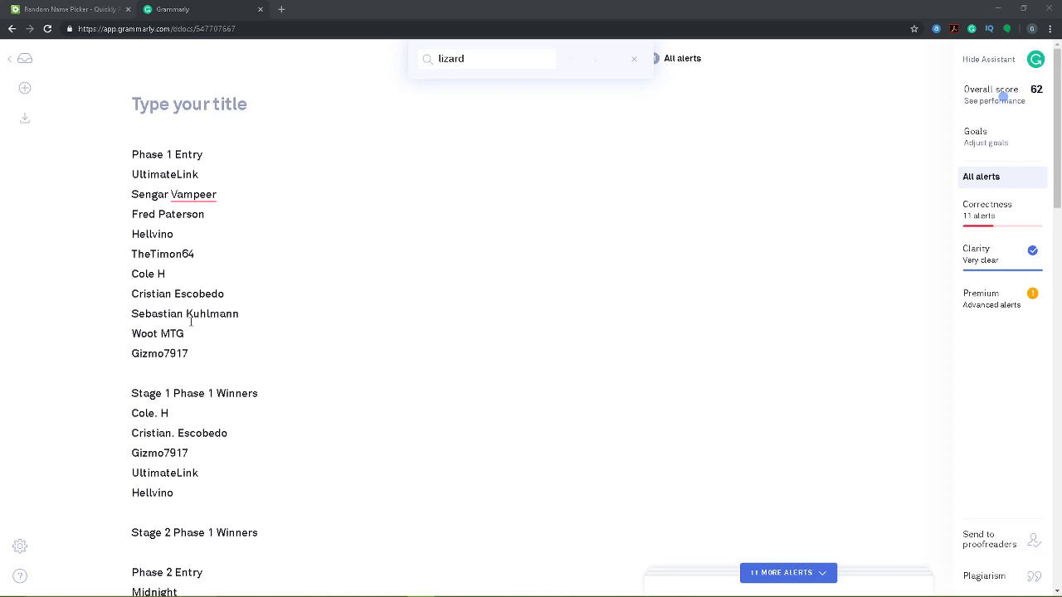
{"action": "mouse_move", "coordinate": [219, 341]}
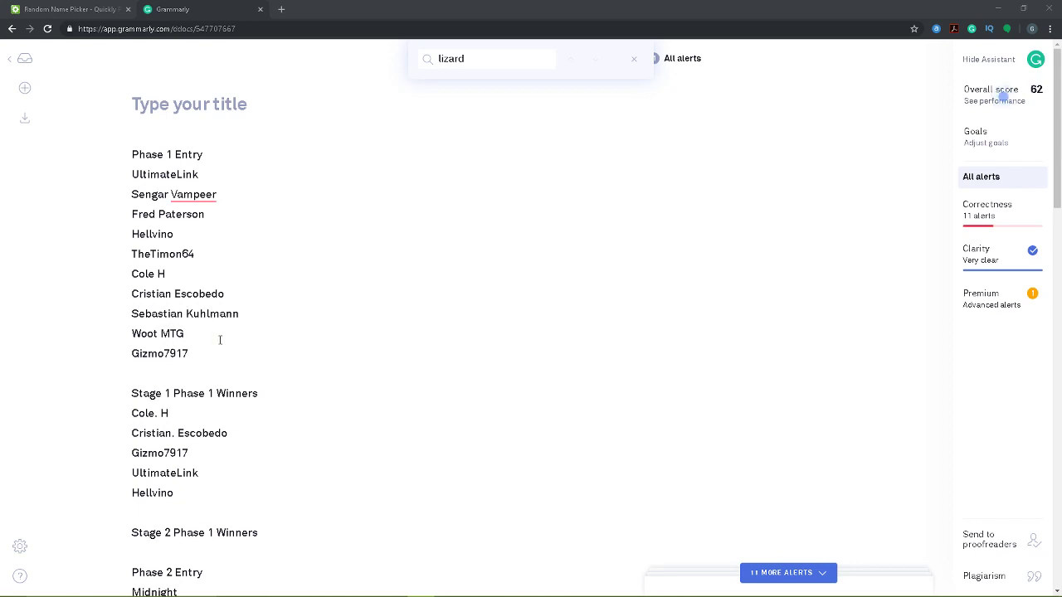
{"action": "mouse_move", "coordinate": [209, 362]}
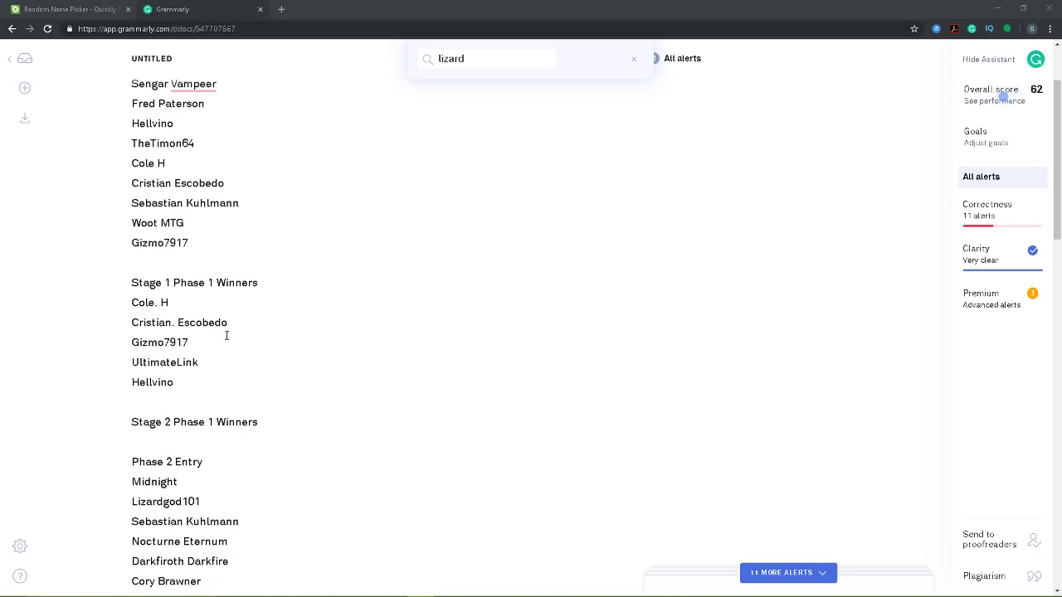
{"action": "scroll", "scroll_direction": "down", "scroll_amount": 3}
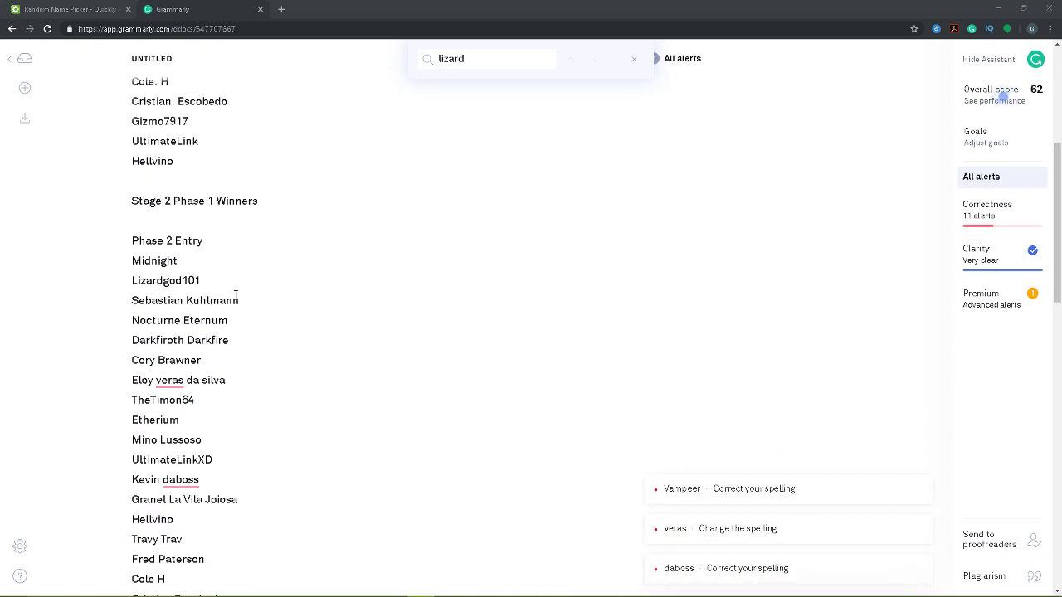
{"action": "scroll", "scroll_direction": "down", "scroll_amount": 3}
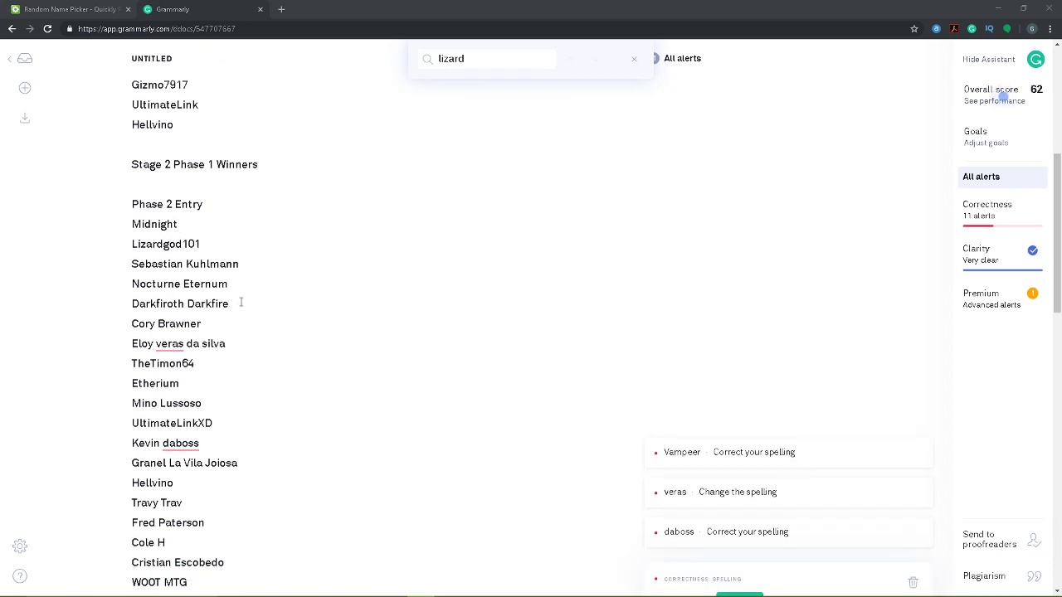
{"action": "mouse_move", "coordinate": [178, 332]}
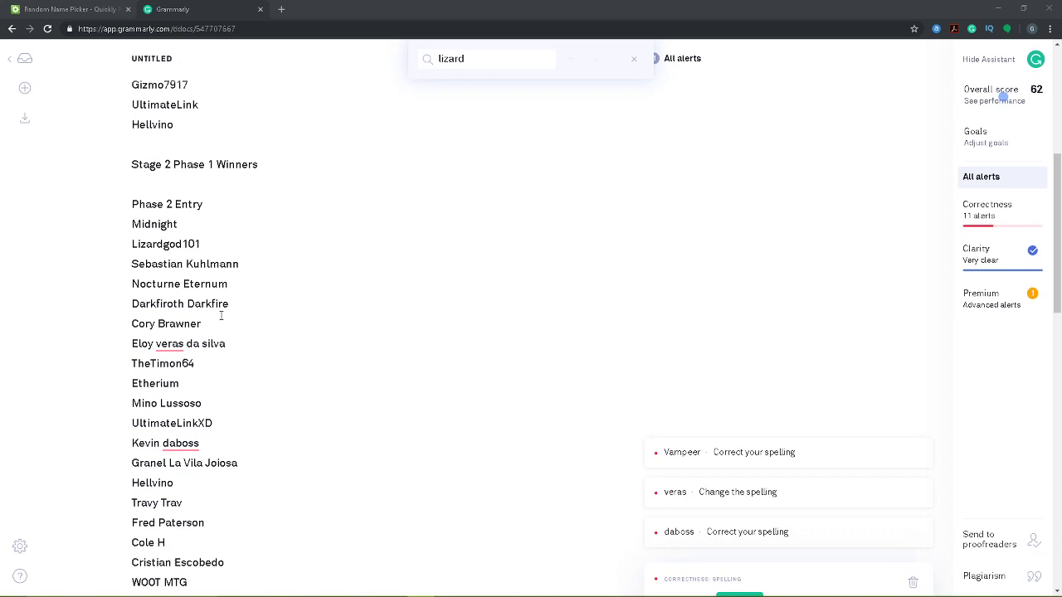
{"action": "mouse_move", "coordinate": [267, 315]}
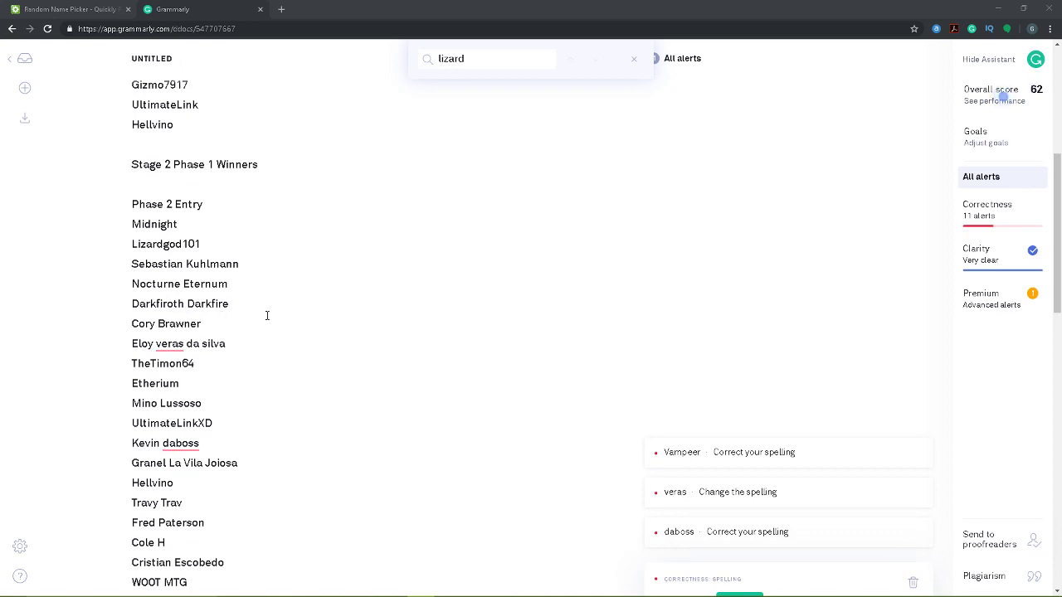
{"action": "mouse_move", "coordinate": [175, 357]}
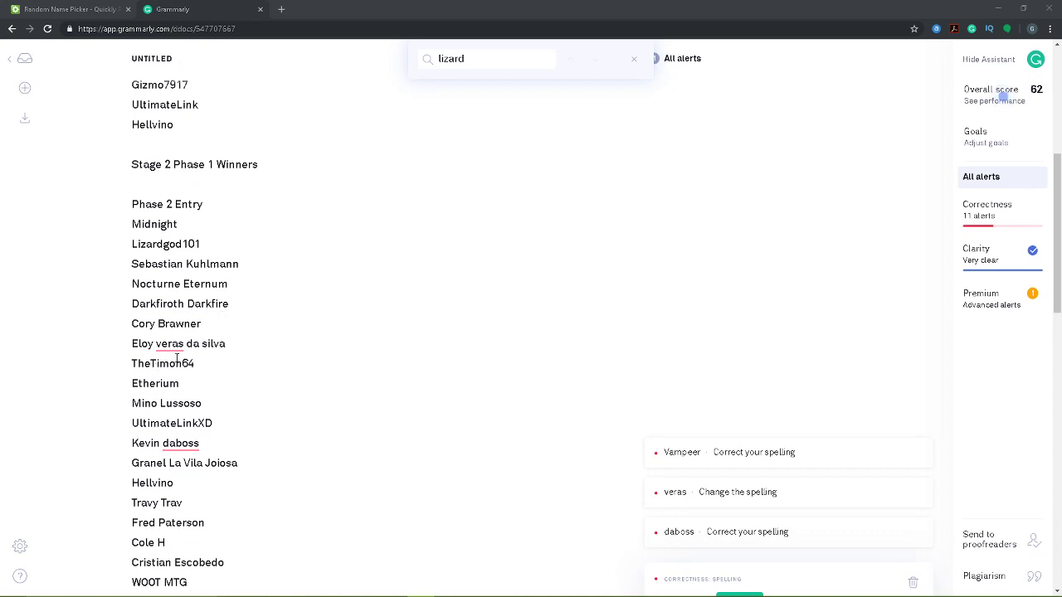
{"action": "scroll", "scroll_direction": "down", "scroll_amount": 3}
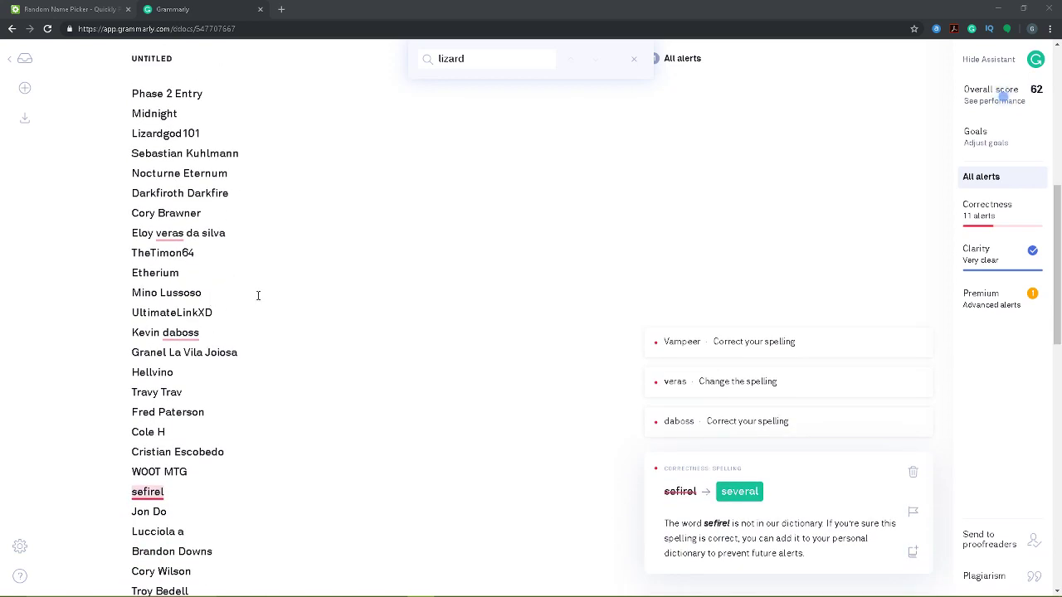
{"action": "mouse_move", "coordinate": [262, 311]}
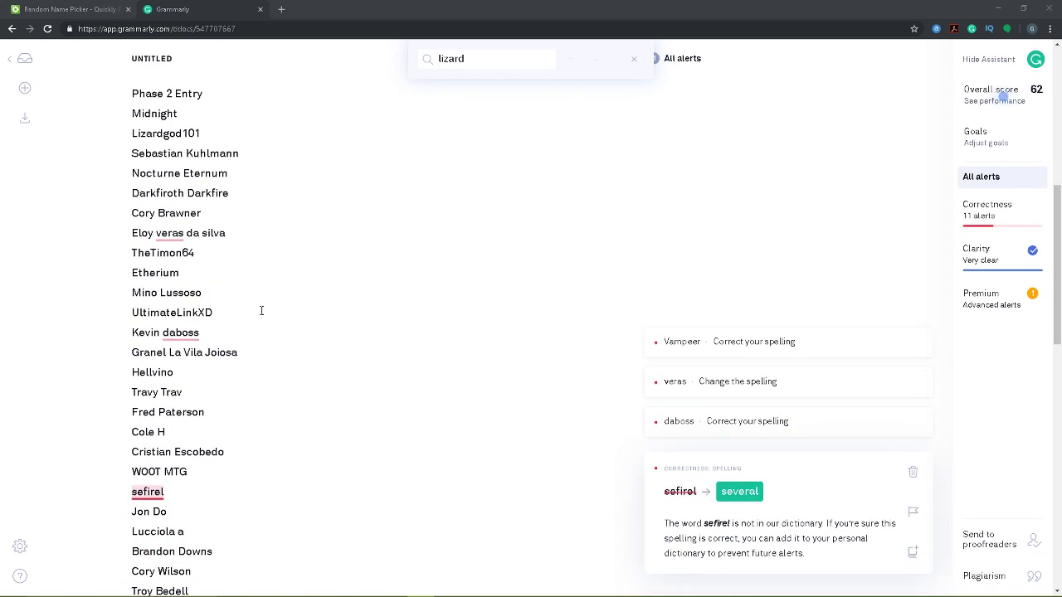
{"action": "scroll", "scroll_direction": "down", "scroll_amount": 3}
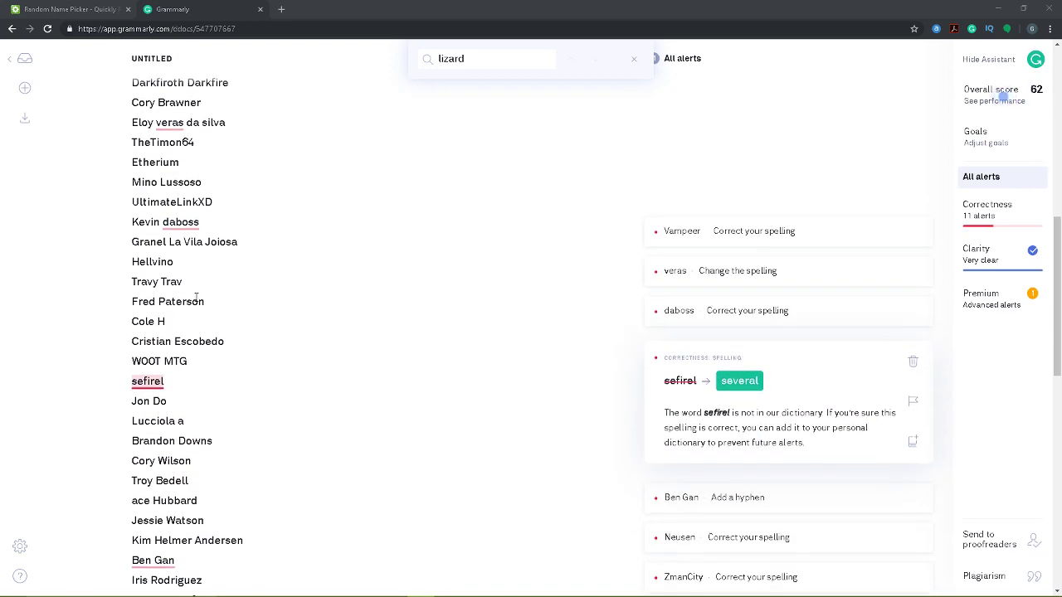
{"action": "mouse_move", "coordinate": [185, 326]}
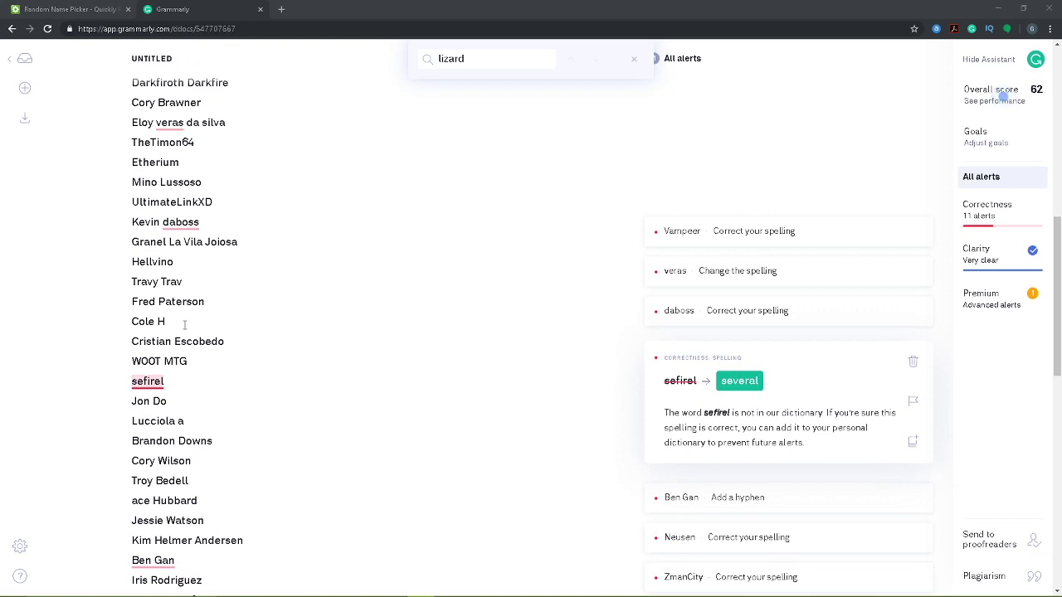
{"action": "scroll", "scroll_direction": "down", "scroll_amount": 3}
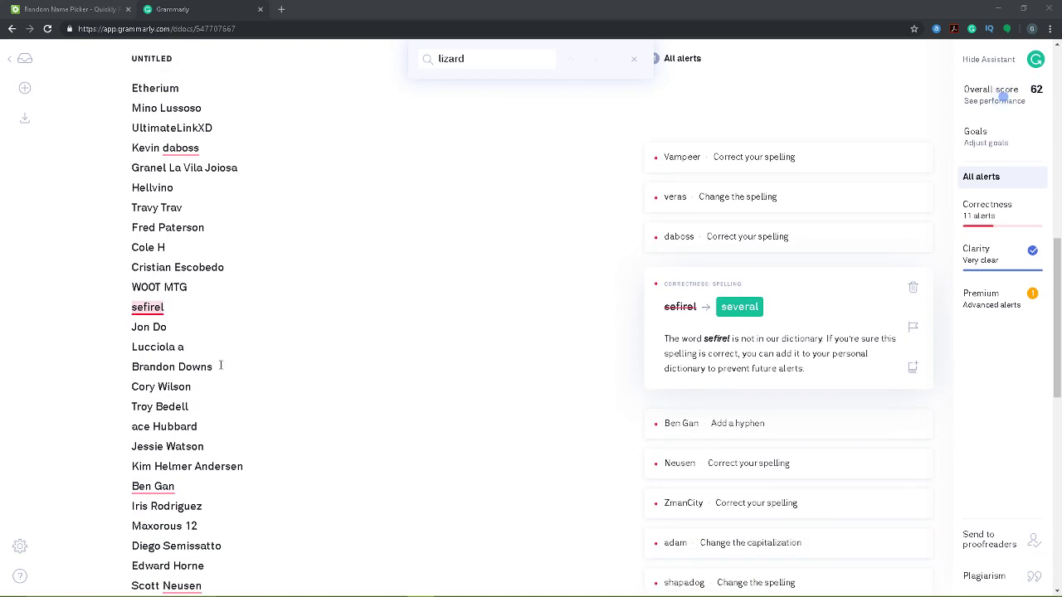
{"action": "scroll", "scroll_direction": "down", "scroll_amount": 3}
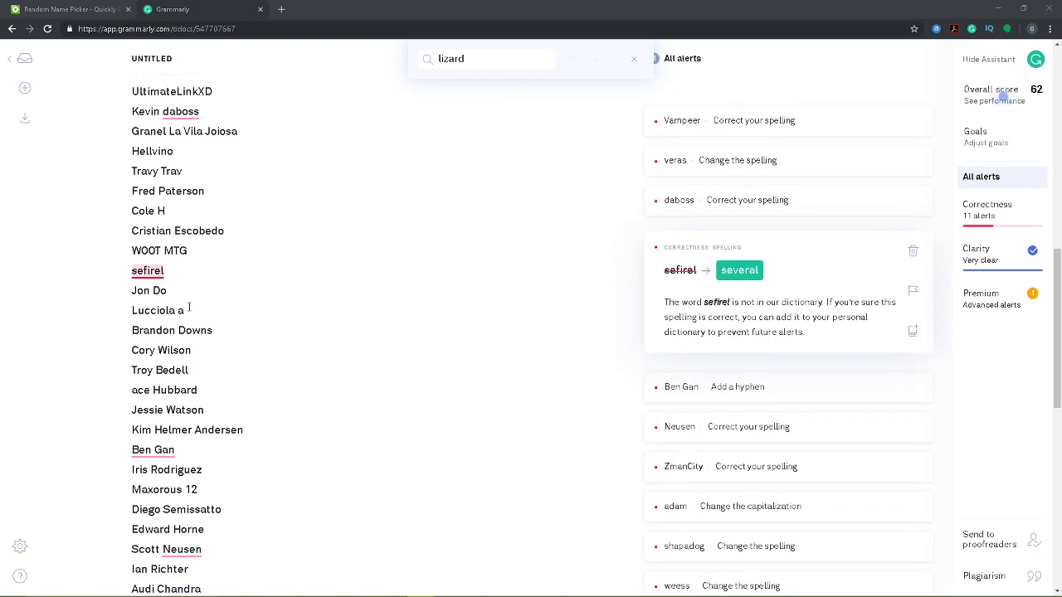
{"action": "scroll", "scroll_direction": "down", "scroll_amount": 3}
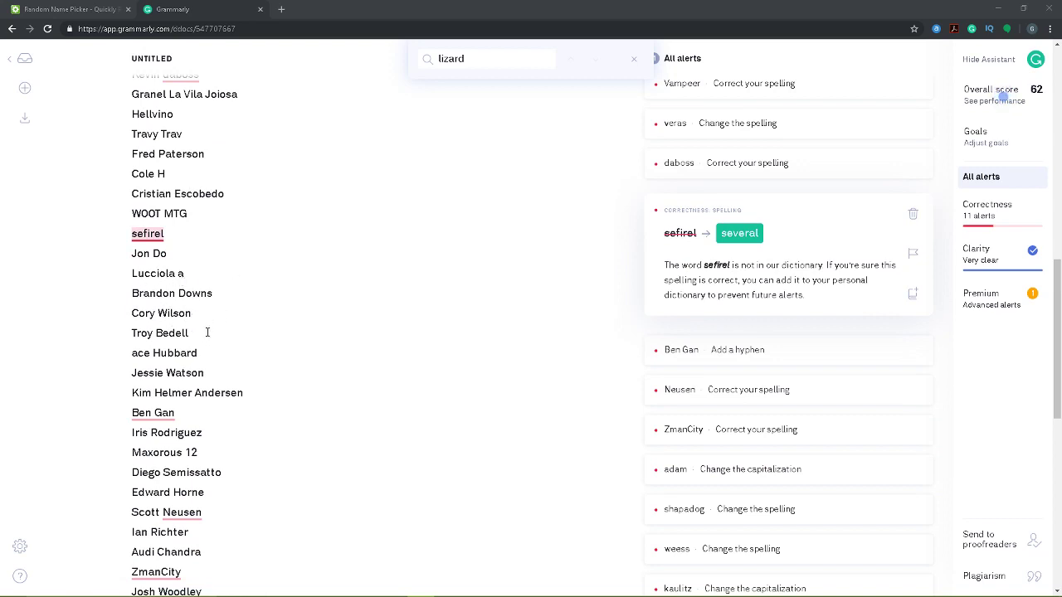
{"action": "scroll", "scroll_direction": "down", "scroll_amount": 3}
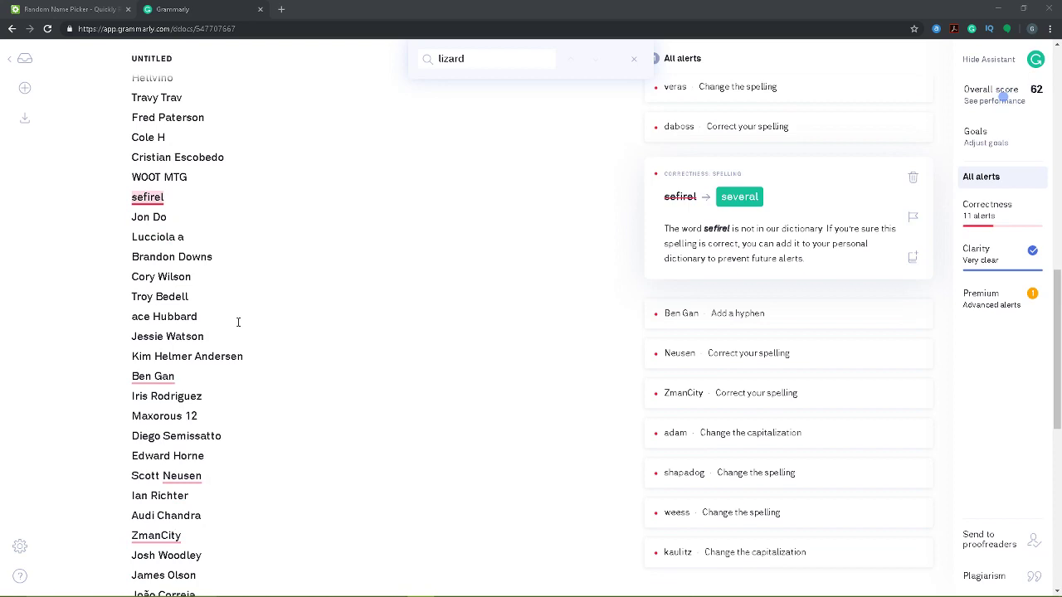
{"action": "mouse_move", "coordinate": [282, 325]}
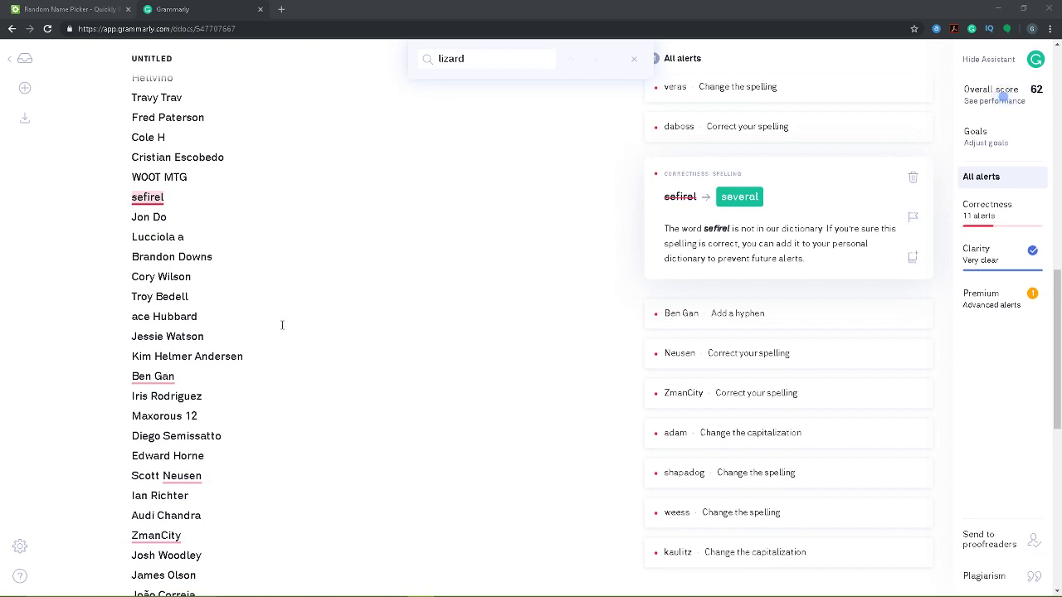
{"action": "scroll", "scroll_direction": "down", "scroll_amount": 3}
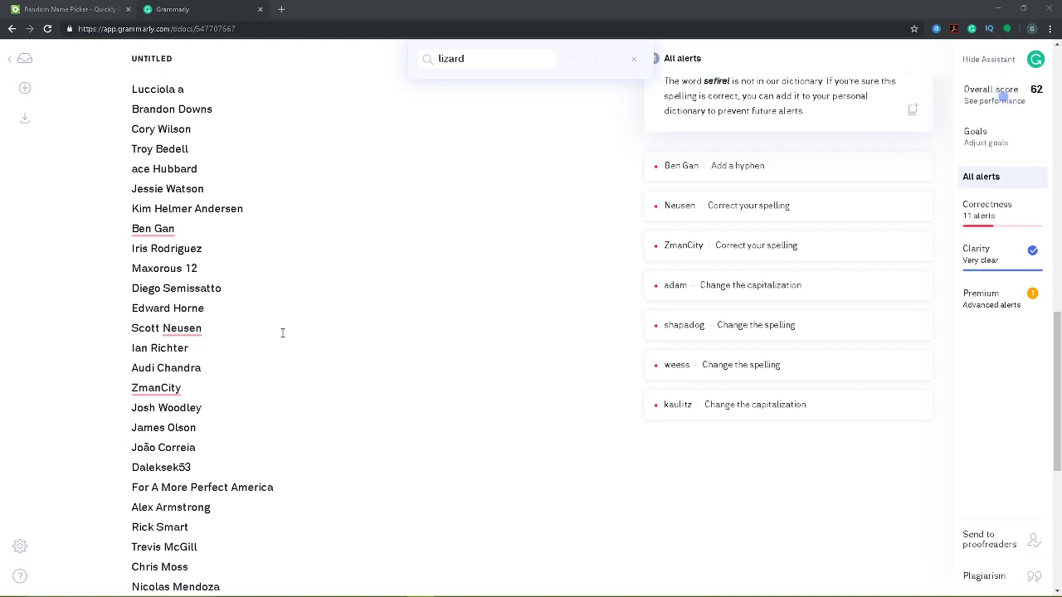
{"action": "mouse_move", "coordinate": [302, 306]}
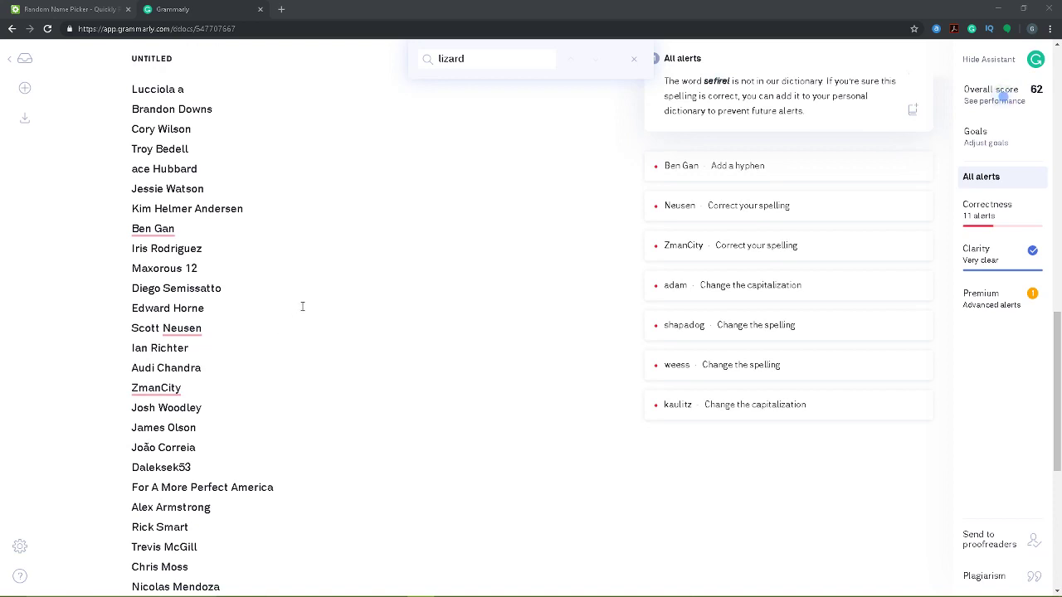
{"action": "scroll", "scroll_direction": "down", "scroll_amount": 3}
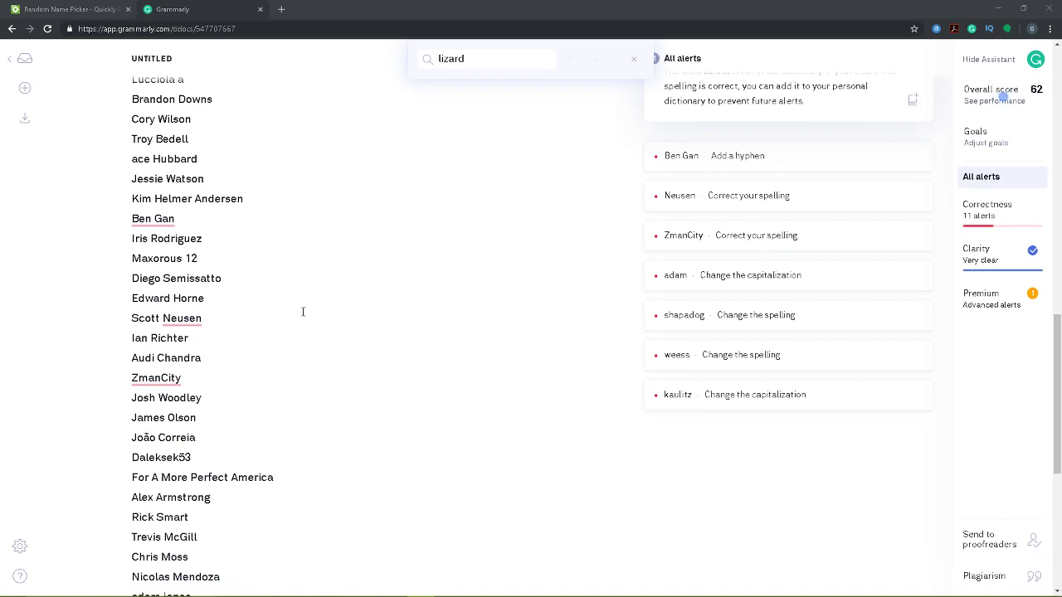
{"action": "scroll", "scroll_direction": "down", "scroll_amount": 3}
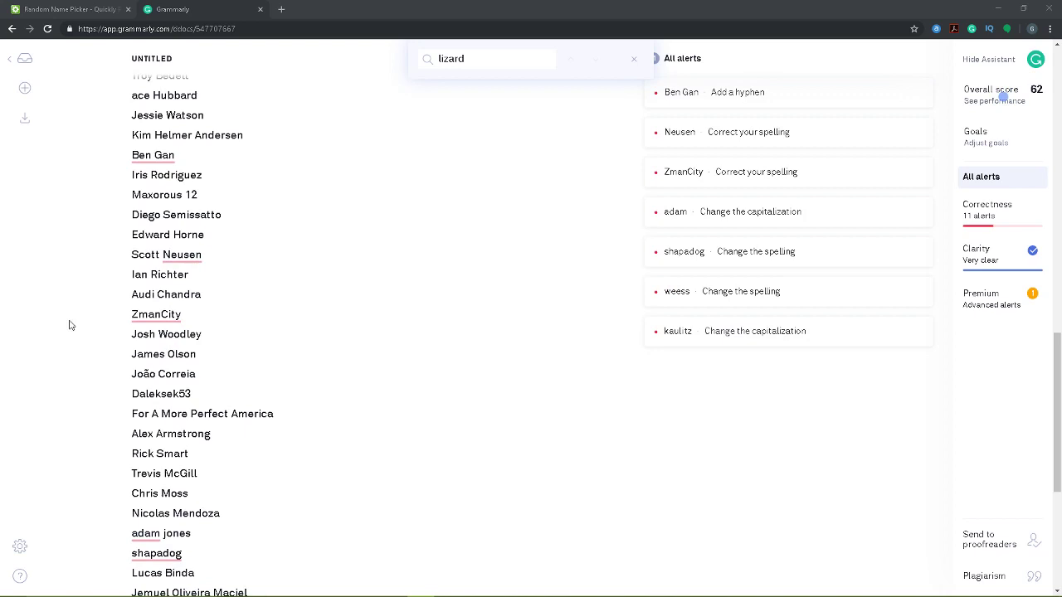
{"action": "mouse_move", "coordinate": [235, 360]}
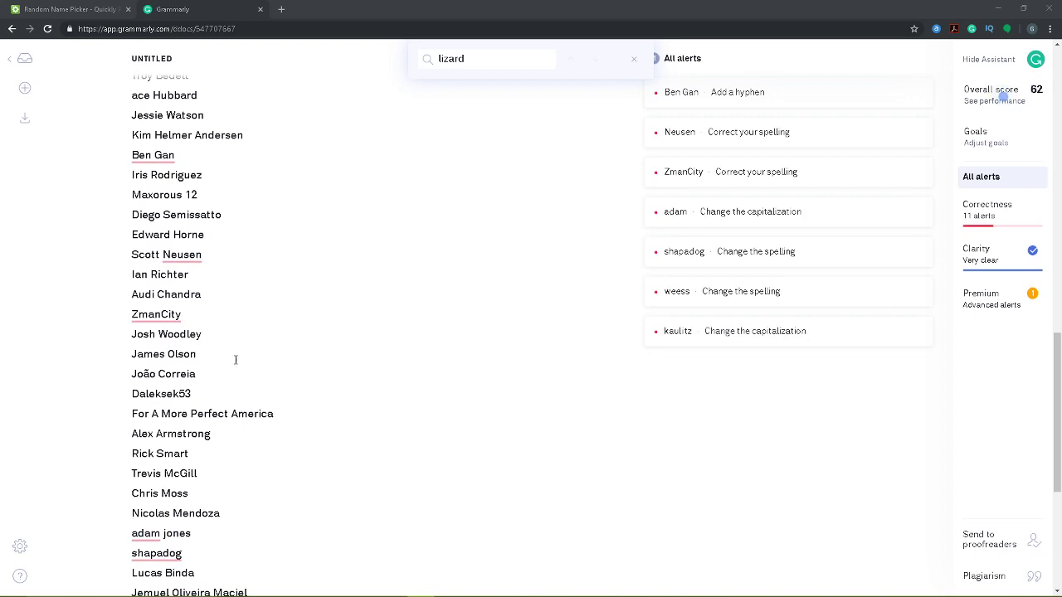
{"action": "scroll", "scroll_direction": "down", "scroll_amount": 3}
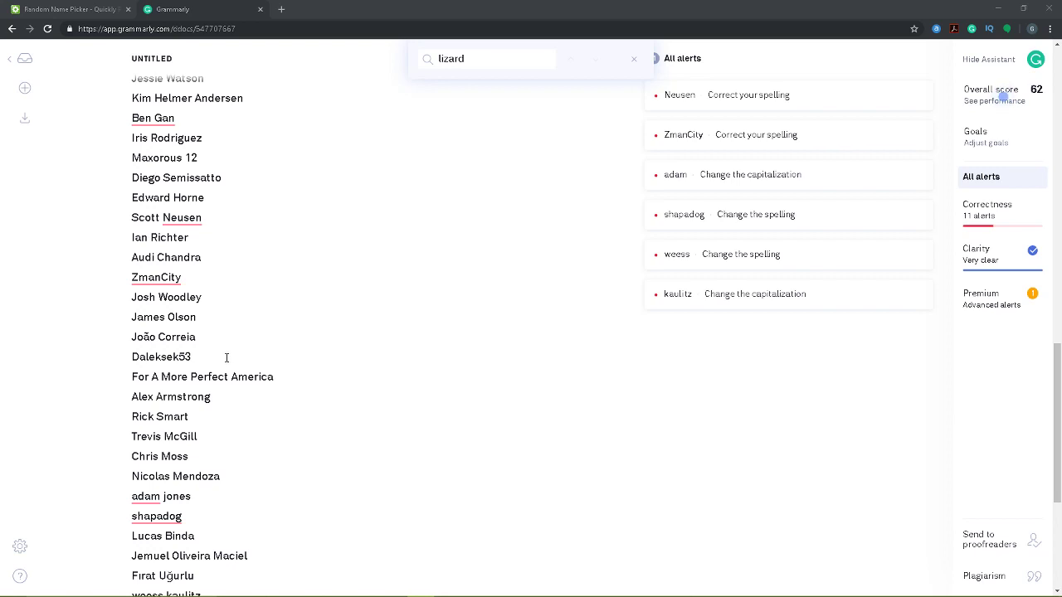
{"action": "mouse_move", "coordinate": [240, 347]}
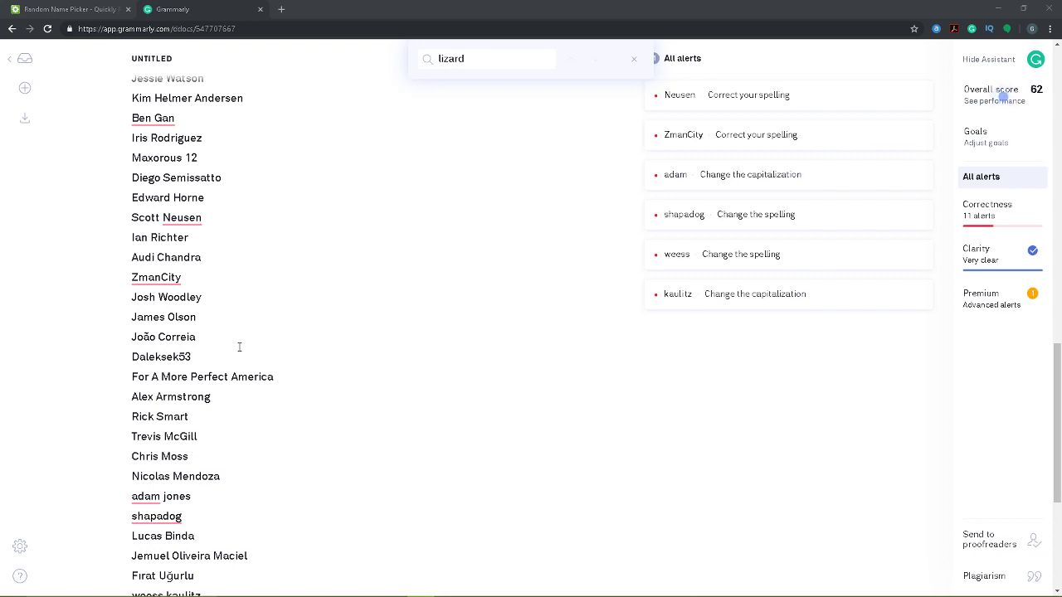
{"action": "mouse_move", "coordinate": [235, 398]}
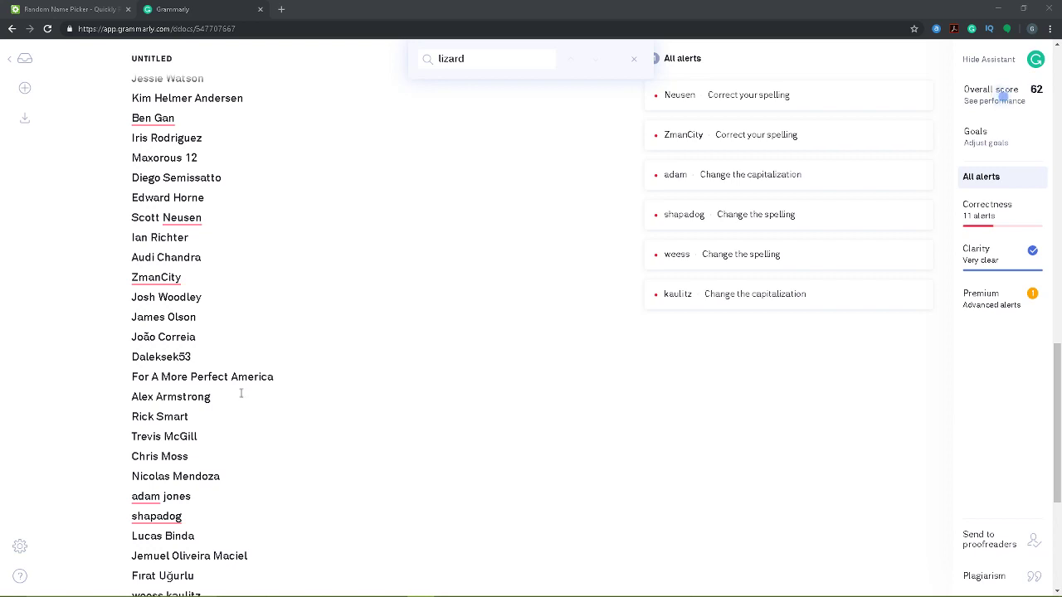
{"action": "scroll", "scroll_direction": "down", "scroll_amount": 3}
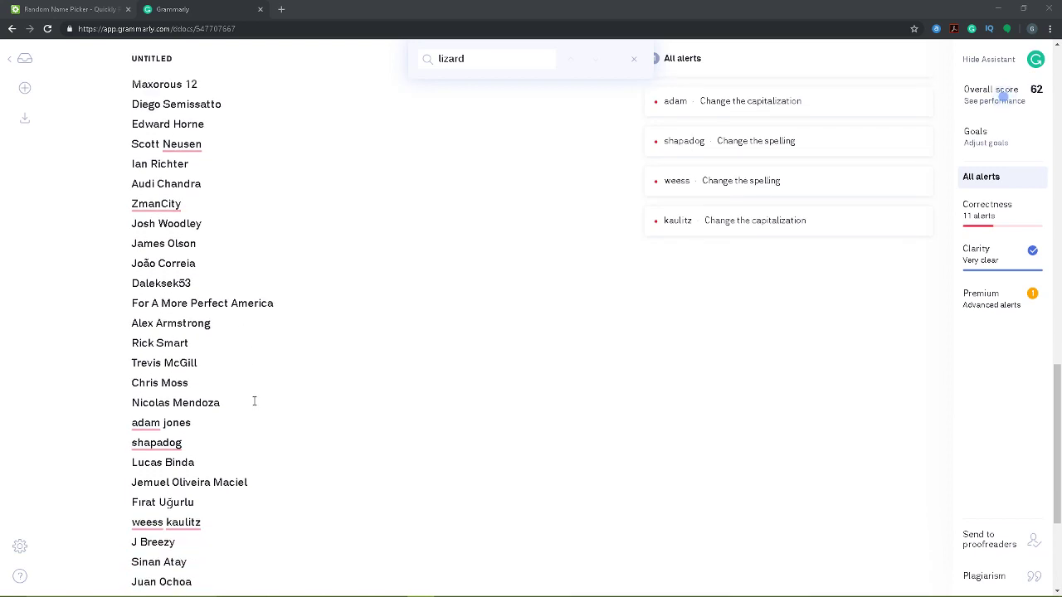
{"action": "mouse_move", "coordinate": [319, 382]}
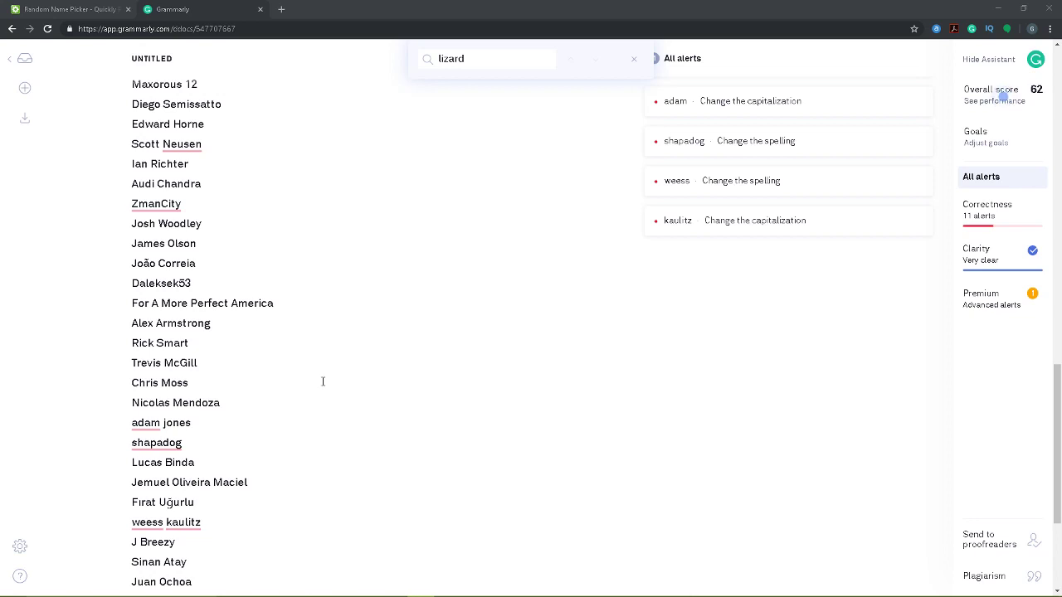
{"action": "mouse_move", "coordinate": [272, 372]}
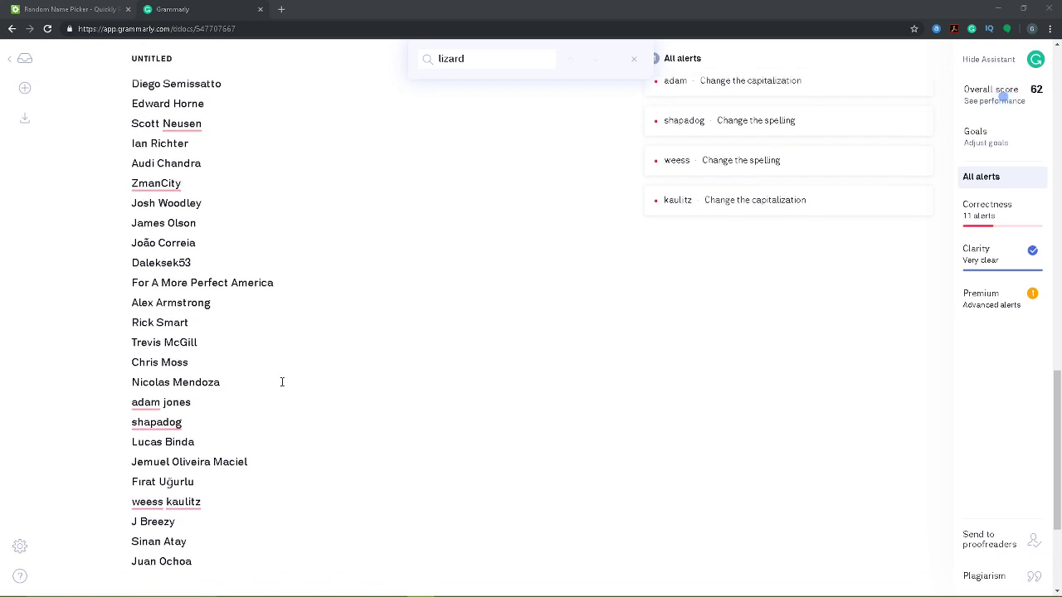
{"action": "scroll", "scroll_direction": "down", "scroll_amount": 3}
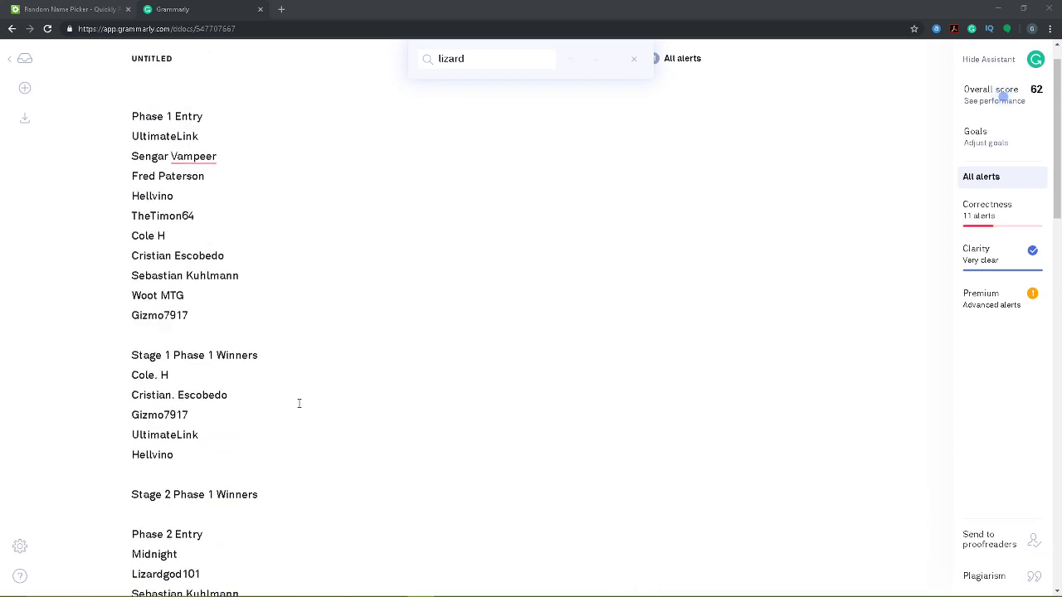
{"action": "scroll", "scroll_direction": "up", "scroll_amount": 3}
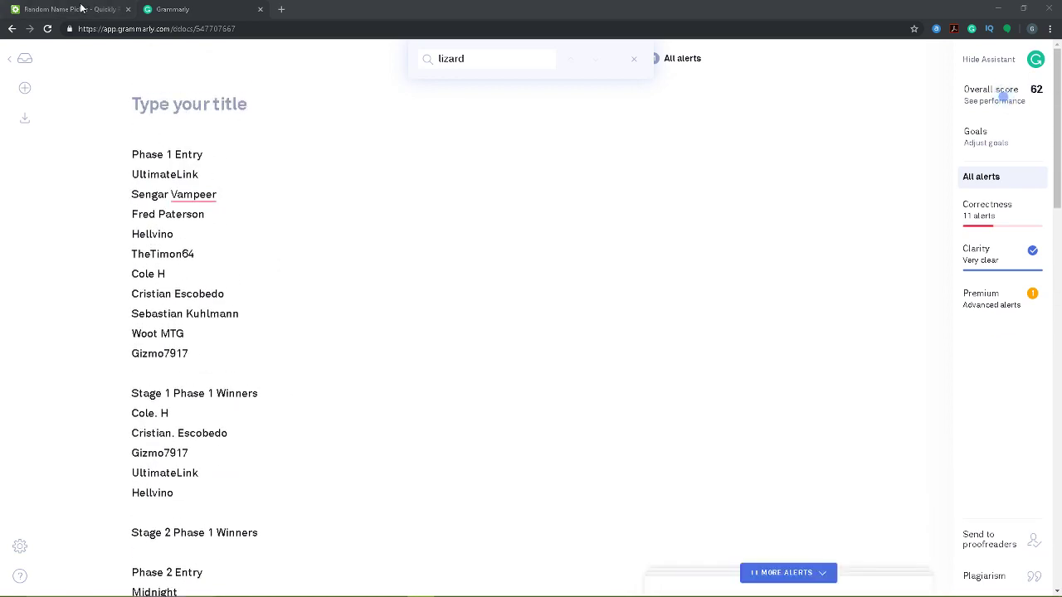
{"action": "mouse_move", "coordinate": [66, 9]}
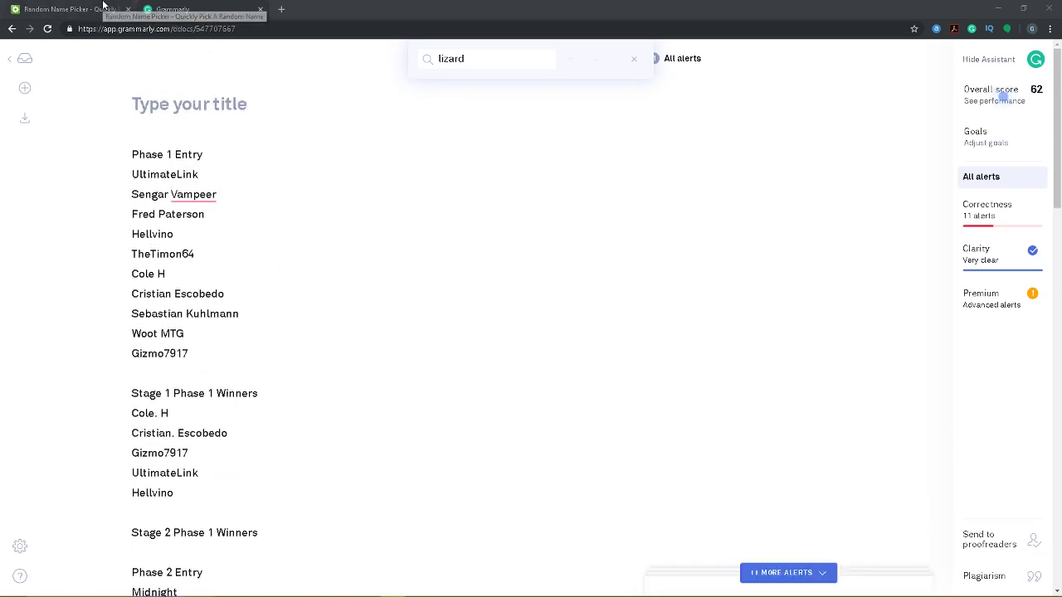
{"action": "left_click", "coordinate": [71, 9]}
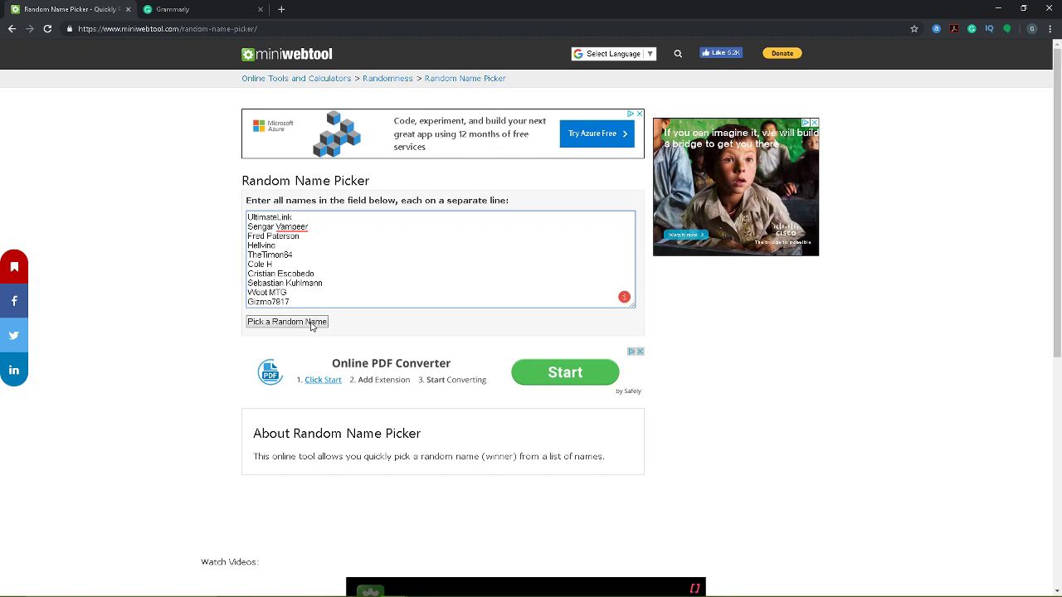
{"action": "left_click", "coordinate": [287, 321]}
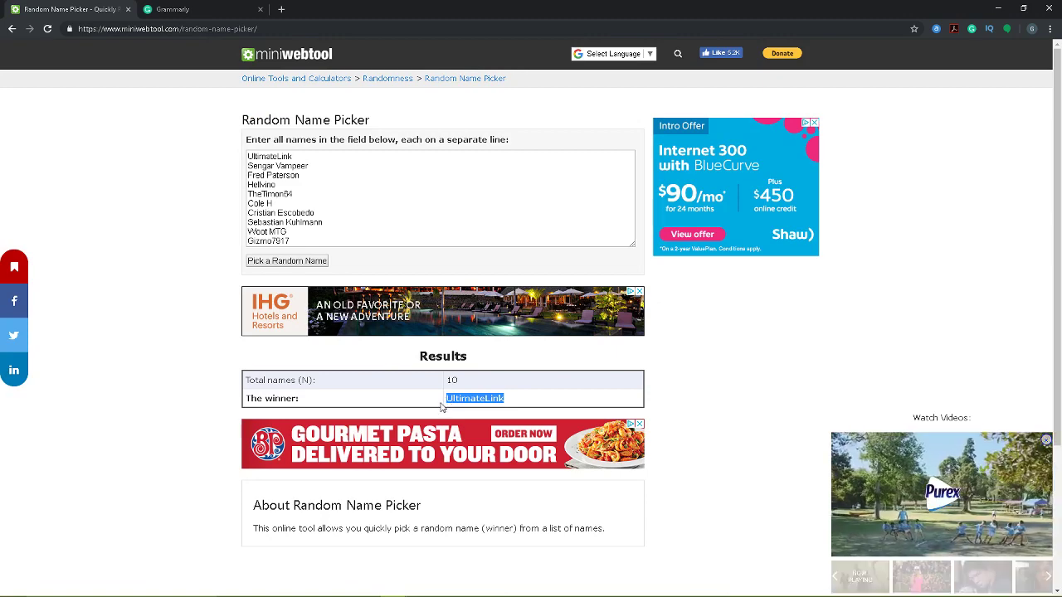
{"action": "left_click", "coordinate": [199, 10]}
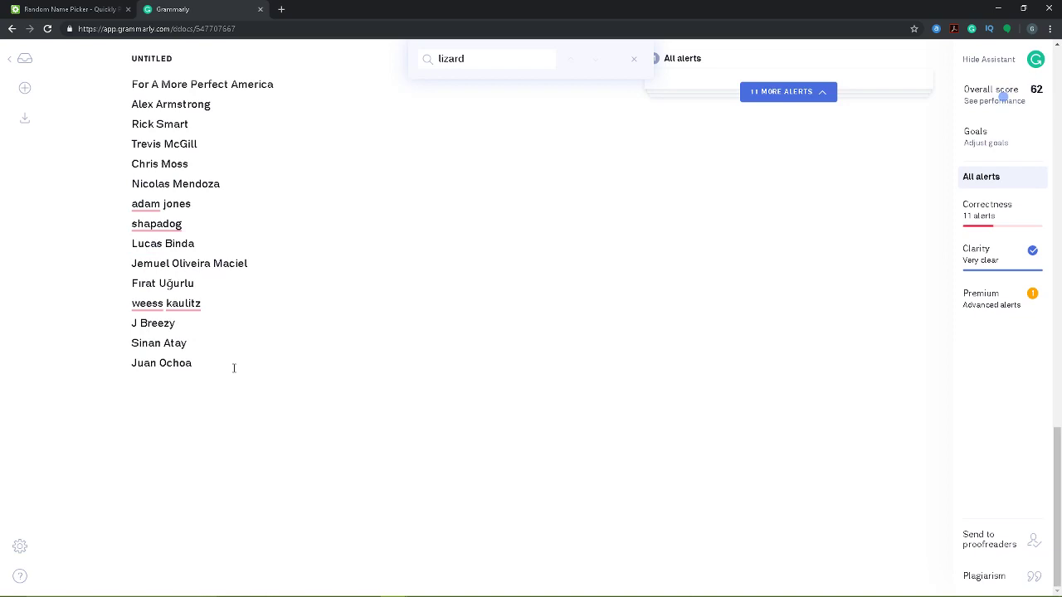
{"action": "scroll", "scroll_direction": "up", "scroll_amount": 3}
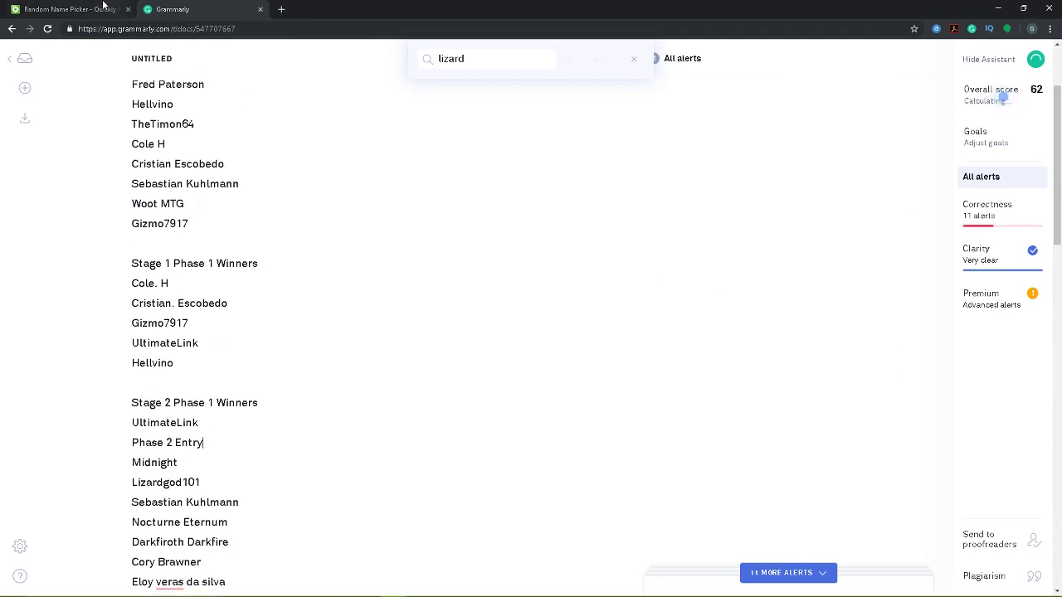
{"action": "left_click", "coordinate": [67, 9]}
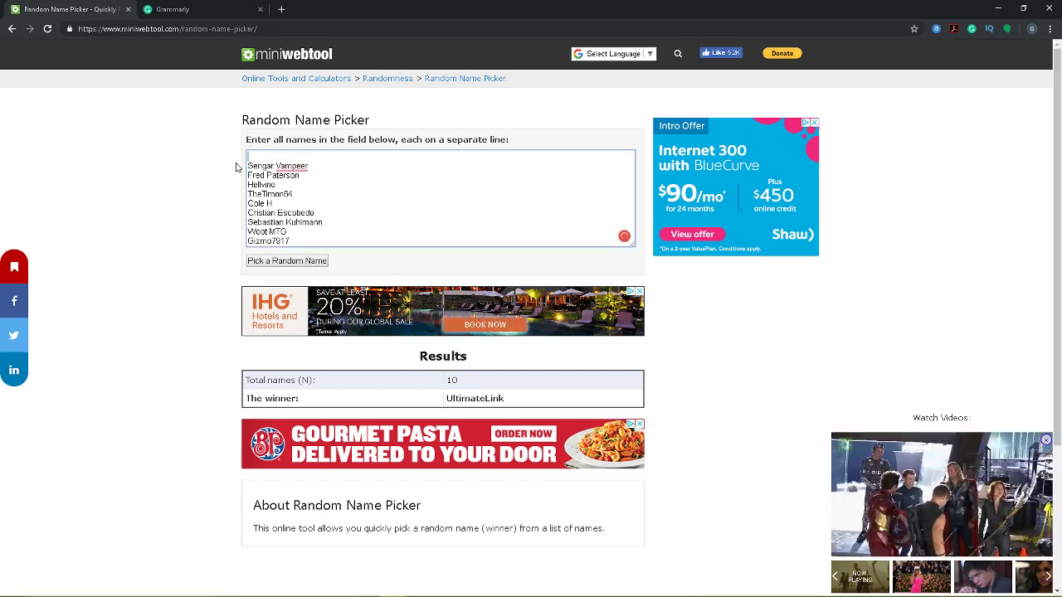
- Remove Sebastian from the entrants, draw Woot MTG, and add it to the winners list
{"action": "left_click", "coordinate": [287, 261]}
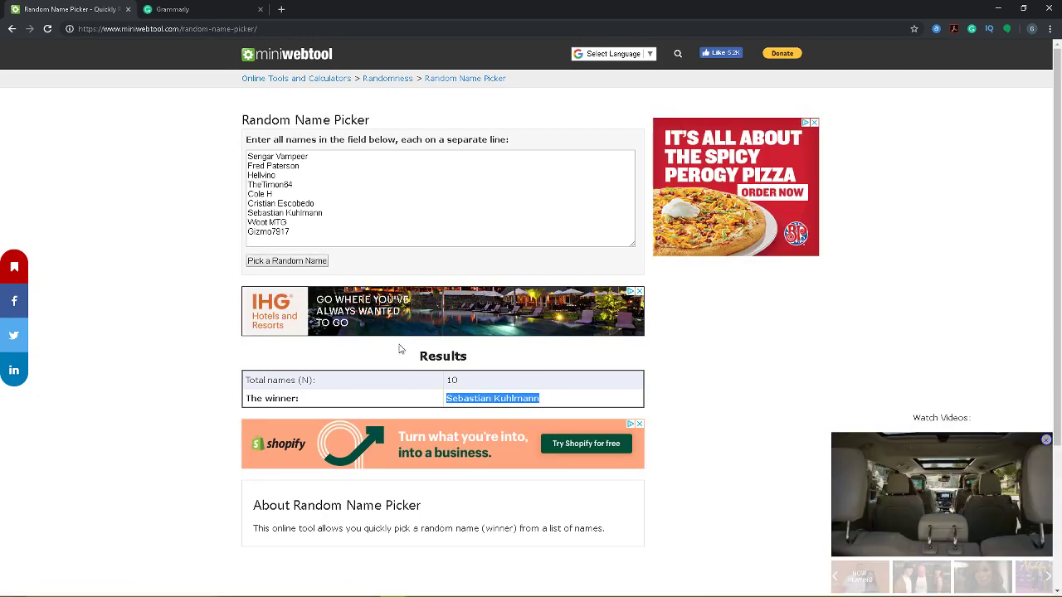
{"action": "left_click", "coordinate": [170, 9]}
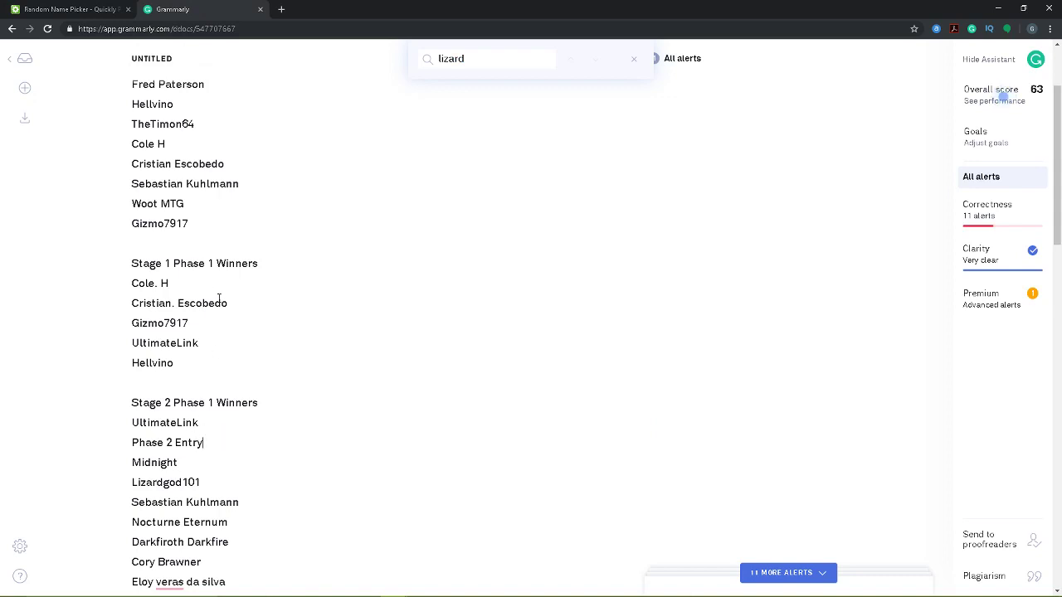
{"action": "scroll", "scroll_direction": "down", "scroll_amount": 3}
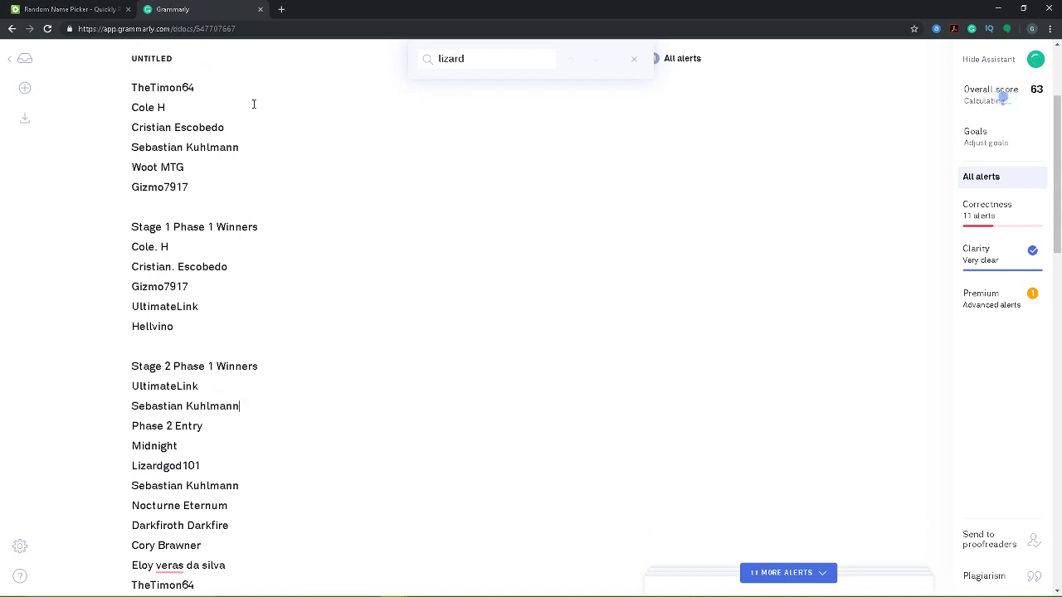
{"action": "left_click", "coordinate": [66, 9]}
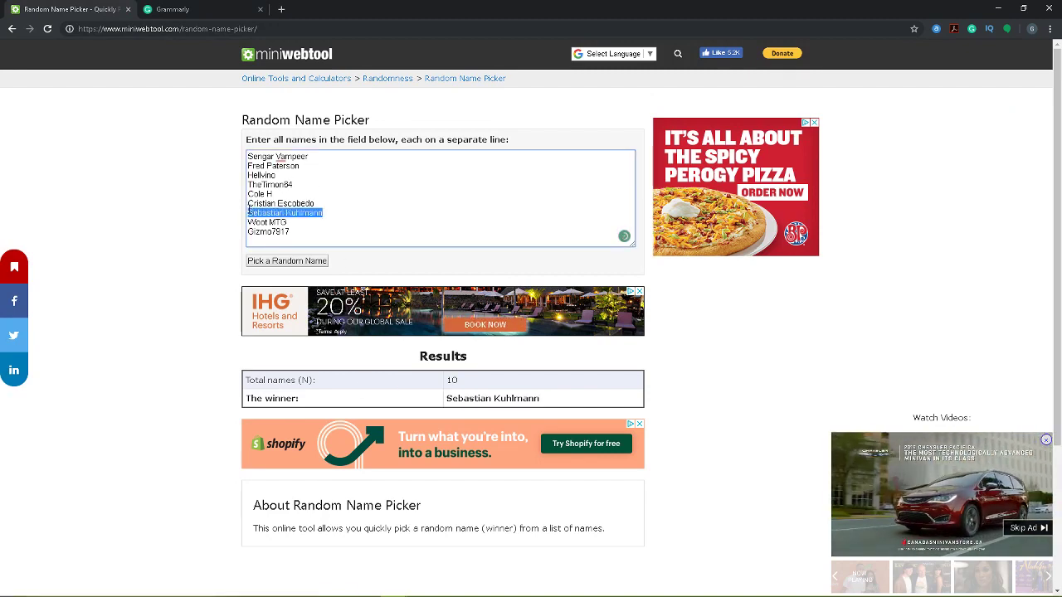
{"action": "left_click", "coordinate": [287, 260]}
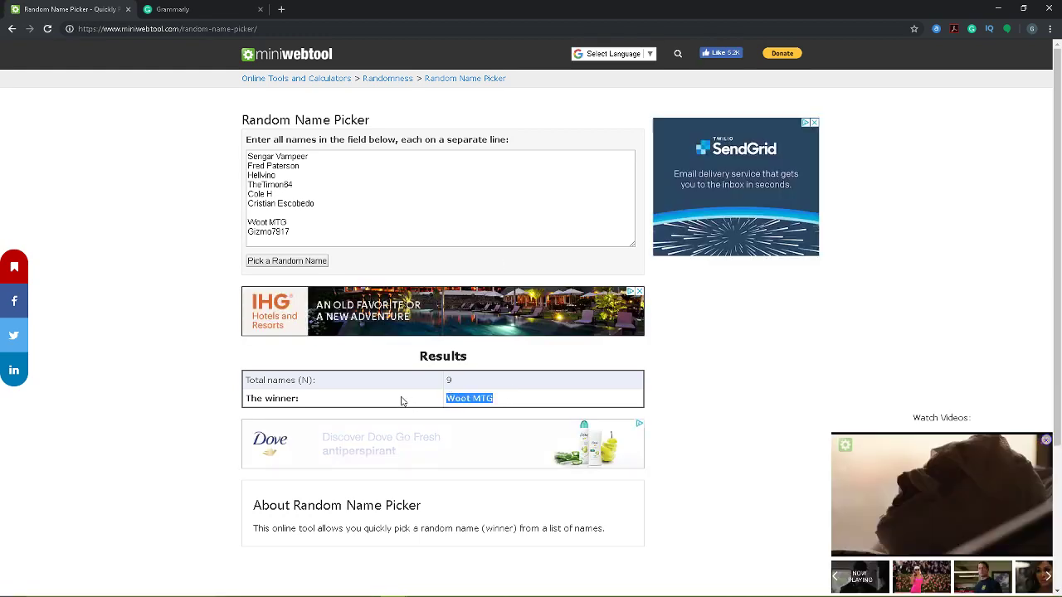
{"action": "left_click", "coordinate": [199, 9]}
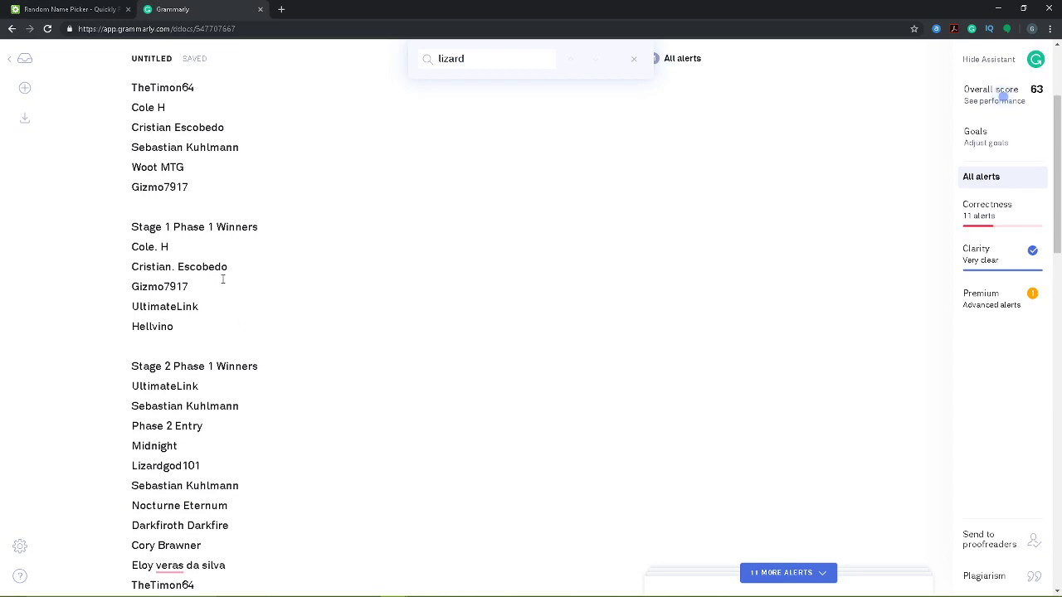
{"action": "mouse_move", "coordinate": [264, 418]}
{"action": "type", "text": "Woot MTG"}
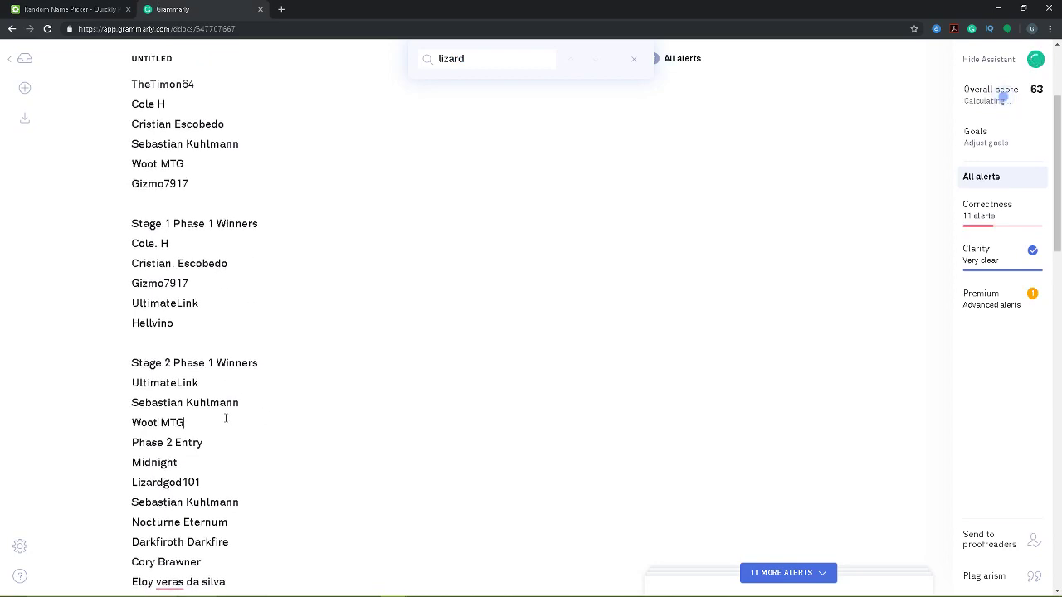
{"action": "left_click", "coordinate": [66, 9]}
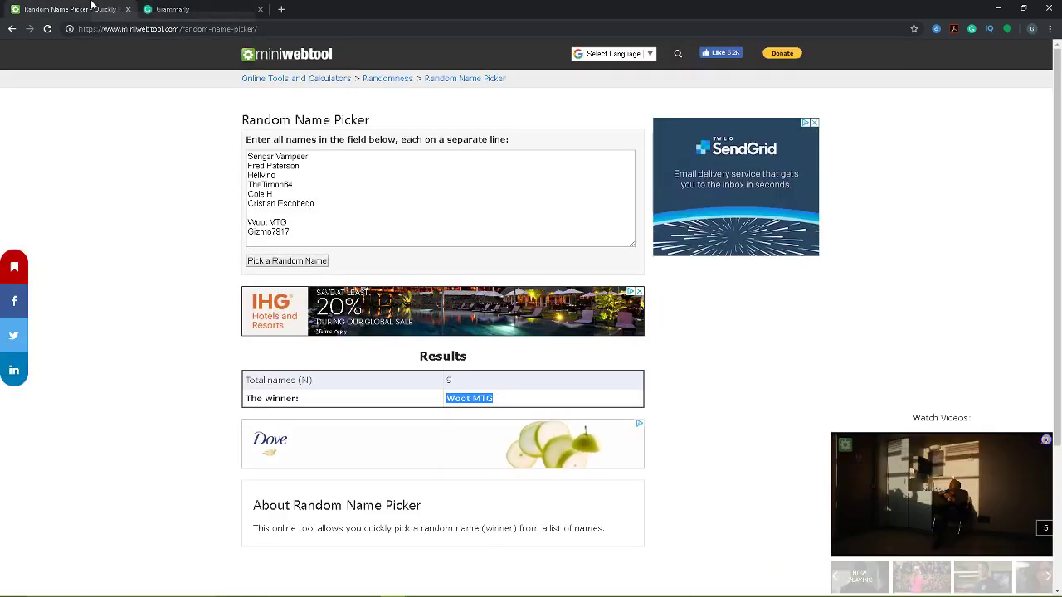
{"action": "double_click", "coordinate": [266, 222]}
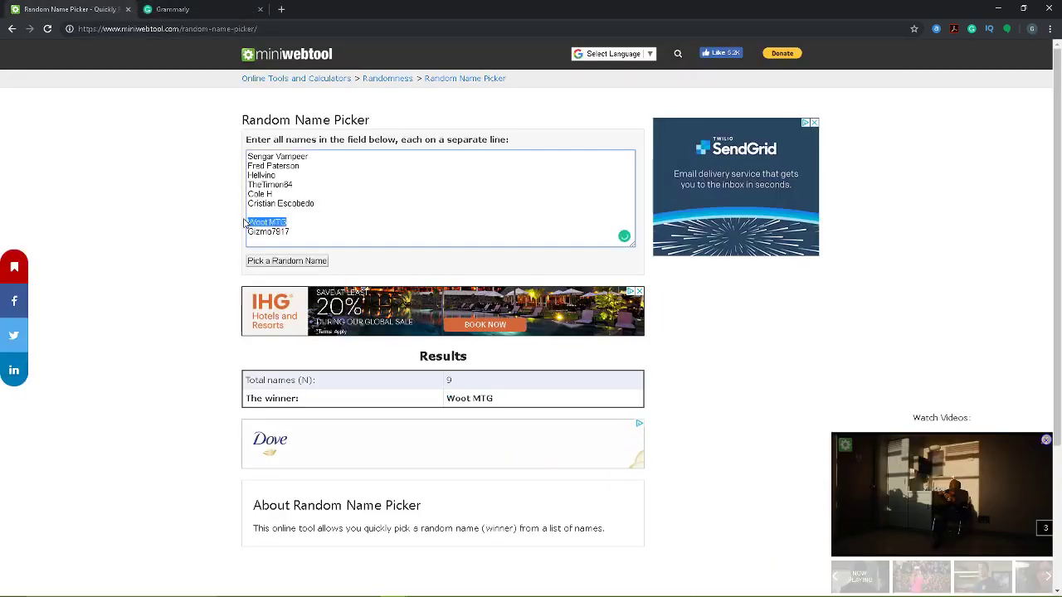
{"action": "left_click", "coordinate": [287, 261]}
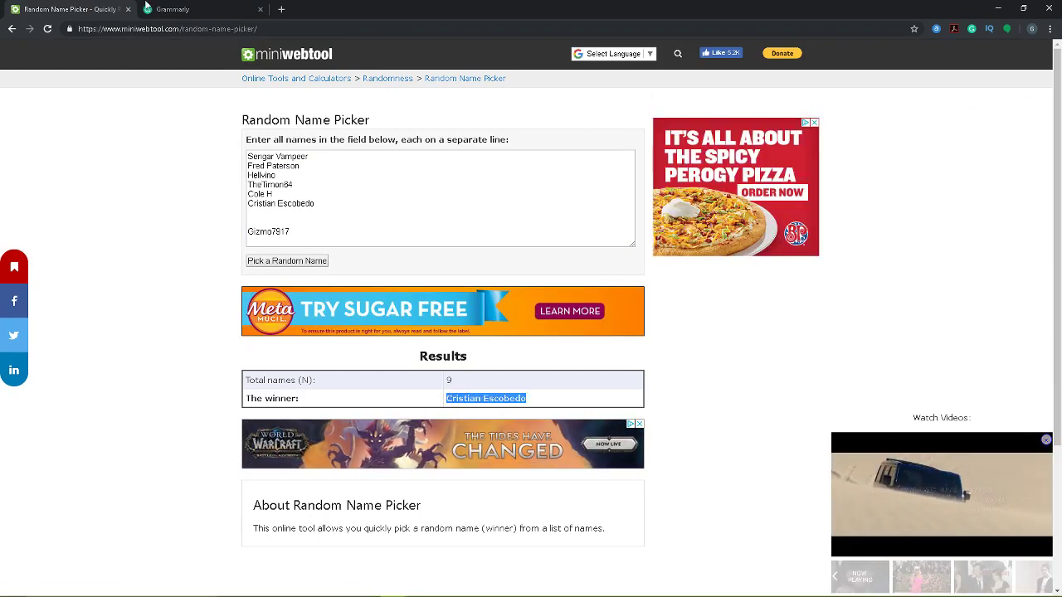
{"action": "left_click", "coordinate": [172, 9]}
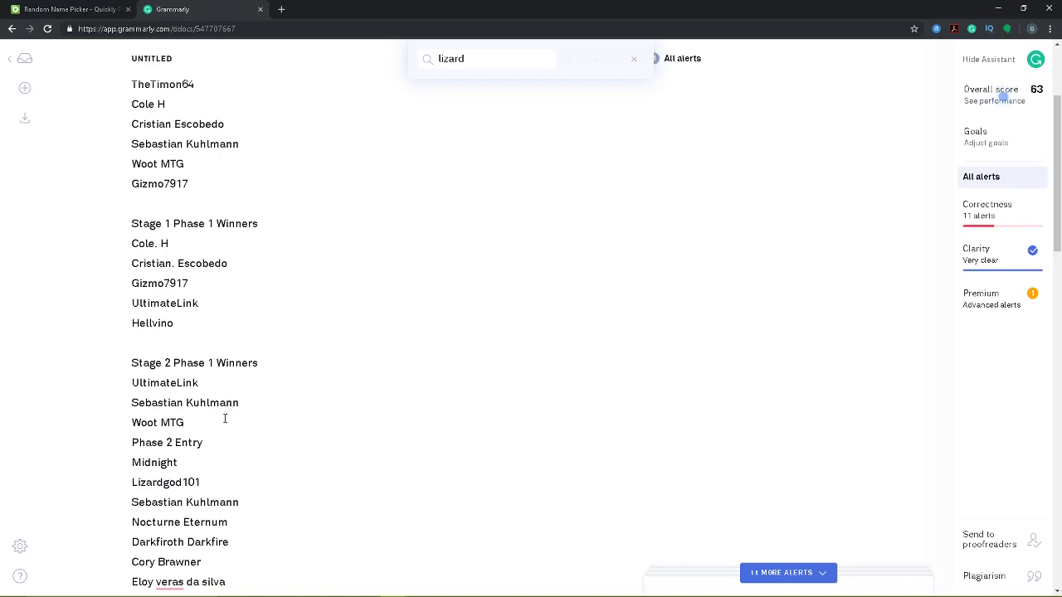
{"action": "key", "text": "Backspace"}
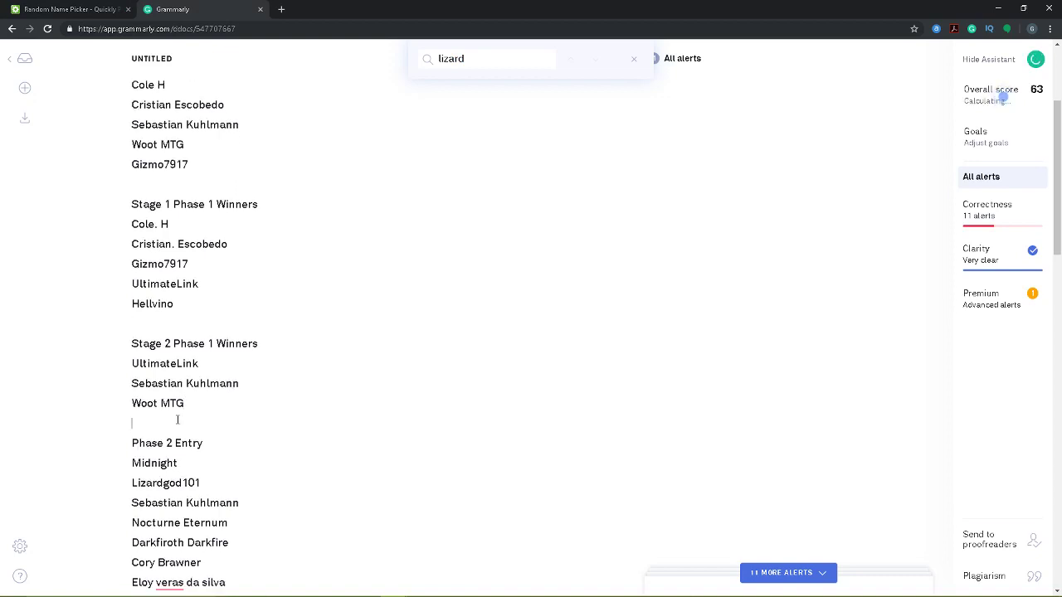
{"action": "left_click", "coordinate": [66, 9]}
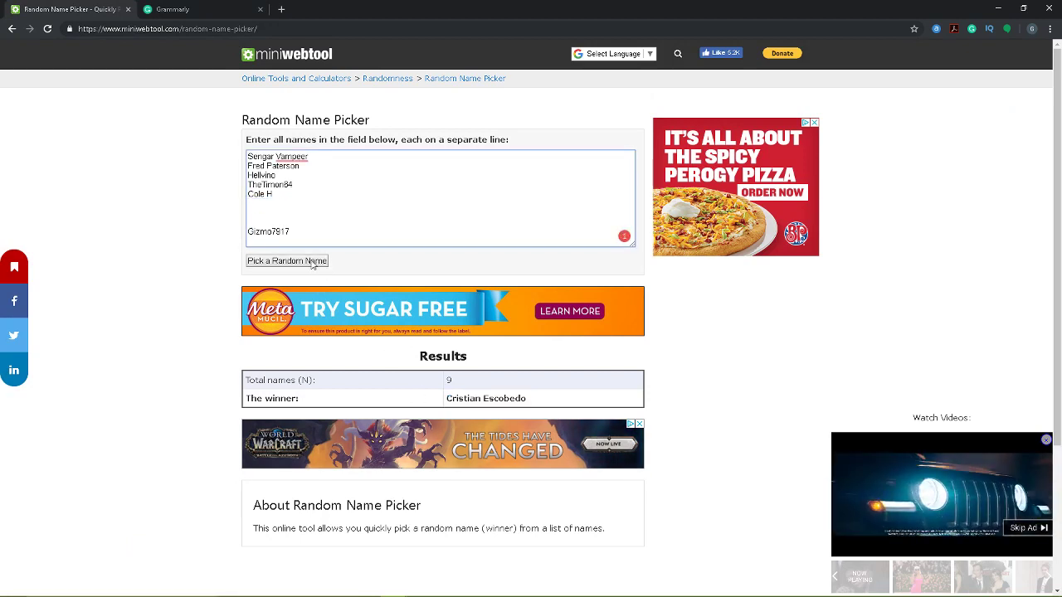
{"action": "left_click", "coordinate": [287, 261]}
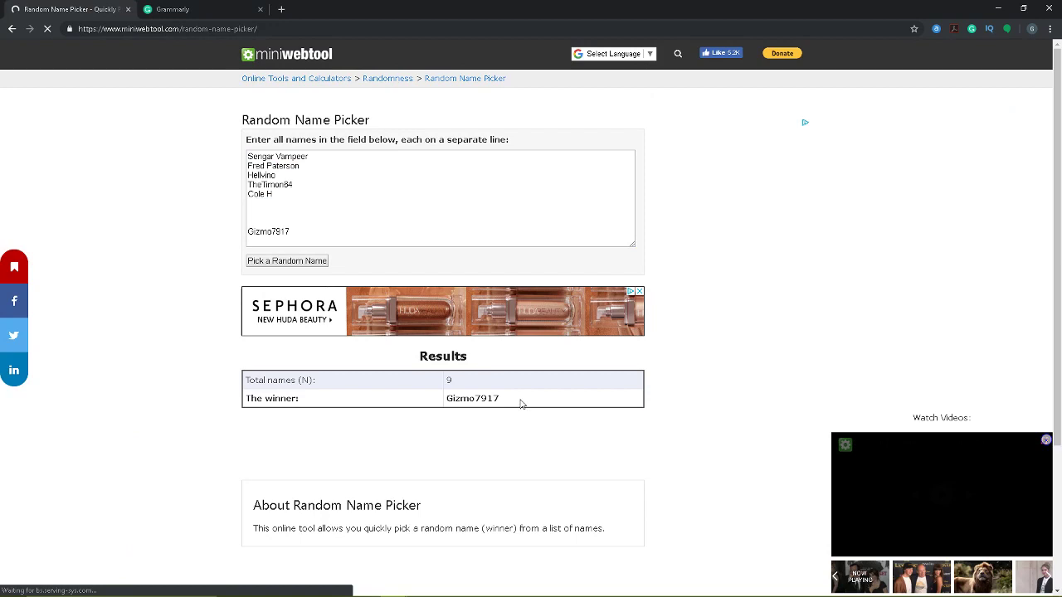
{"action": "double_click", "coordinate": [472, 398]}
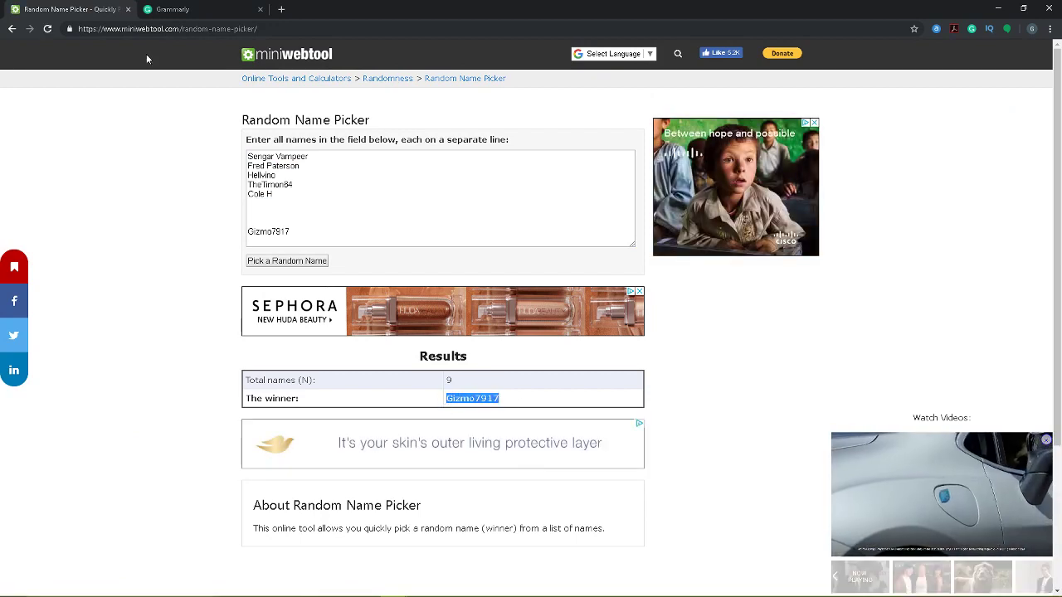
{"action": "left_click", "coordinate": [170, 9]}
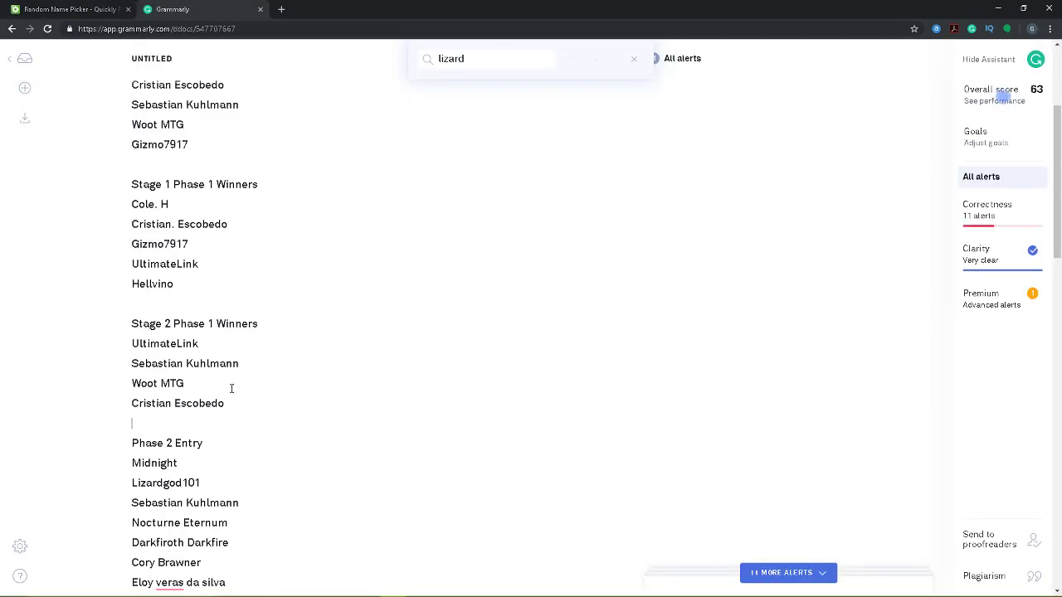
{"action": "type", "text": "Gizmo7917"}
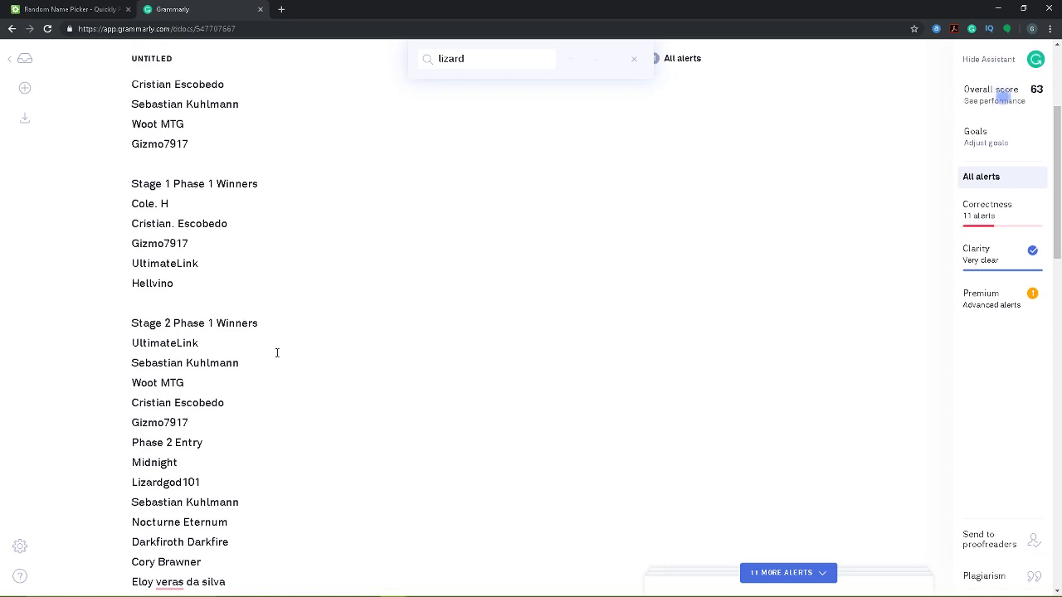
- Add an empty line after Gizmo7917, before the Phase 2 Entry heading
{"action": "scroll", "scroll_direction": "up", "scroll_amount": 3}
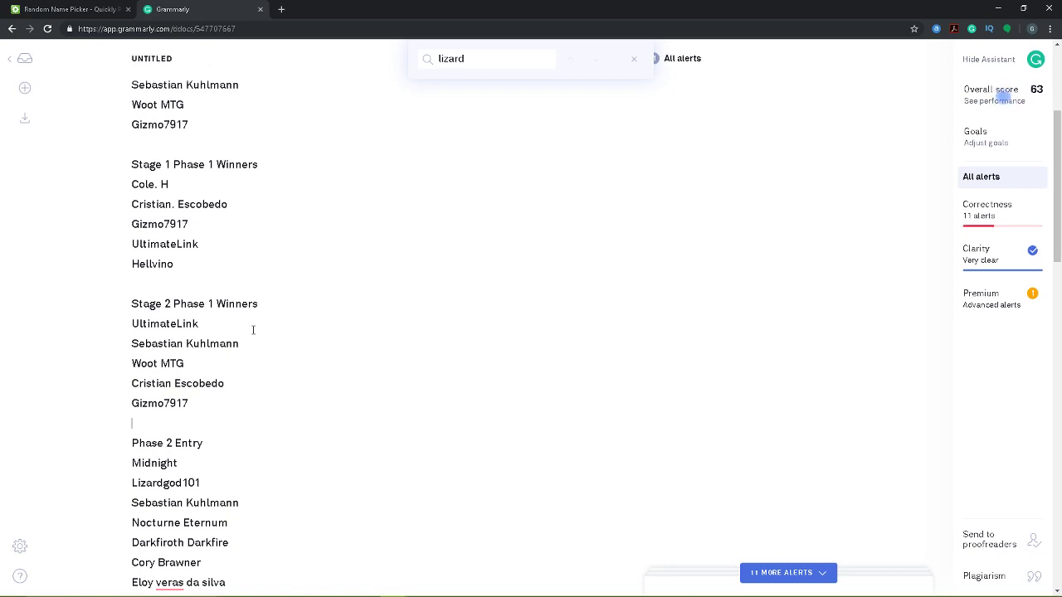
{"action": "scroll", "scroll_direction": "down", "scroll_amount": 3}
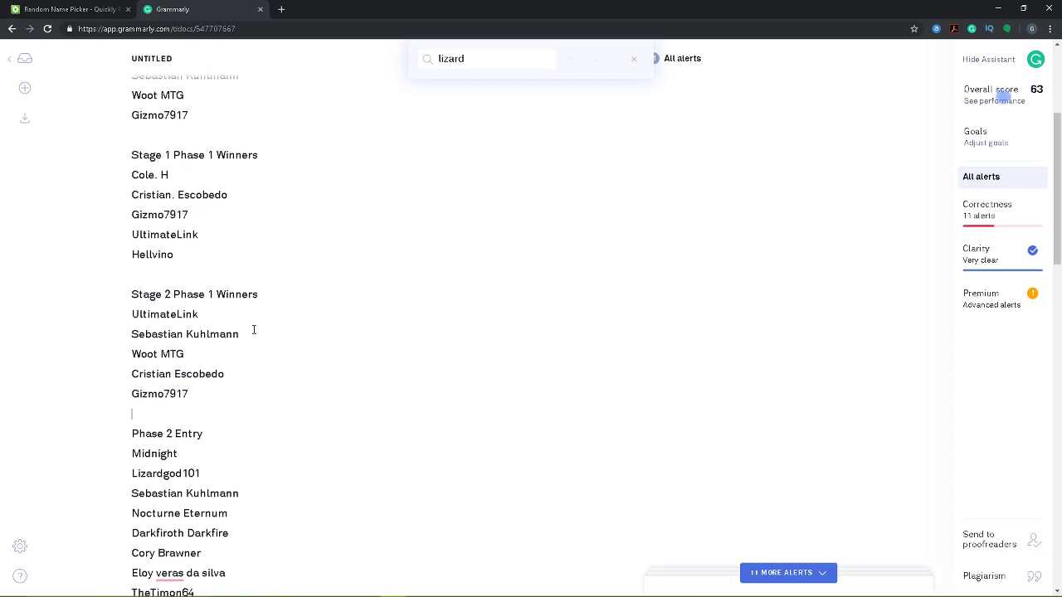
{"action": "scroll", "scroll_direction": "down", "scroll_amount": 3}
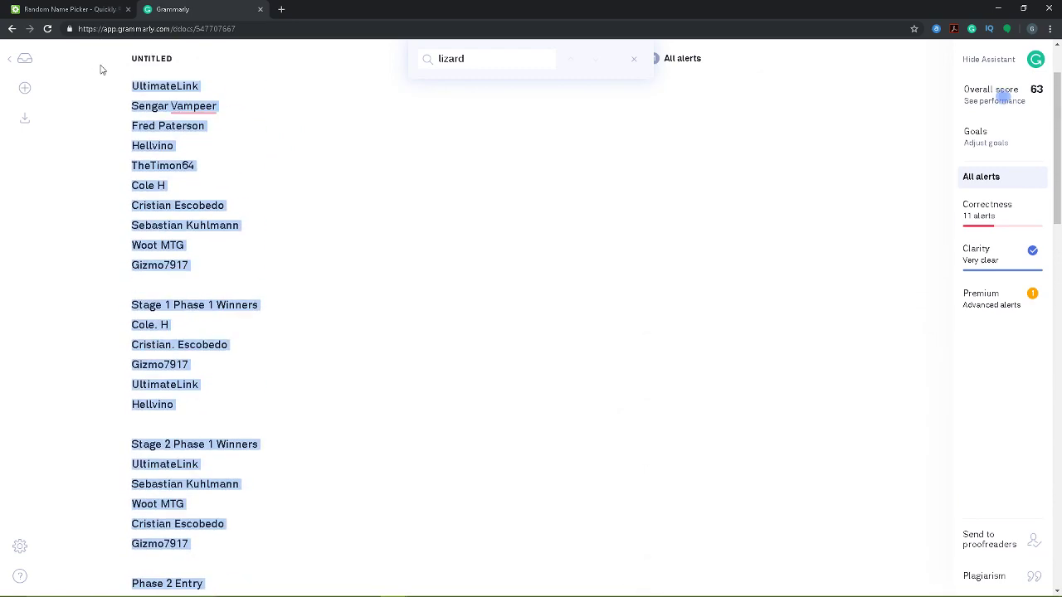
{"action": "scroll", "scroll_direction": "down", "scroll_amount": 3}
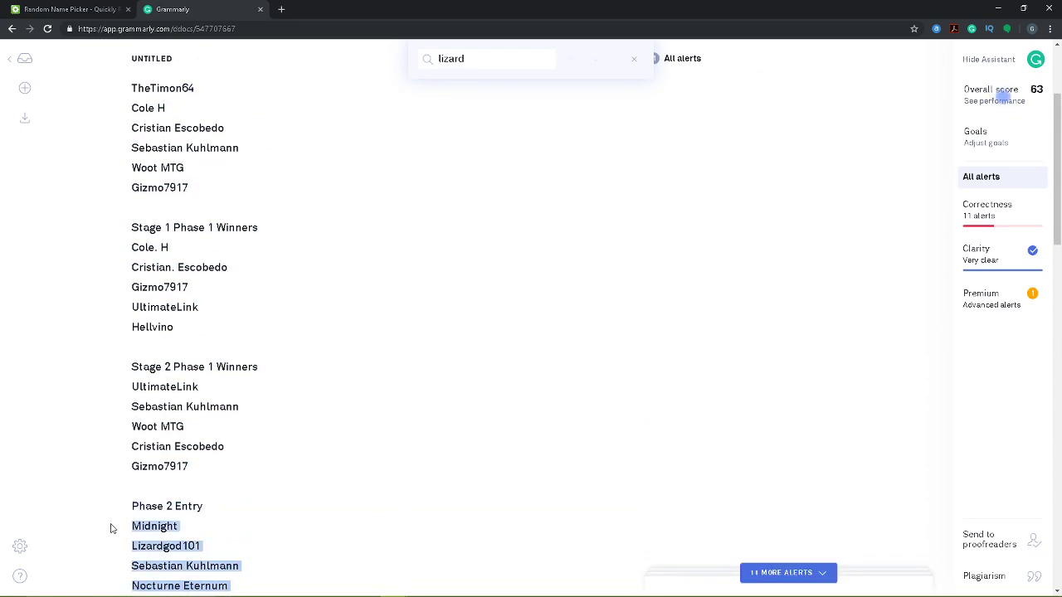
{"action": "left_click", "coordinate": [66, 9]}
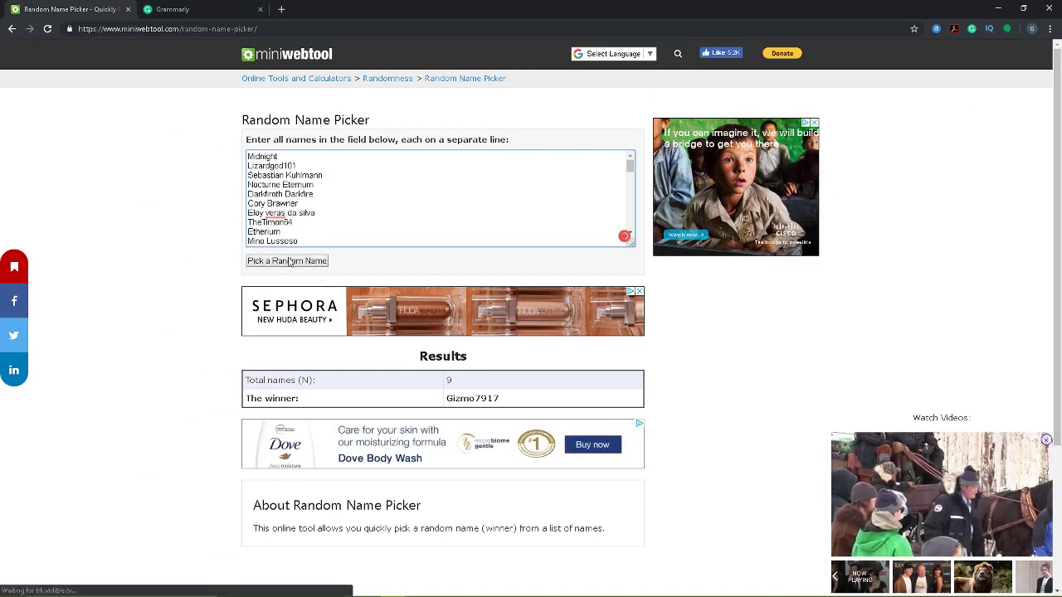
{"action": "left_click", "coordinate": [287, 260]}
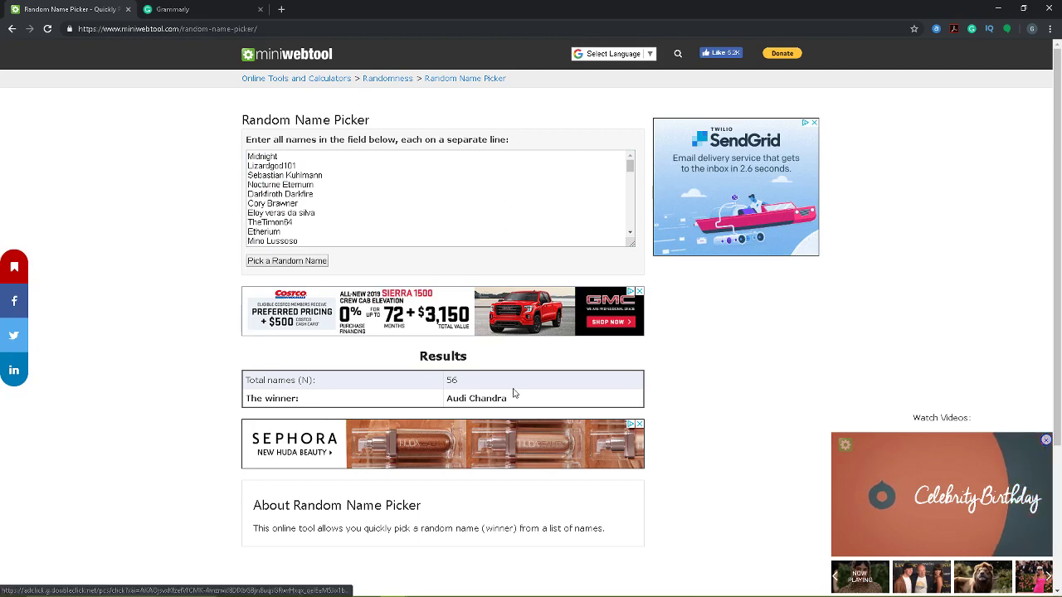
{"action": "double_click", "coordinate": [477, 398]}
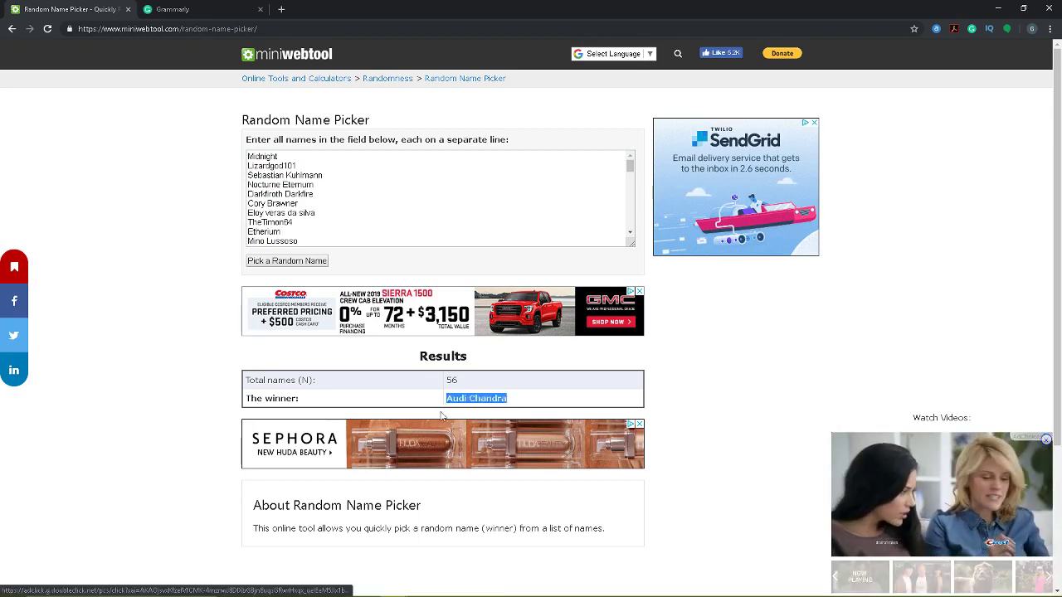
{"action": "left_click", "coordinate": [166, 9]}
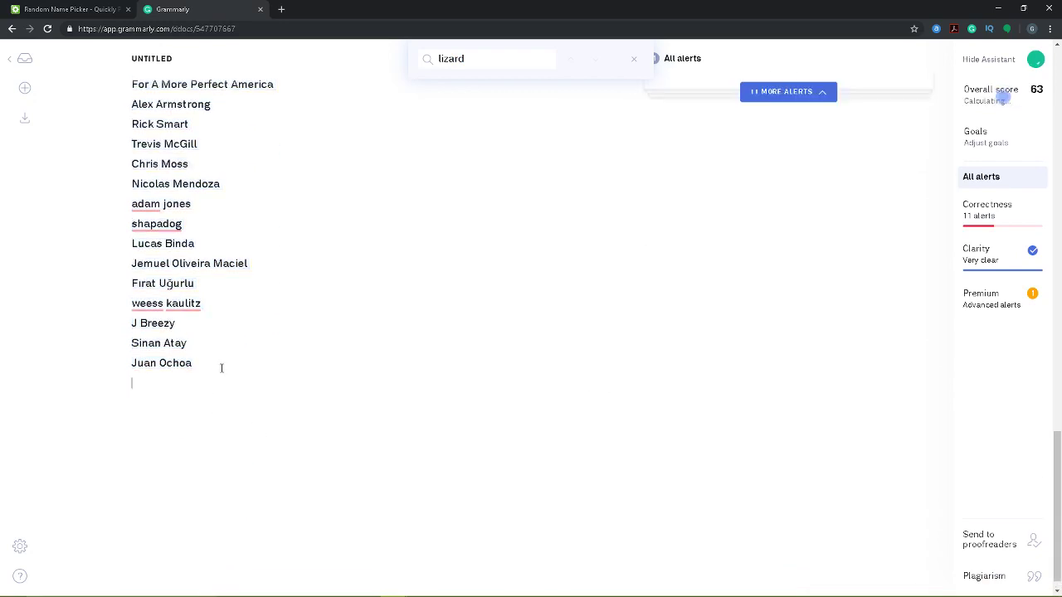
- Type the heading 'Phase 2 Stage 1 Winners' at the end of the document
{"action": "type", "text": "Pha"}
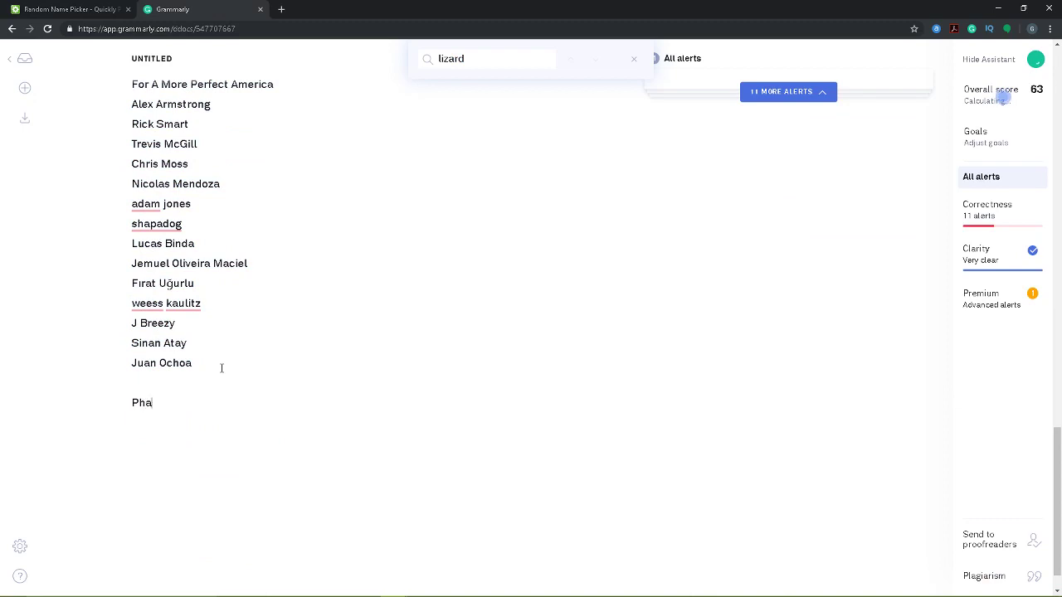
{"action": "type", "text": "se 2"}
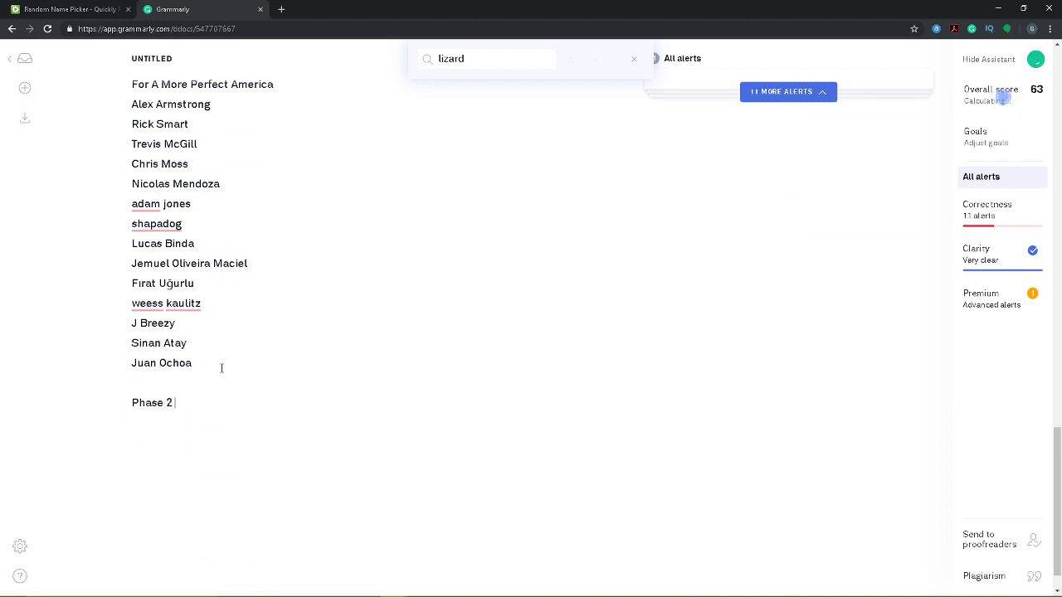
{"action": "type", "text": "Stage 1 Wi"}
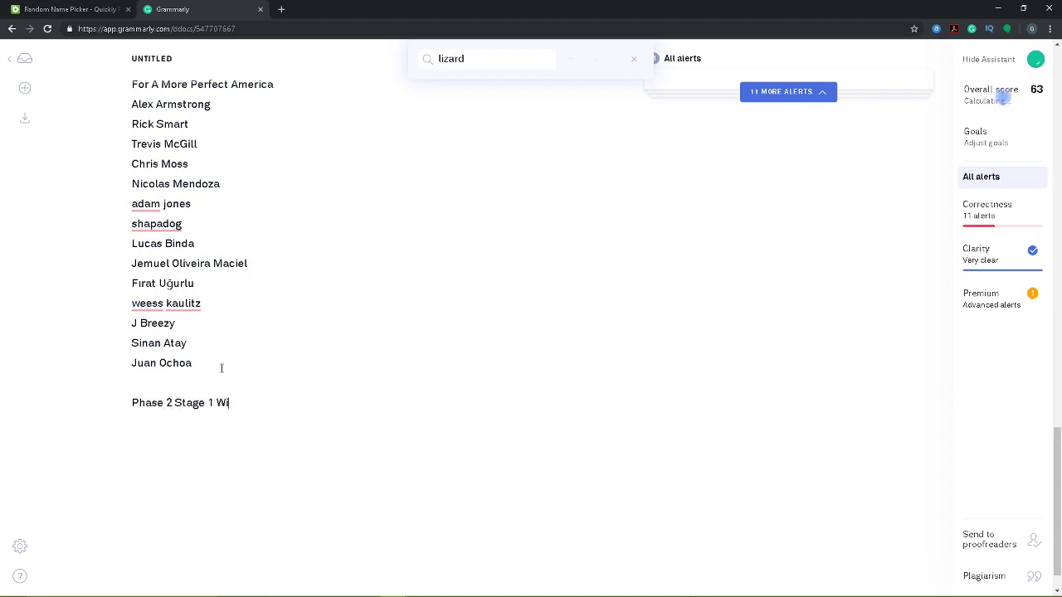
{"action": "type", "text": "nners"}
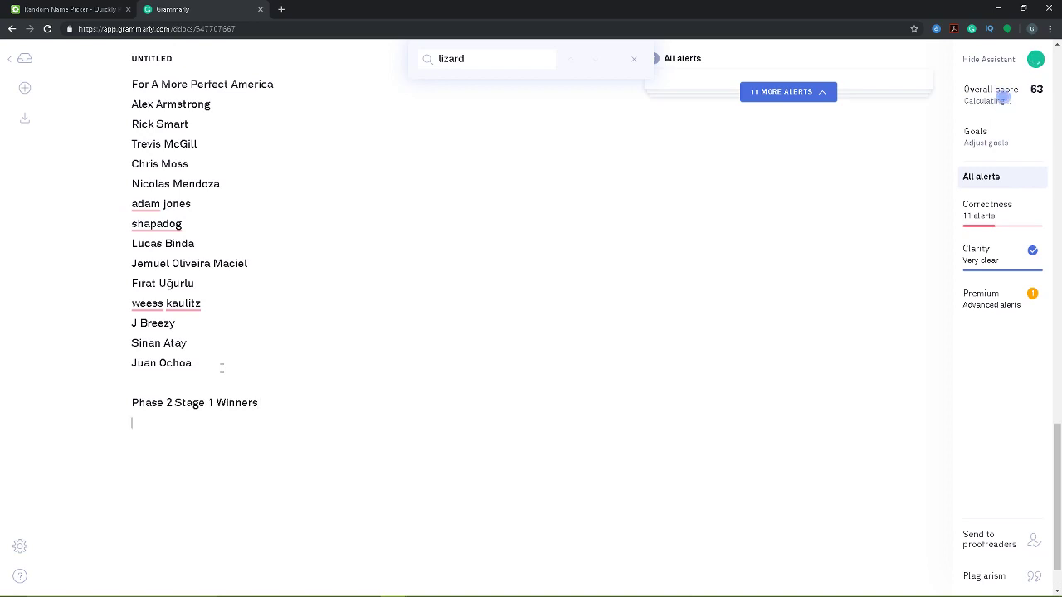
{"action": "left_click", "coordinate": [66, 9]}
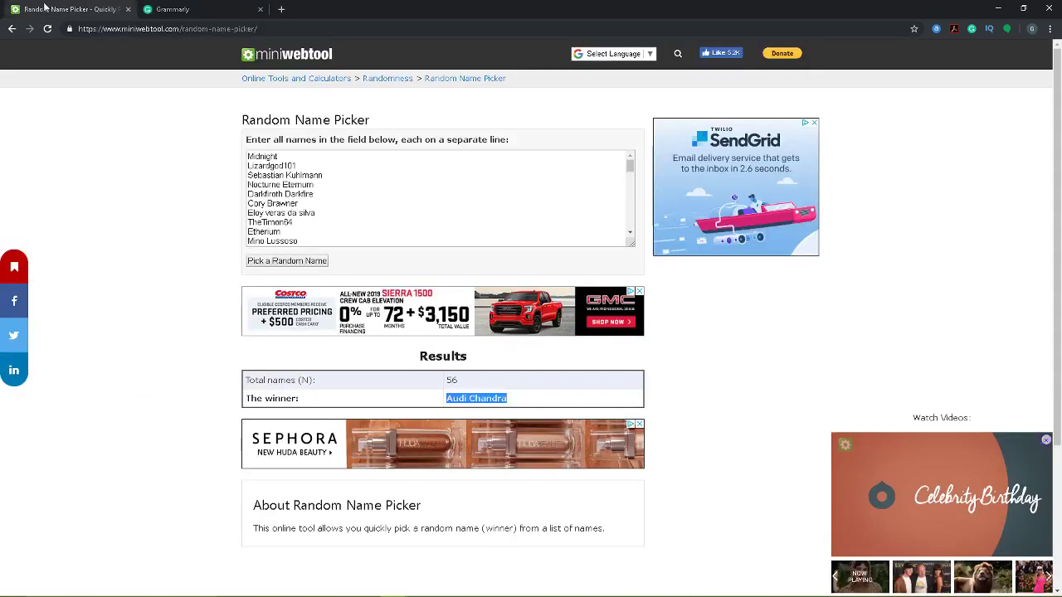
{"action": "scroll", "scroll_direction": "down", "scroll_amount": 3}
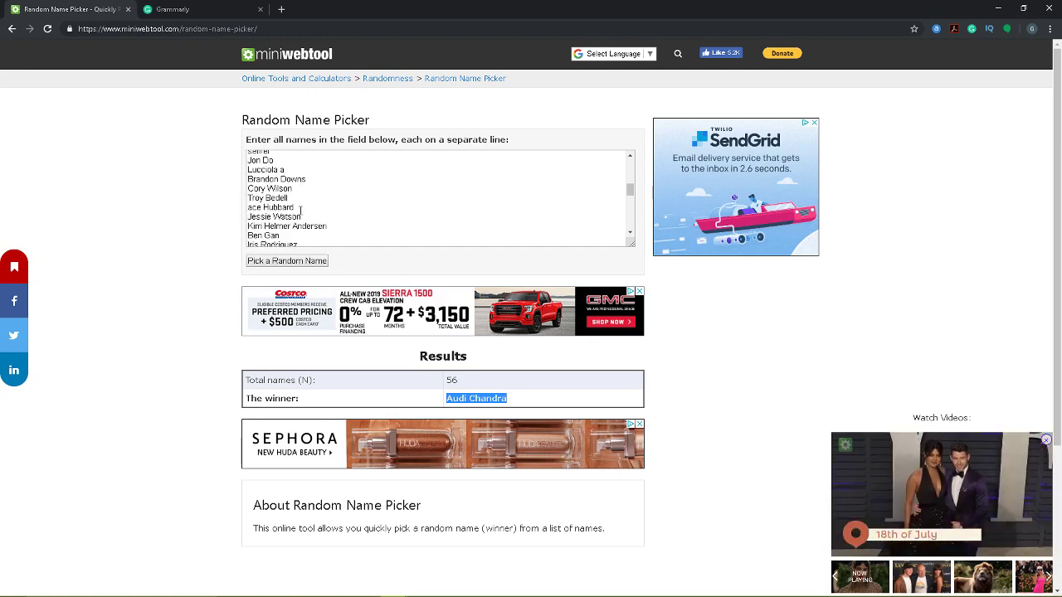
{"action": "scroll", "scroll_direction": "down", "scroll_amount": 3}
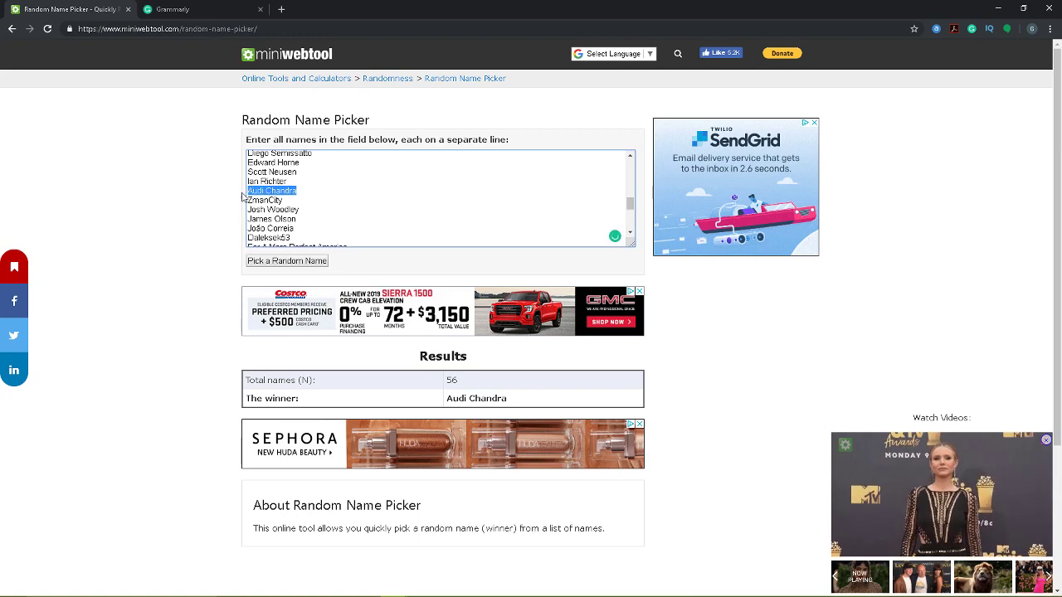
{"action": "left_click", "coordinate": [286, 260]}
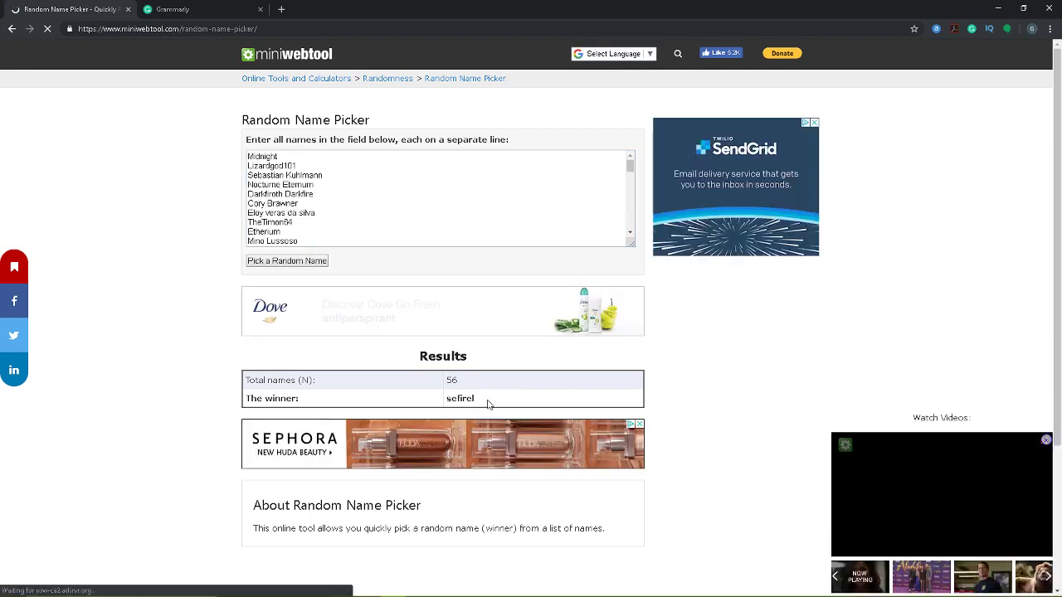
{"action": "double_click", "coordinate": [461, 399]}
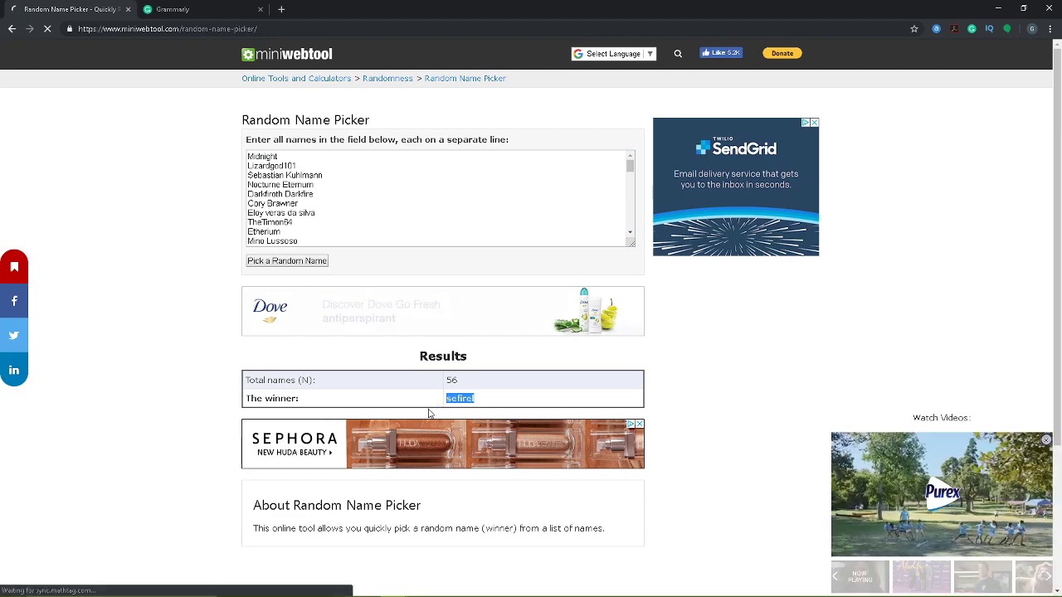
{"action": "left_click", "coordinate": [175, 9]}
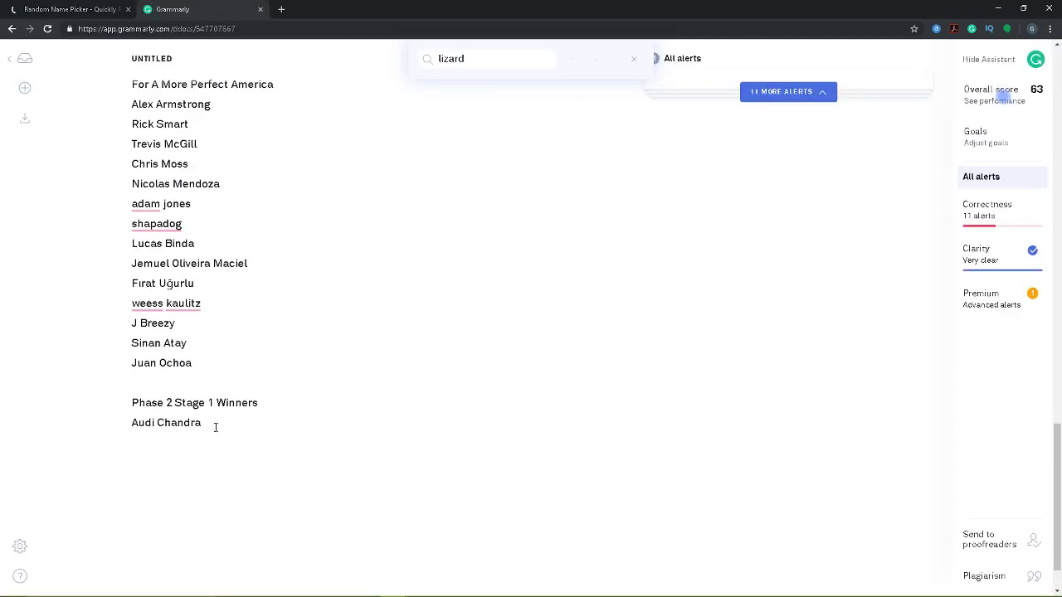
- Type 'sefirel' under the Phase 2 Stage 1 Winners heading
{"action": "type", "text": "sefirel"}
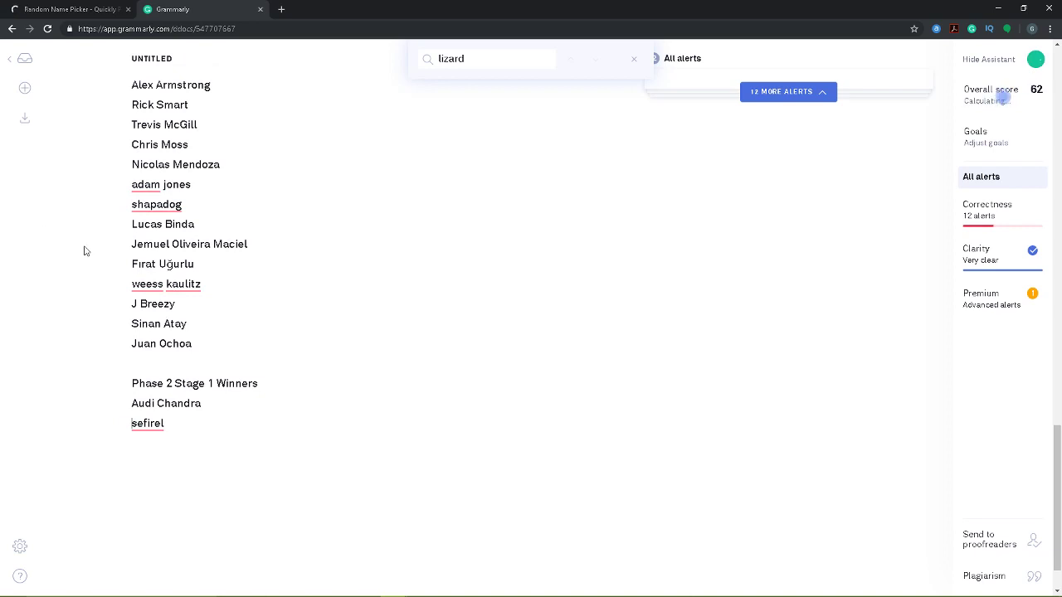
{"action": "left_click", "coordinate": [66, 9]}
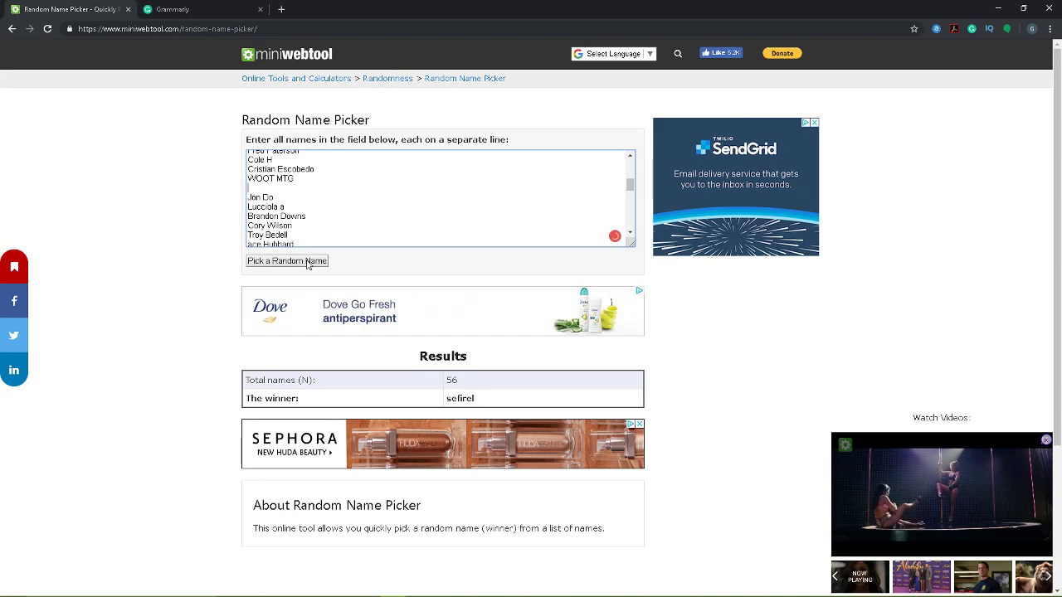
{"action": "left_click", "coordinate": [287, 260]}
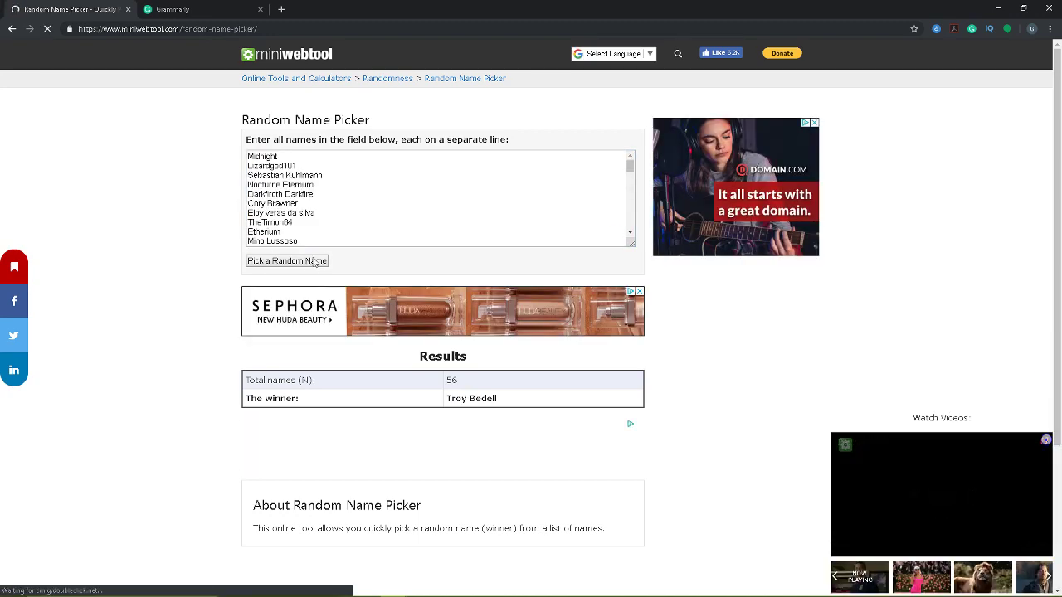
{"action": "double_click", "coordinate": [471, 398]}
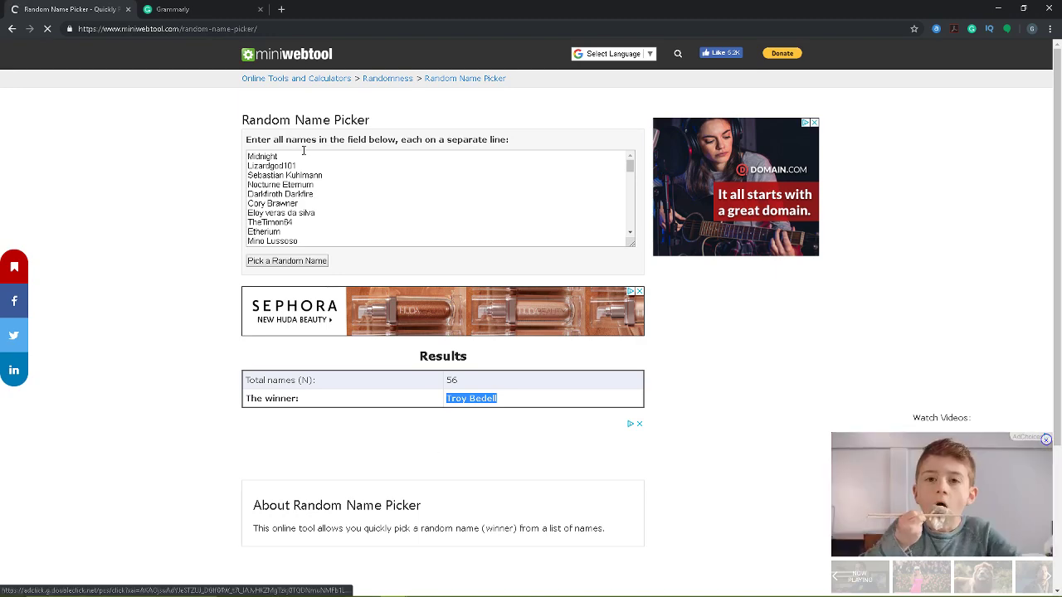
{"action": "left_click", "coordinate": [172, 9]}
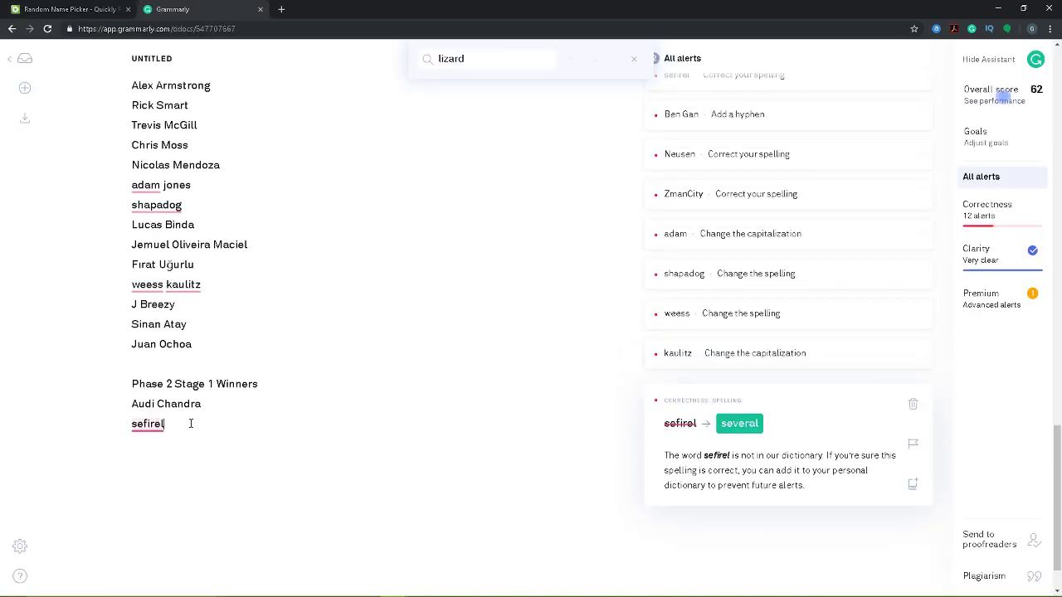
{"action": "type", "text": "Troy Bedell"}
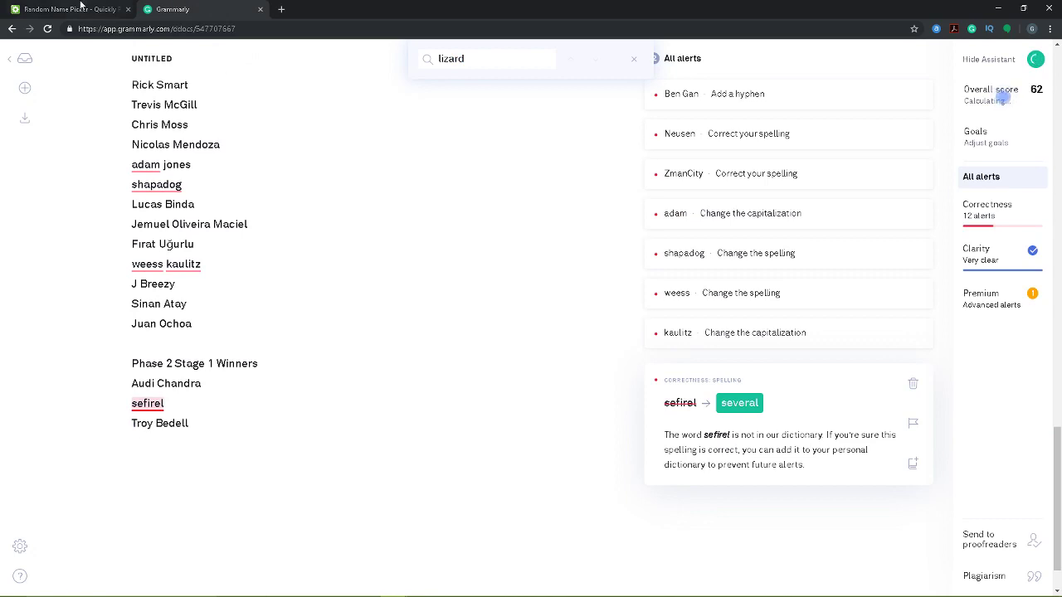
{"action": "left_click", "coordinate": [66, 9]}
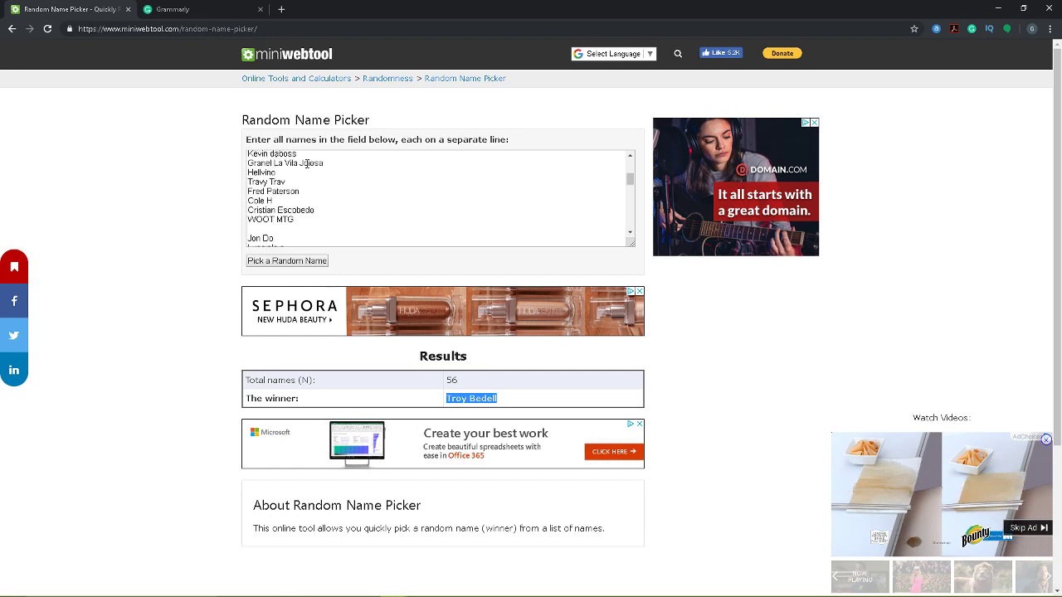
{"action": "scroll", "scroll_direction": "down", "scroll_amount": 3}
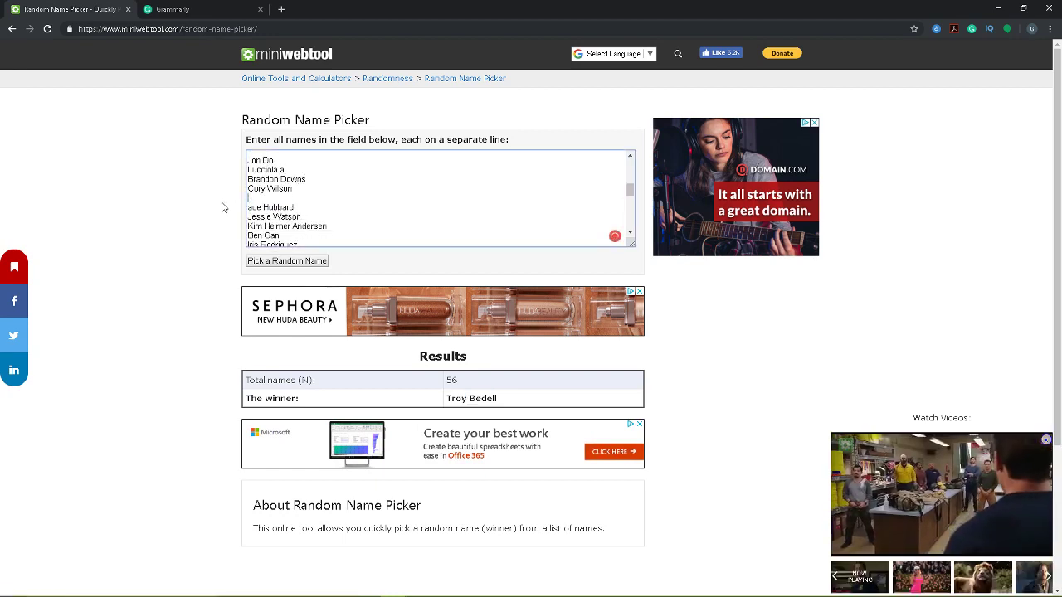
{"action": "left_click", "coordinate": [287, 261]}
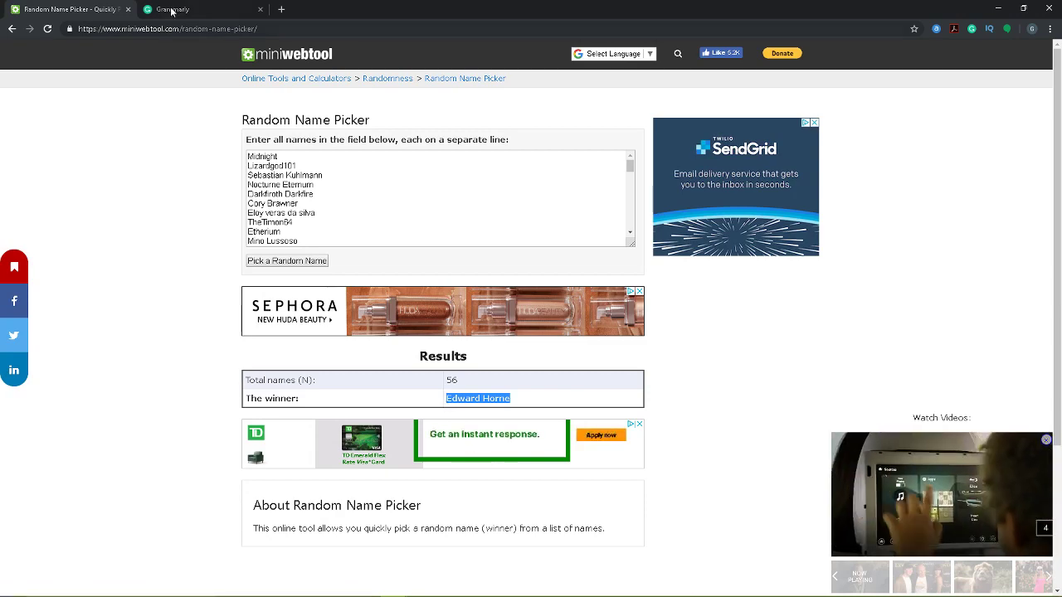
{"action": "left_click", "coordinate": [171, 9]}
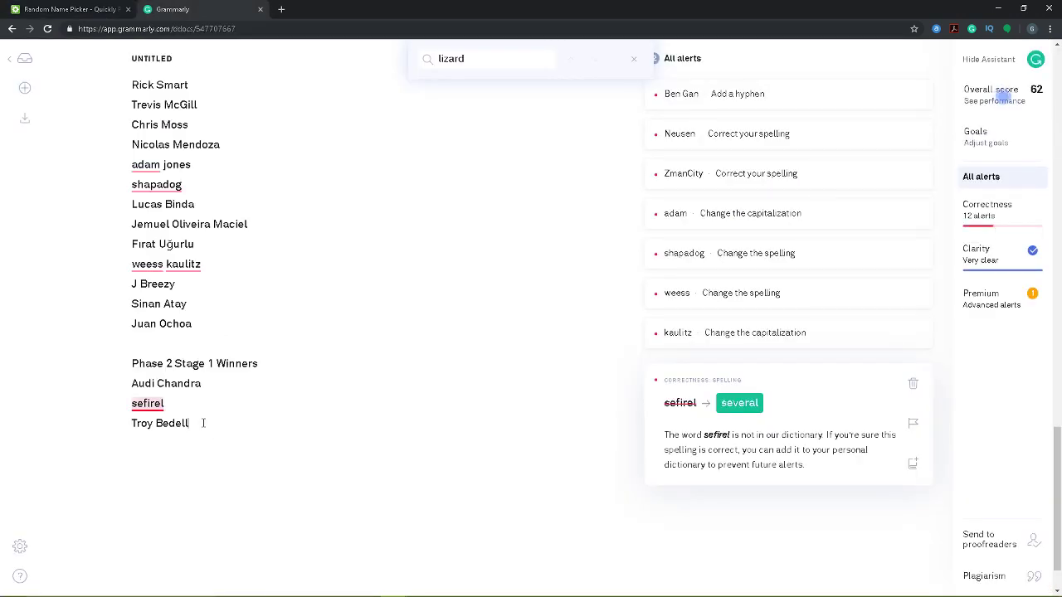
{"action": "type", "text": "Edward Horne"}
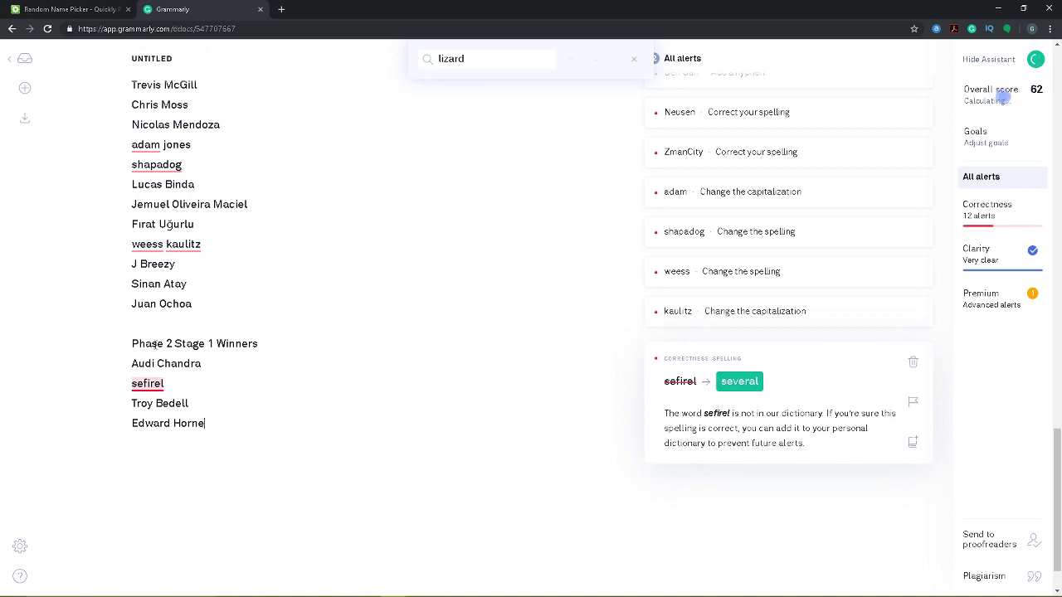
{"action": "left_click", "coordinate": [66, 9]}
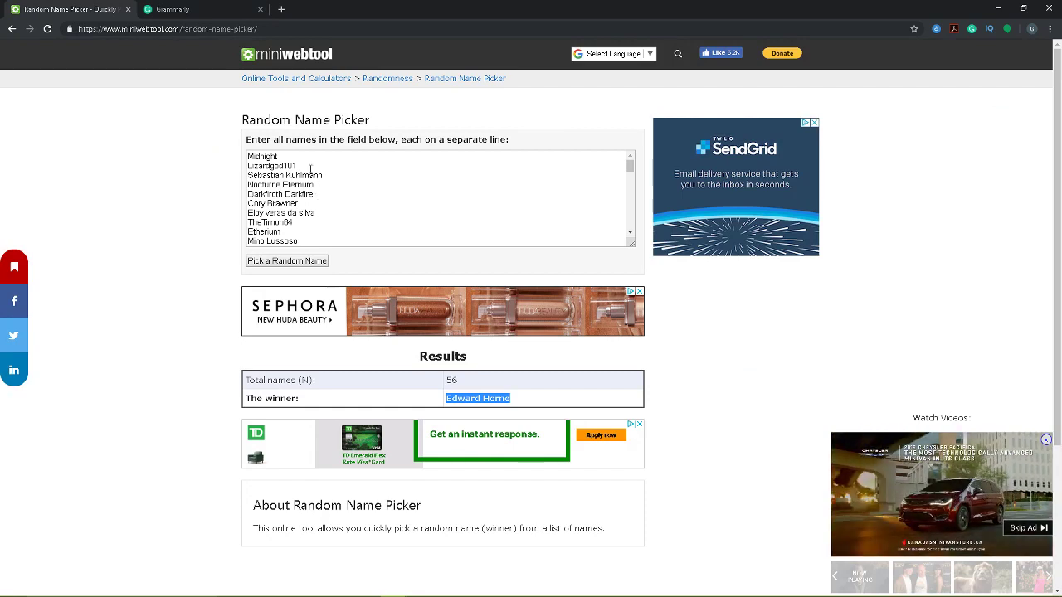
{"action": "scroll", "scroll_direction": "down", "scroll_amount": 3}
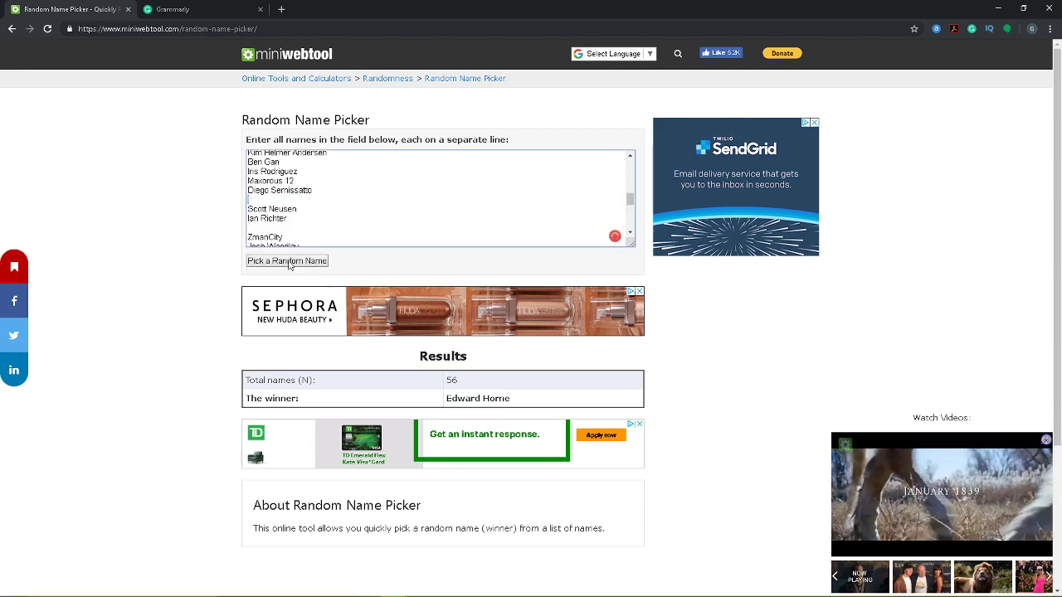
{"action": "left_click", "coordinate": [287, 261]}
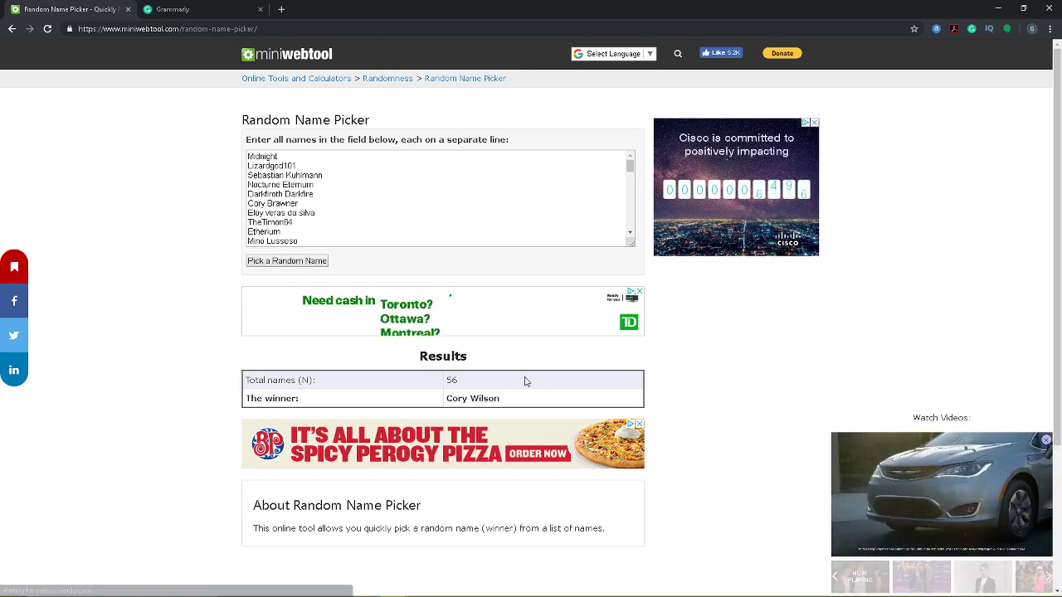
{"action": "double_click", "coordinate": [472, 398]}
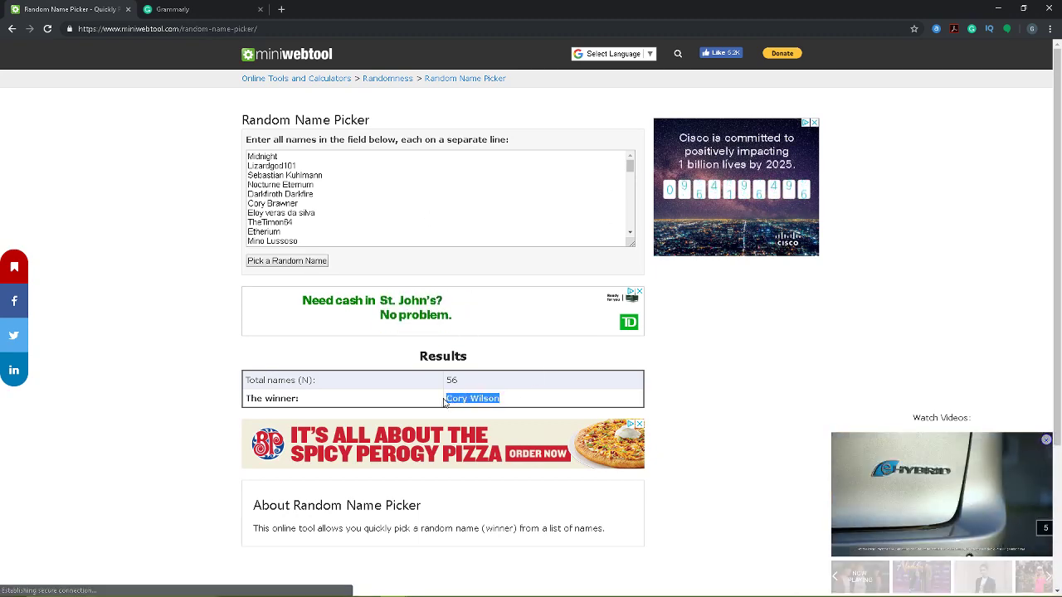
{"action": "left_click", "coordinate": [174, 9]}
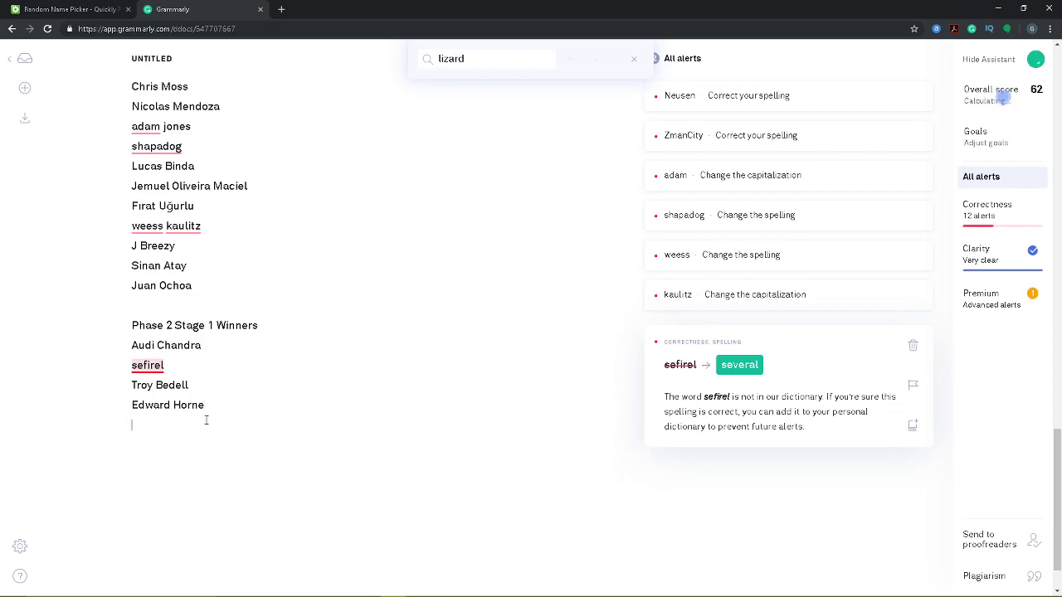
{"action": "type", "text": "Cory Wilson"}
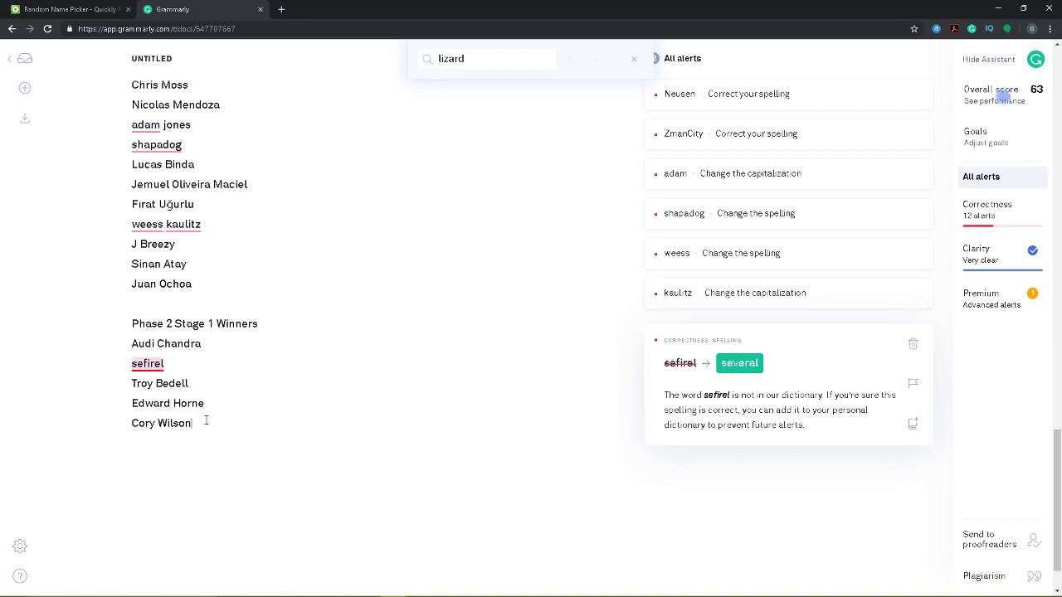
{"action": "scroll", "scroll_direction": "down", "scroll_amount": 3}
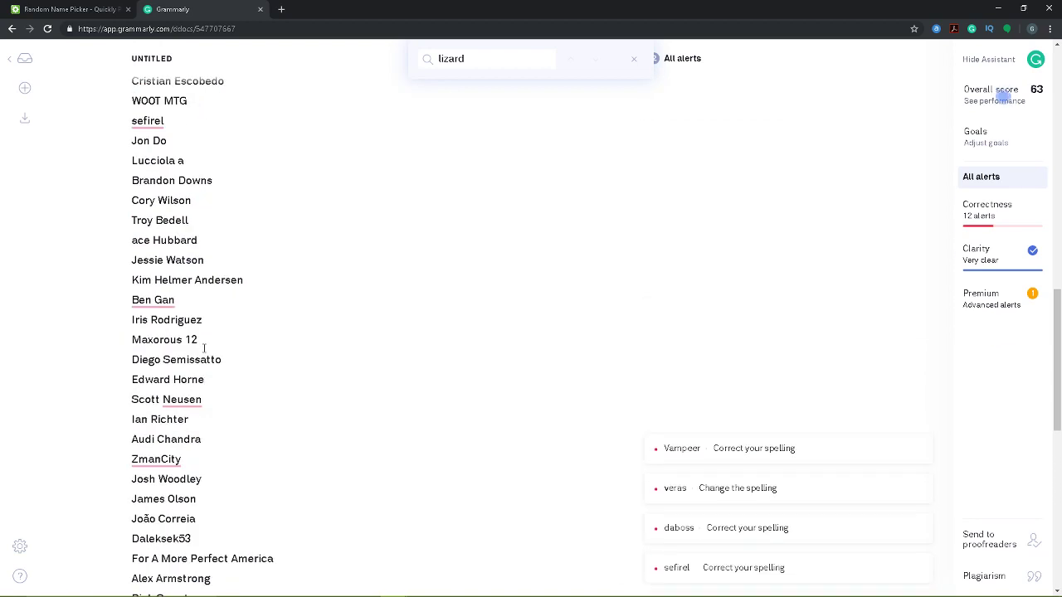
{"action": "scroll", "scroll_direction": "up", "scroll_amount": 3}
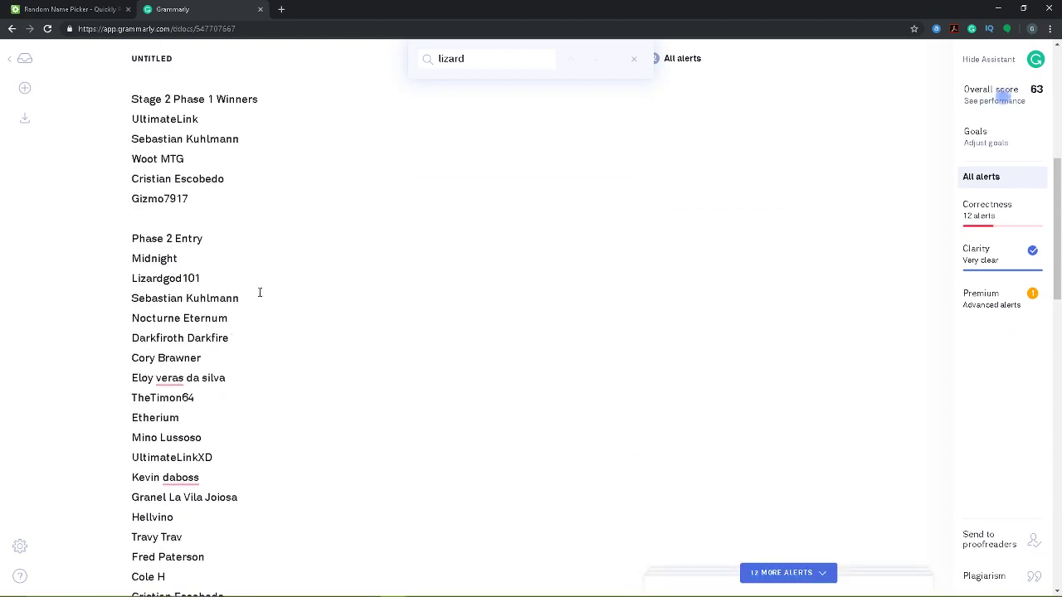